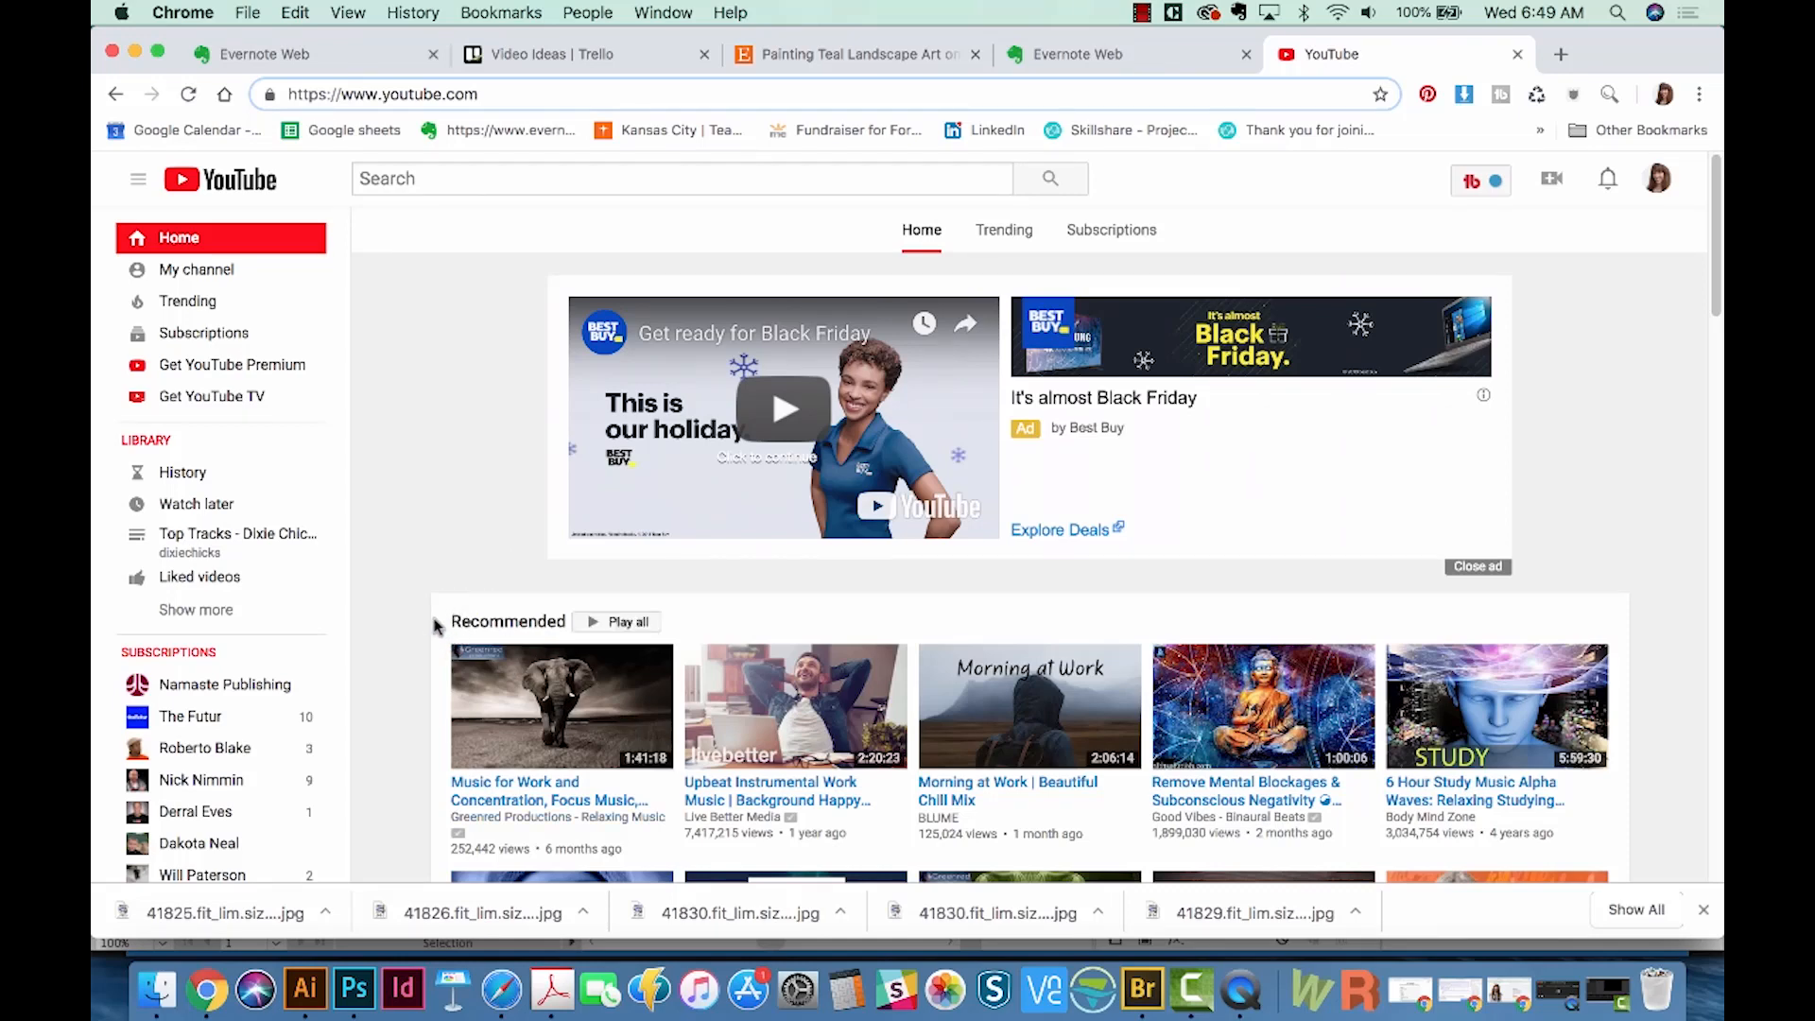
mouse_move(464, 600)
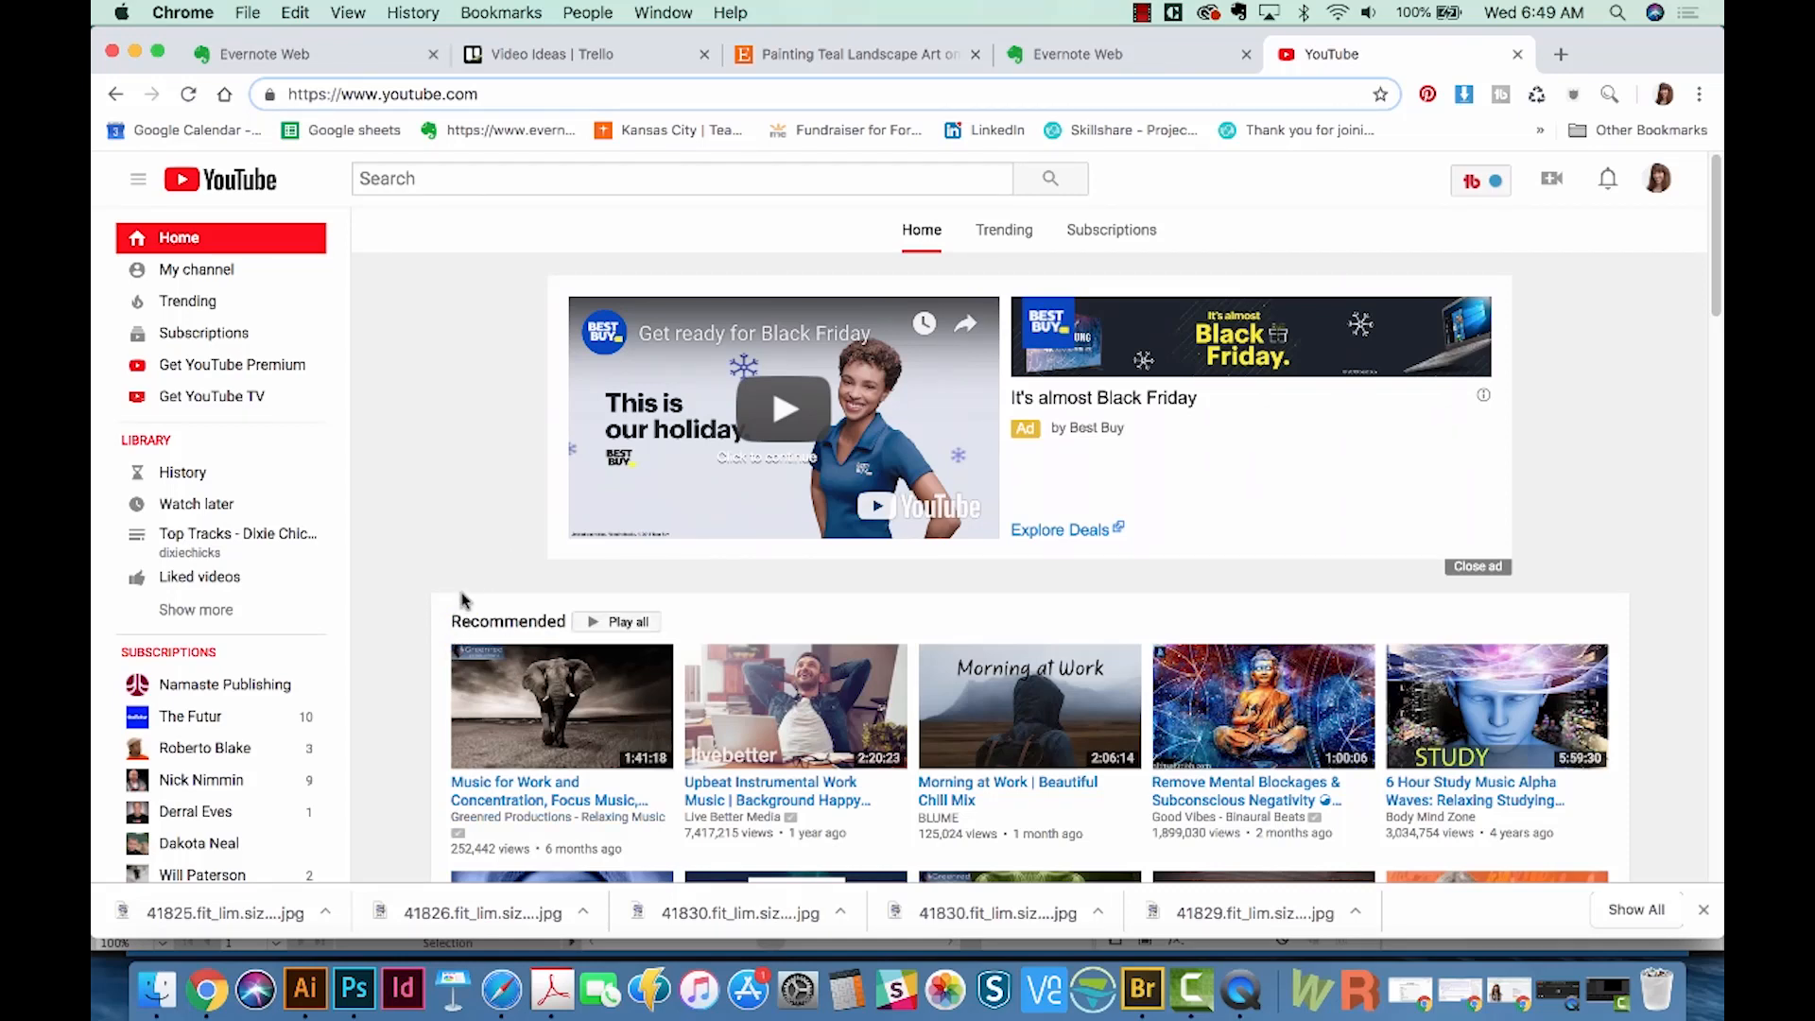
mouse_move(438, 579)
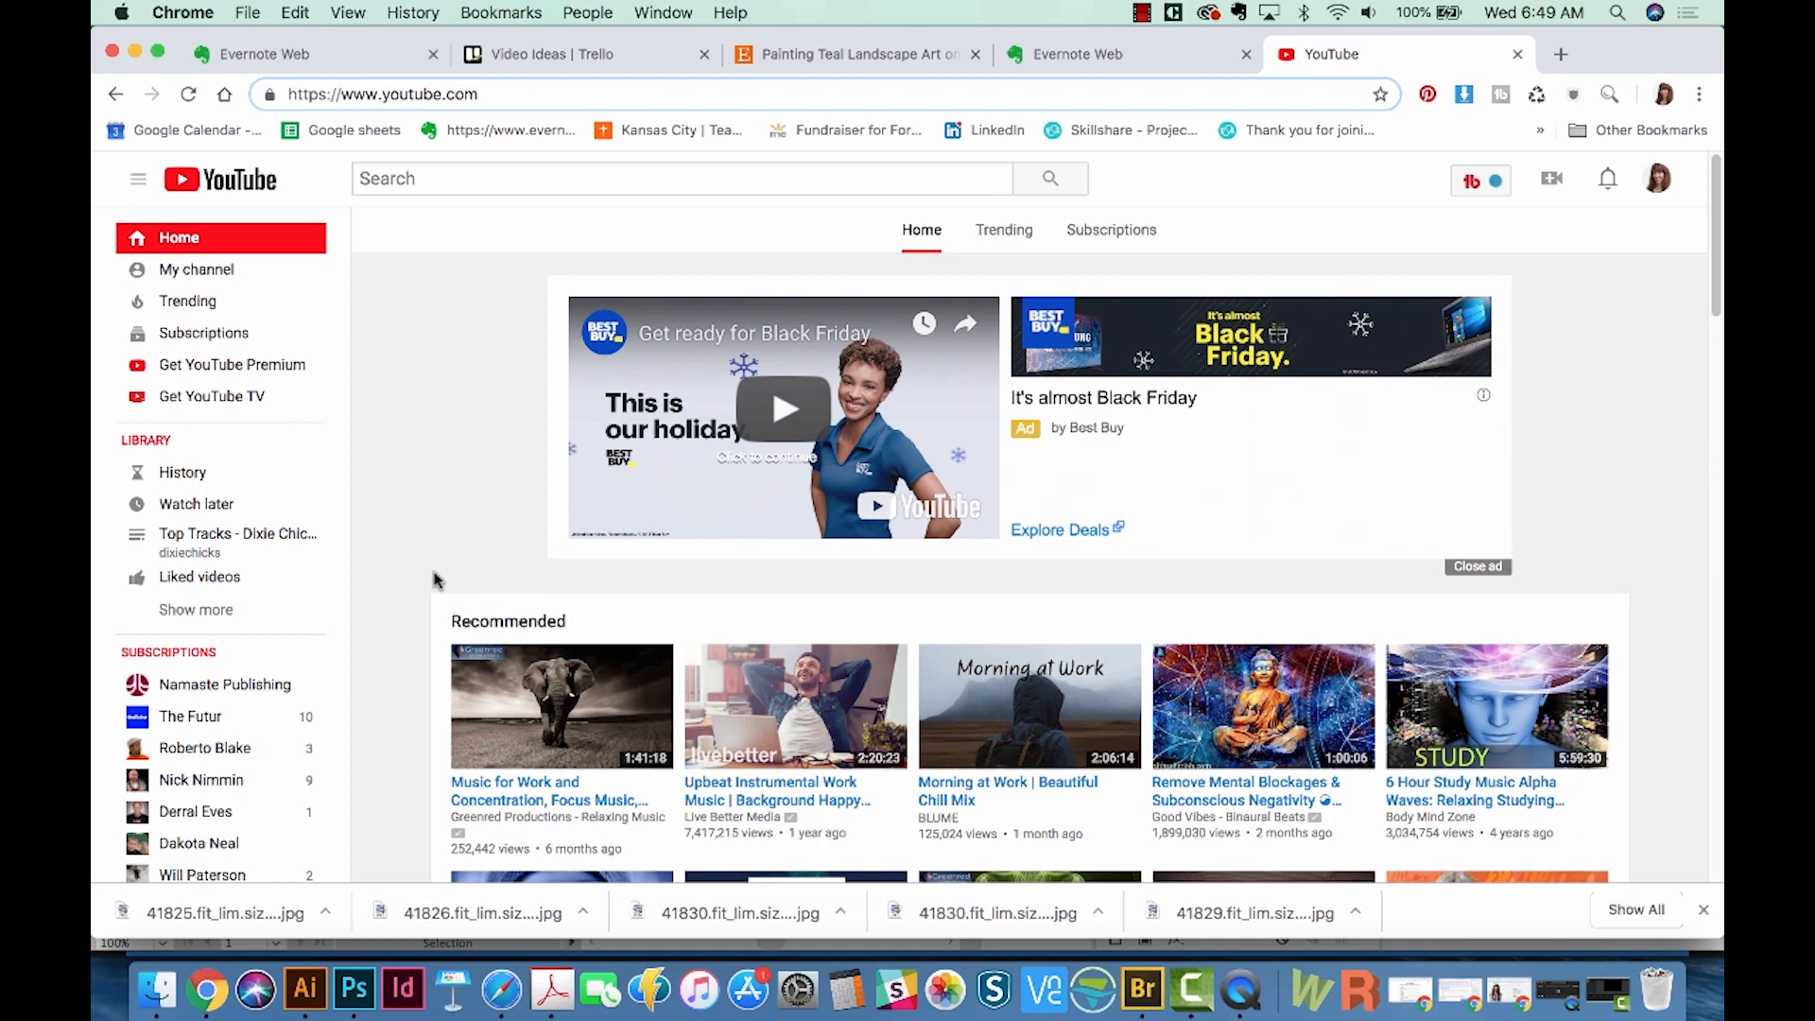
mouse_move(483, 558)
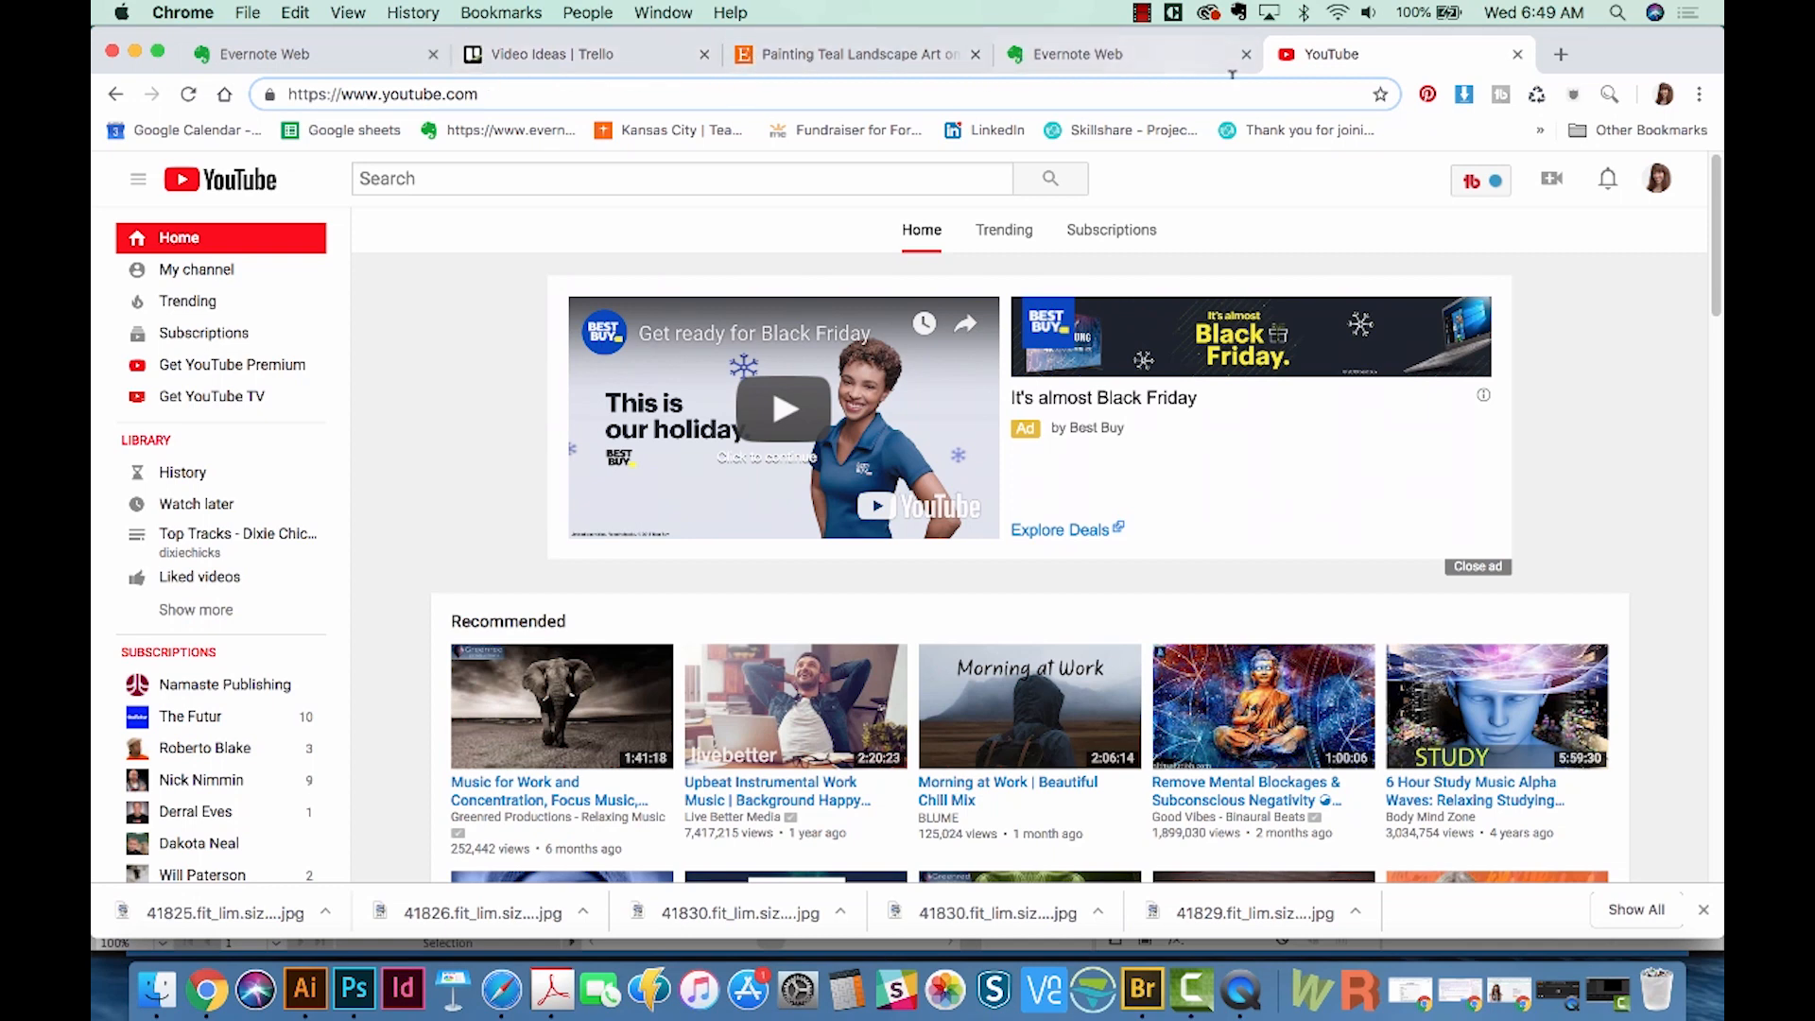
mouse_move(1118, 161)
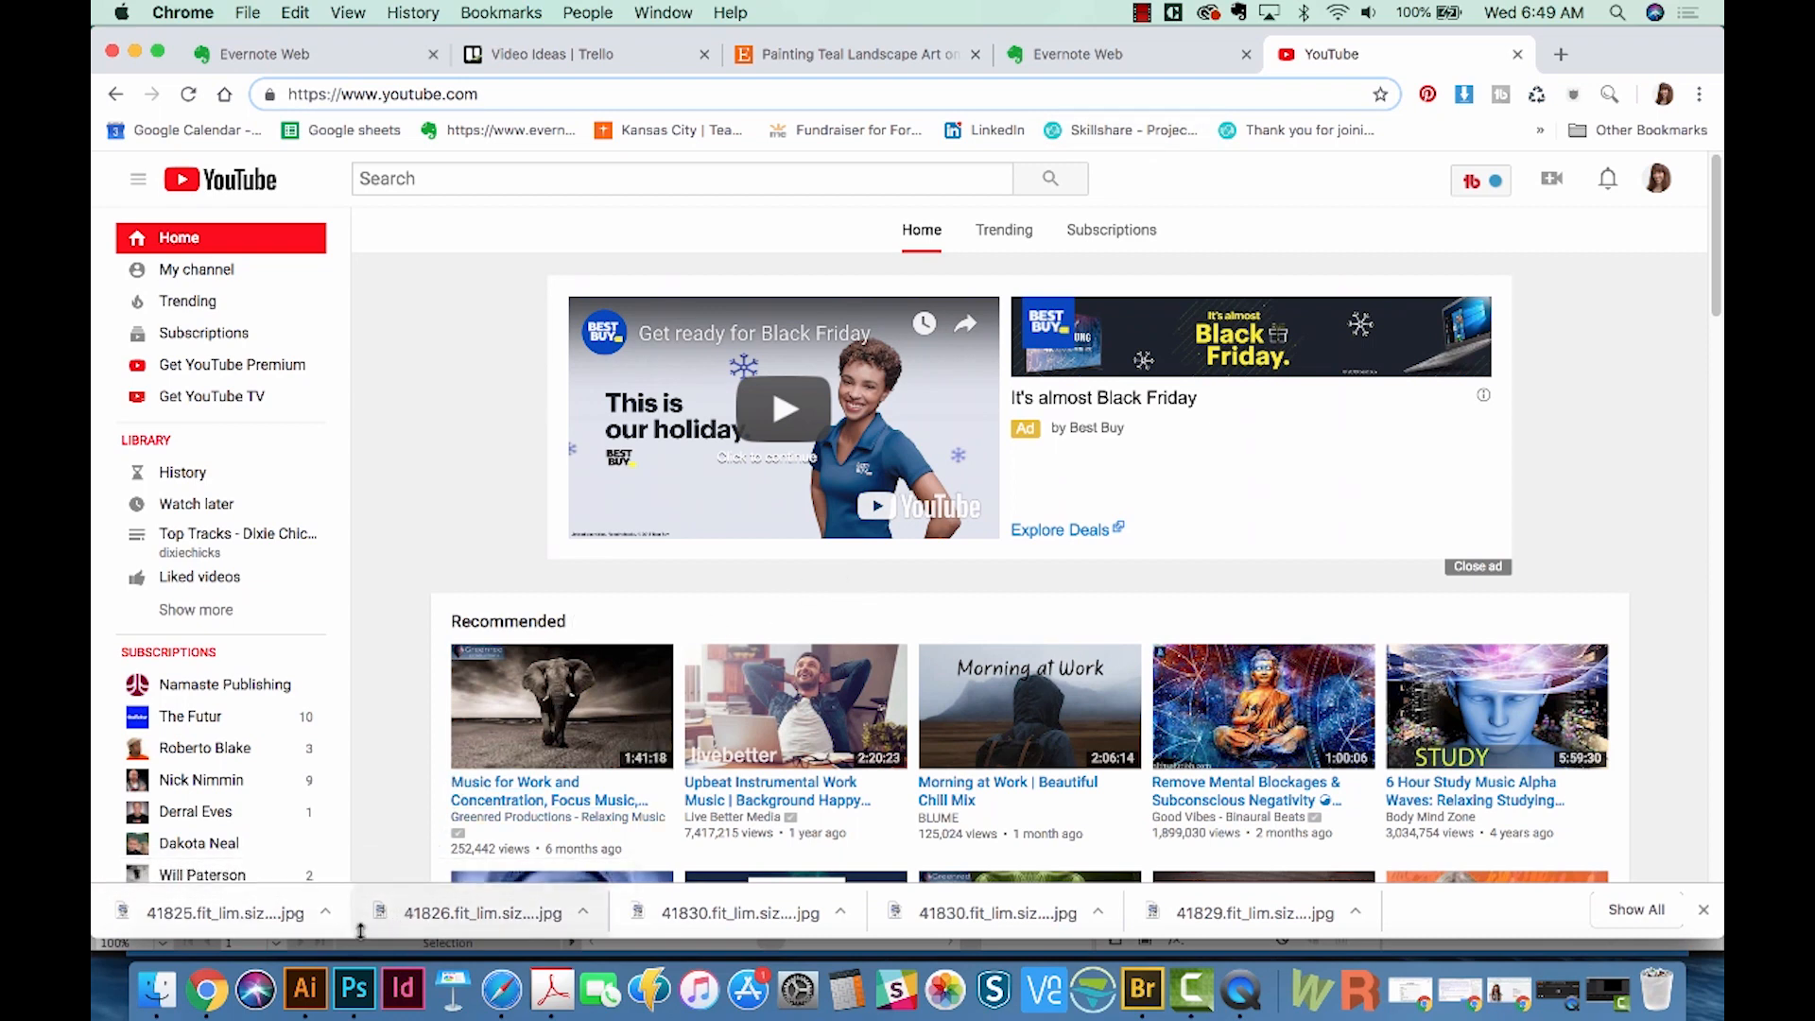
In Photoshop, create a 64×64 px document and zoom in until it fills the view
left_click(353, 991)
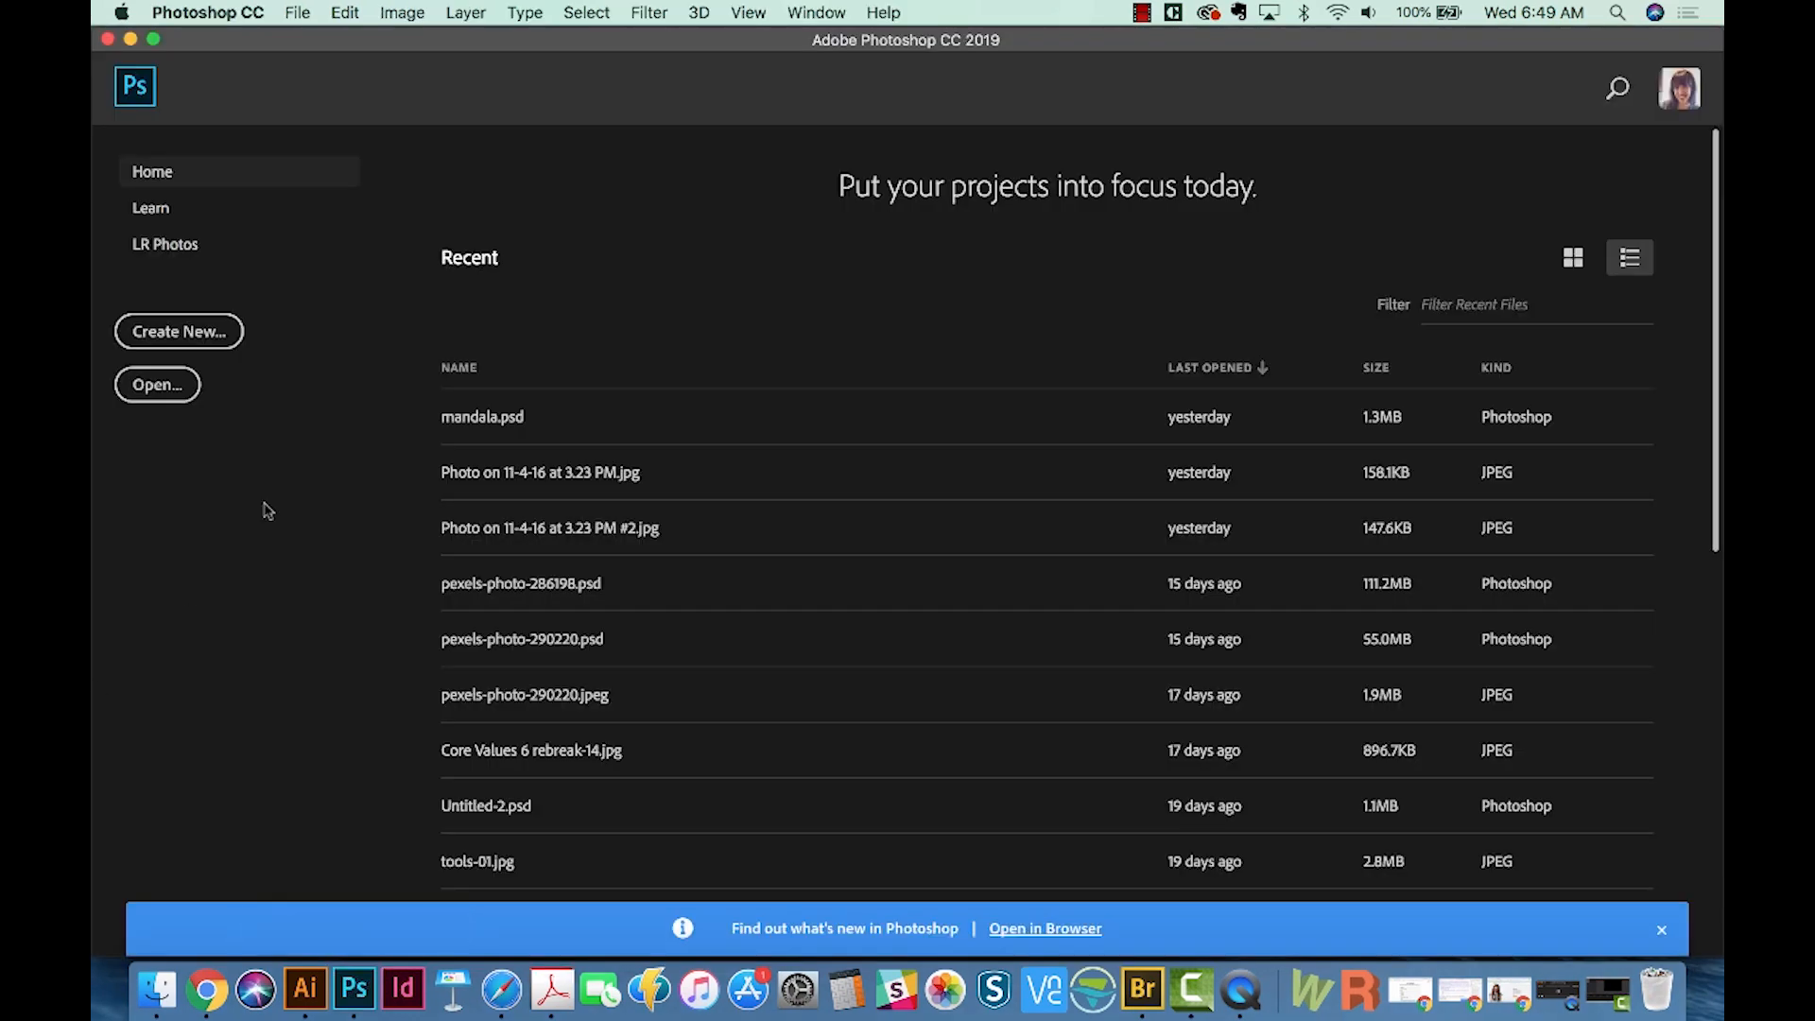
mouse_move(498, 182)
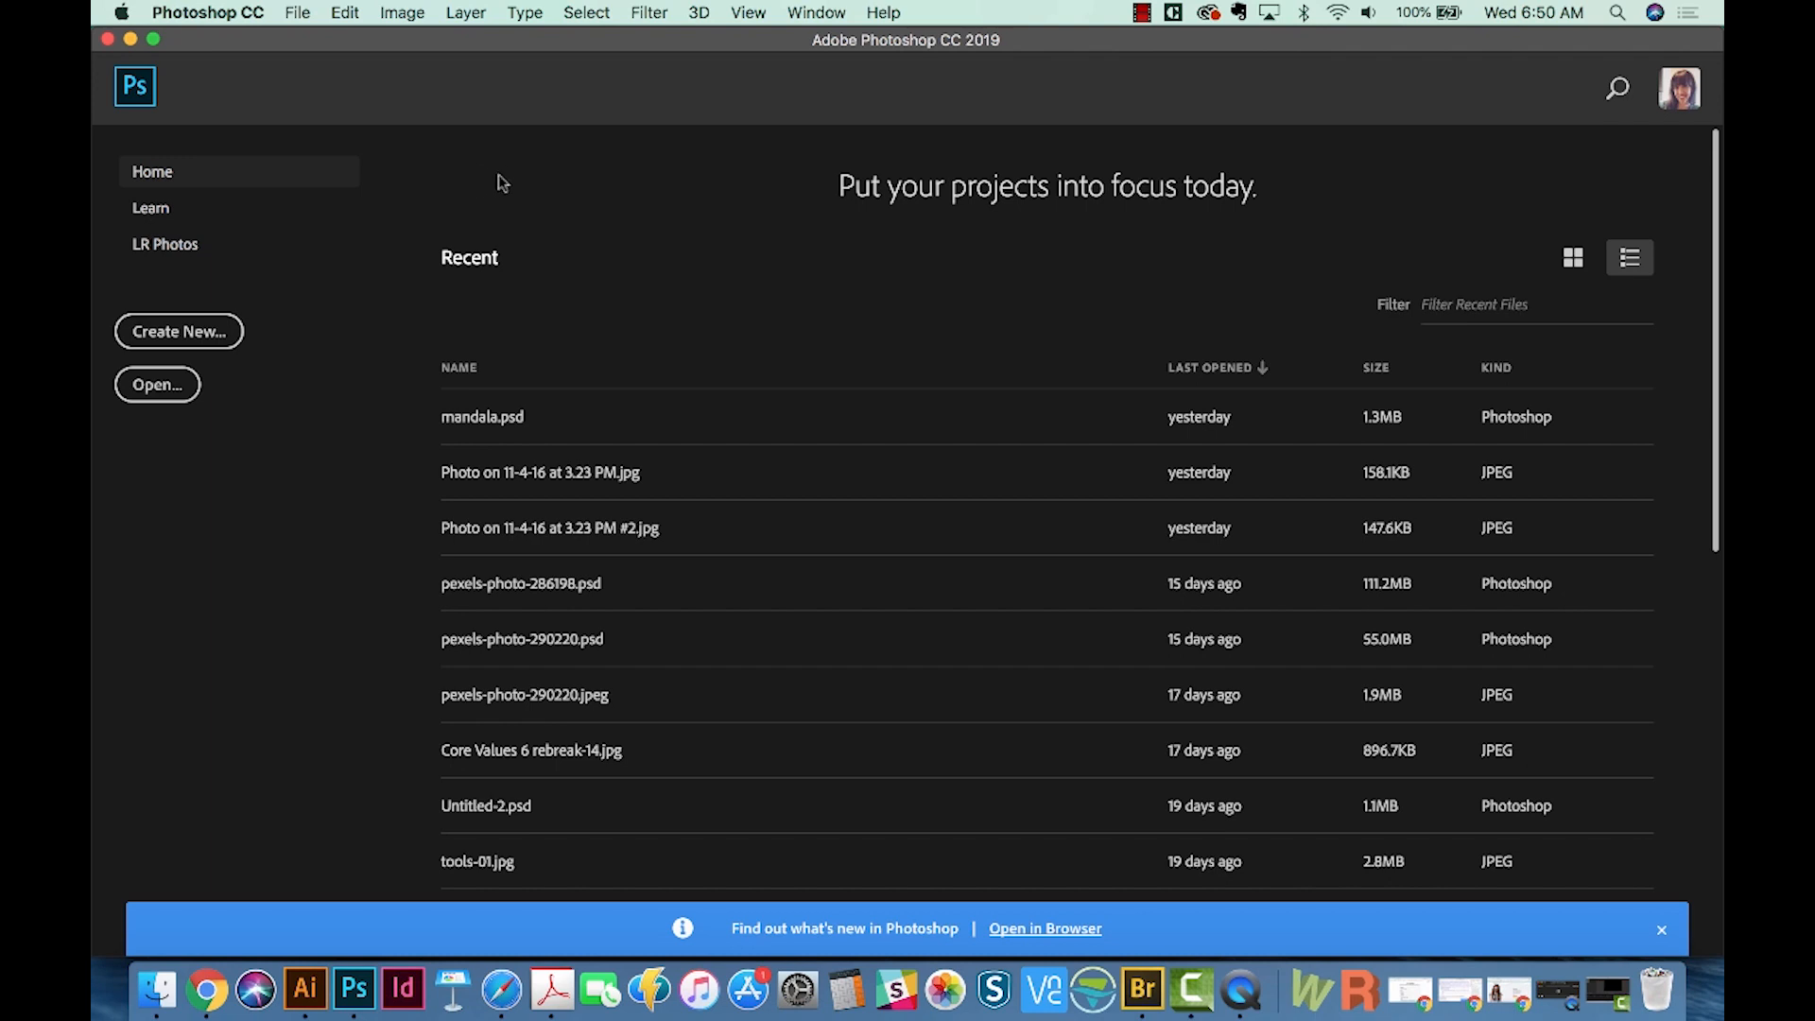
mouse_move(505, 250)
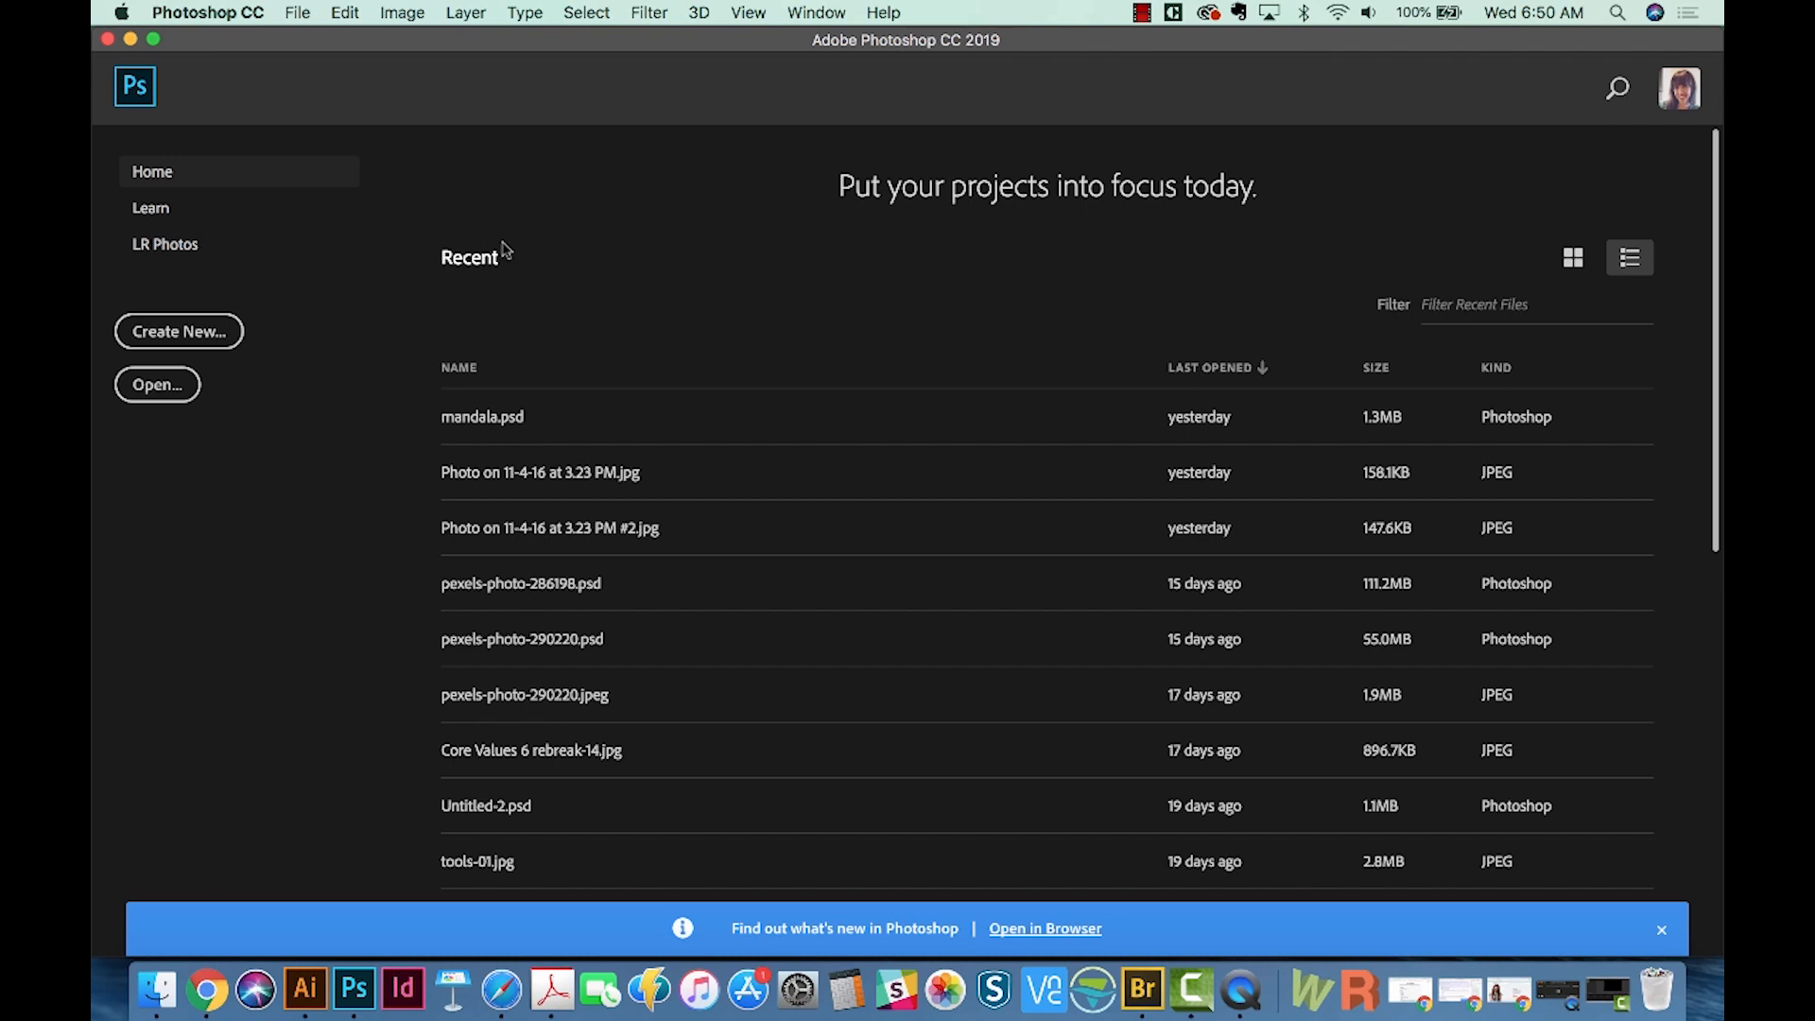
mouse_move(298, 12)
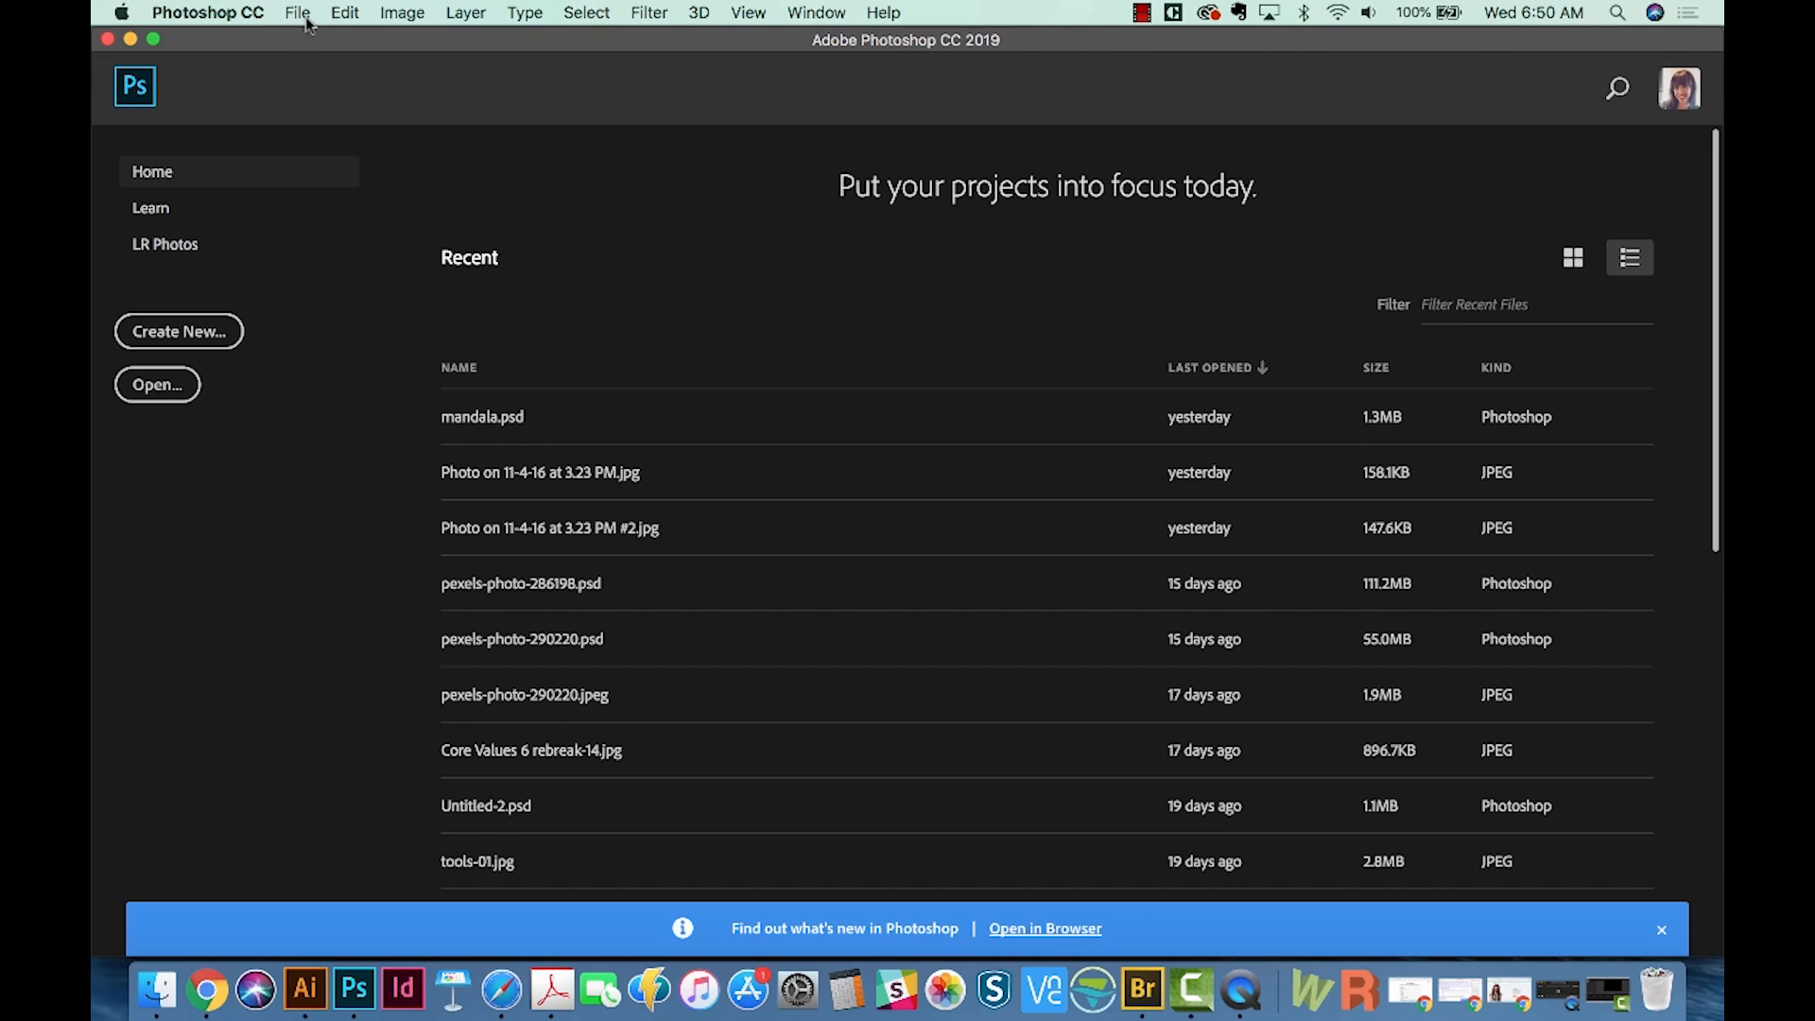
left_click(179, 330)
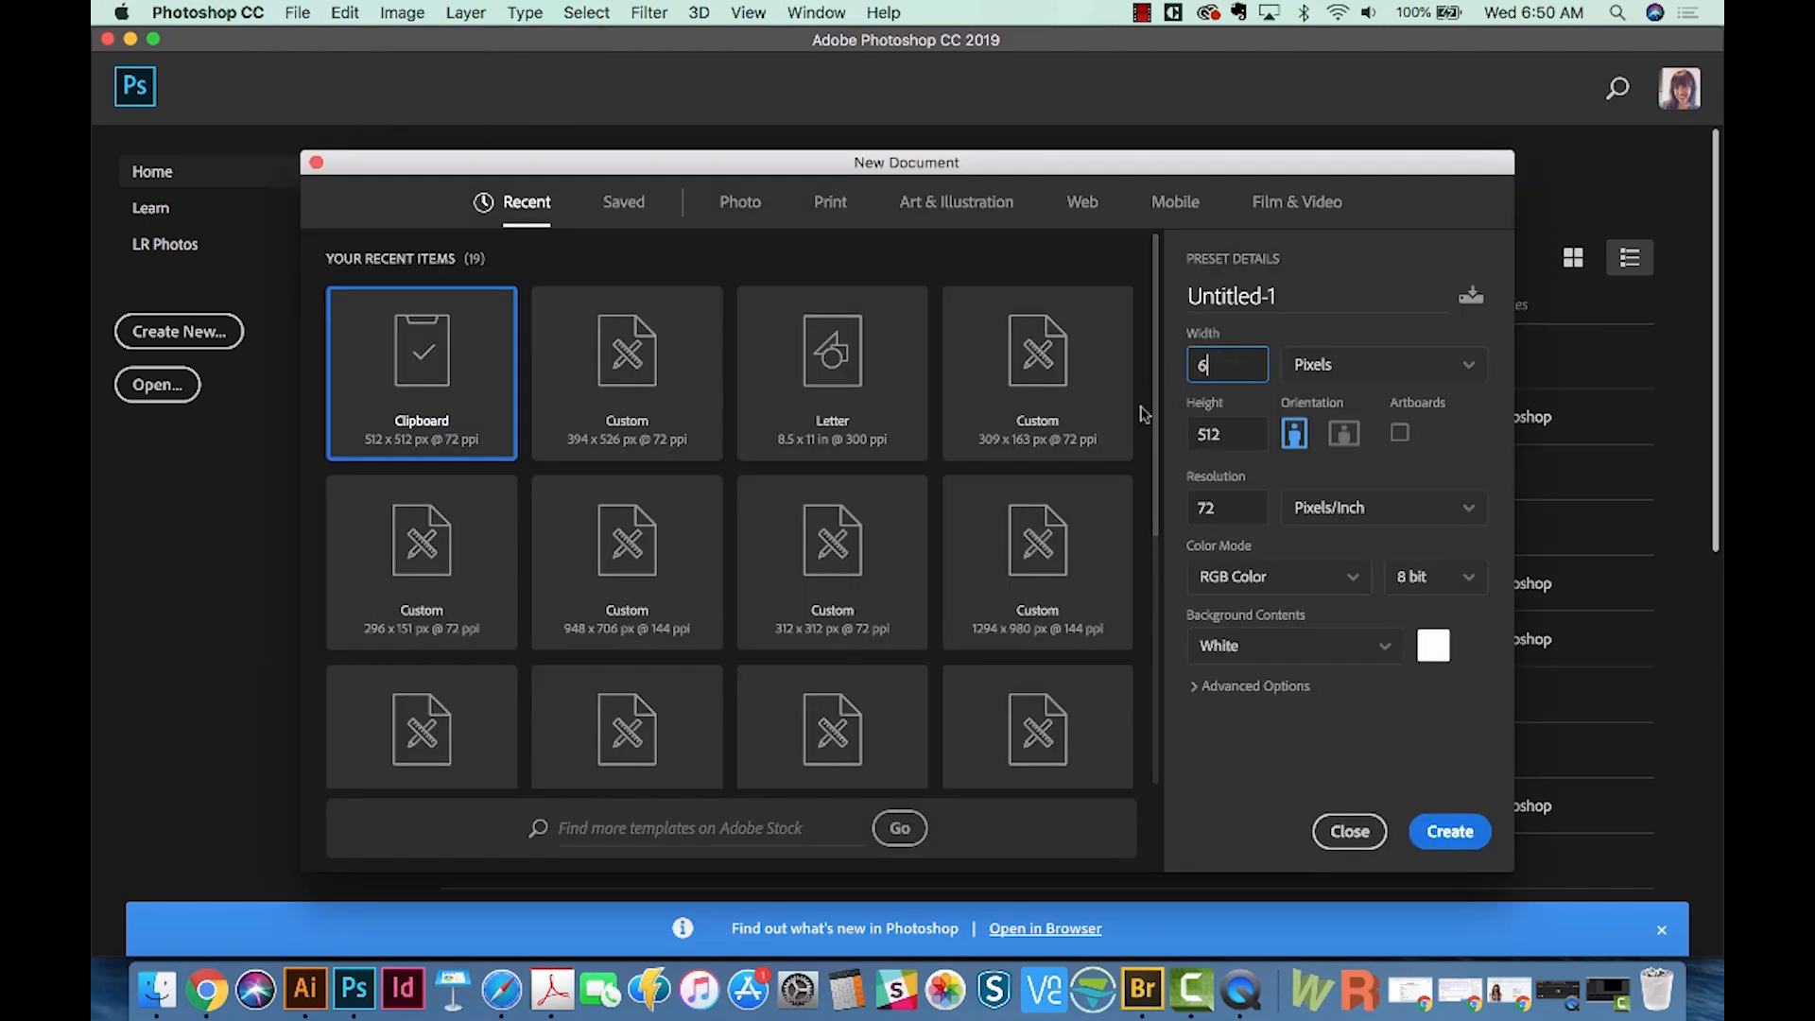
type("64")
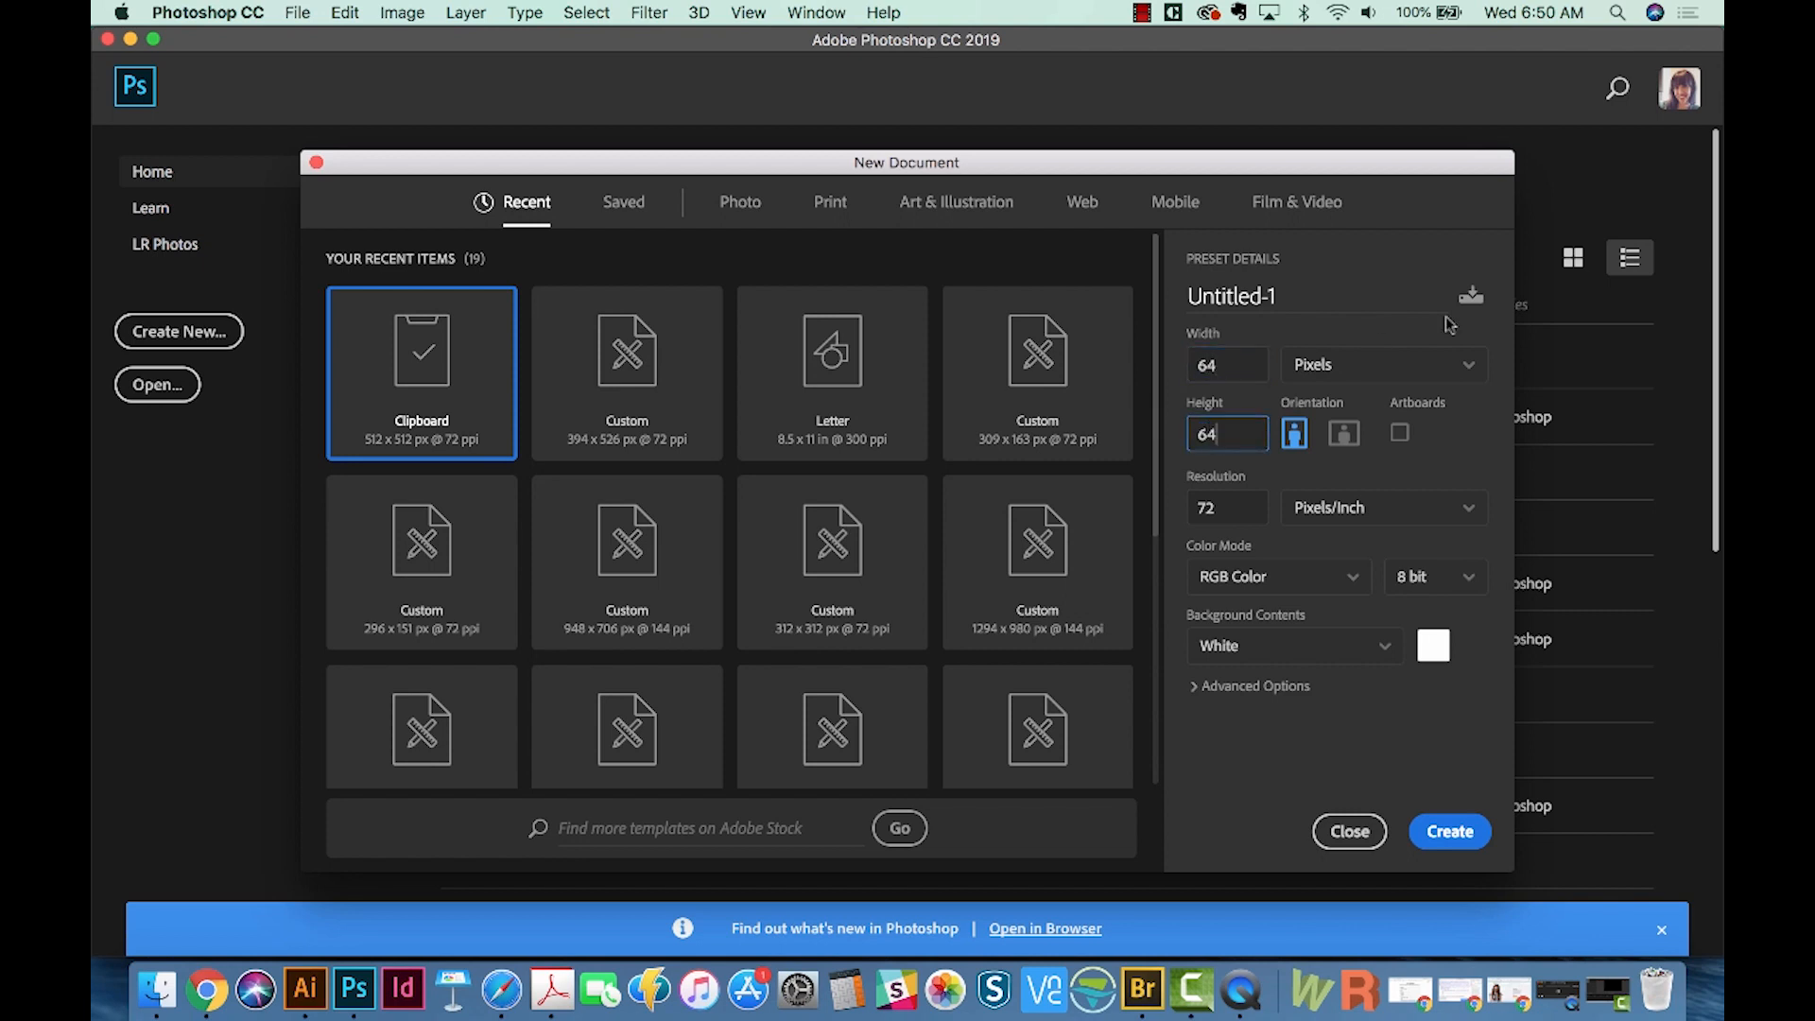
mouse_move(1233, 551)
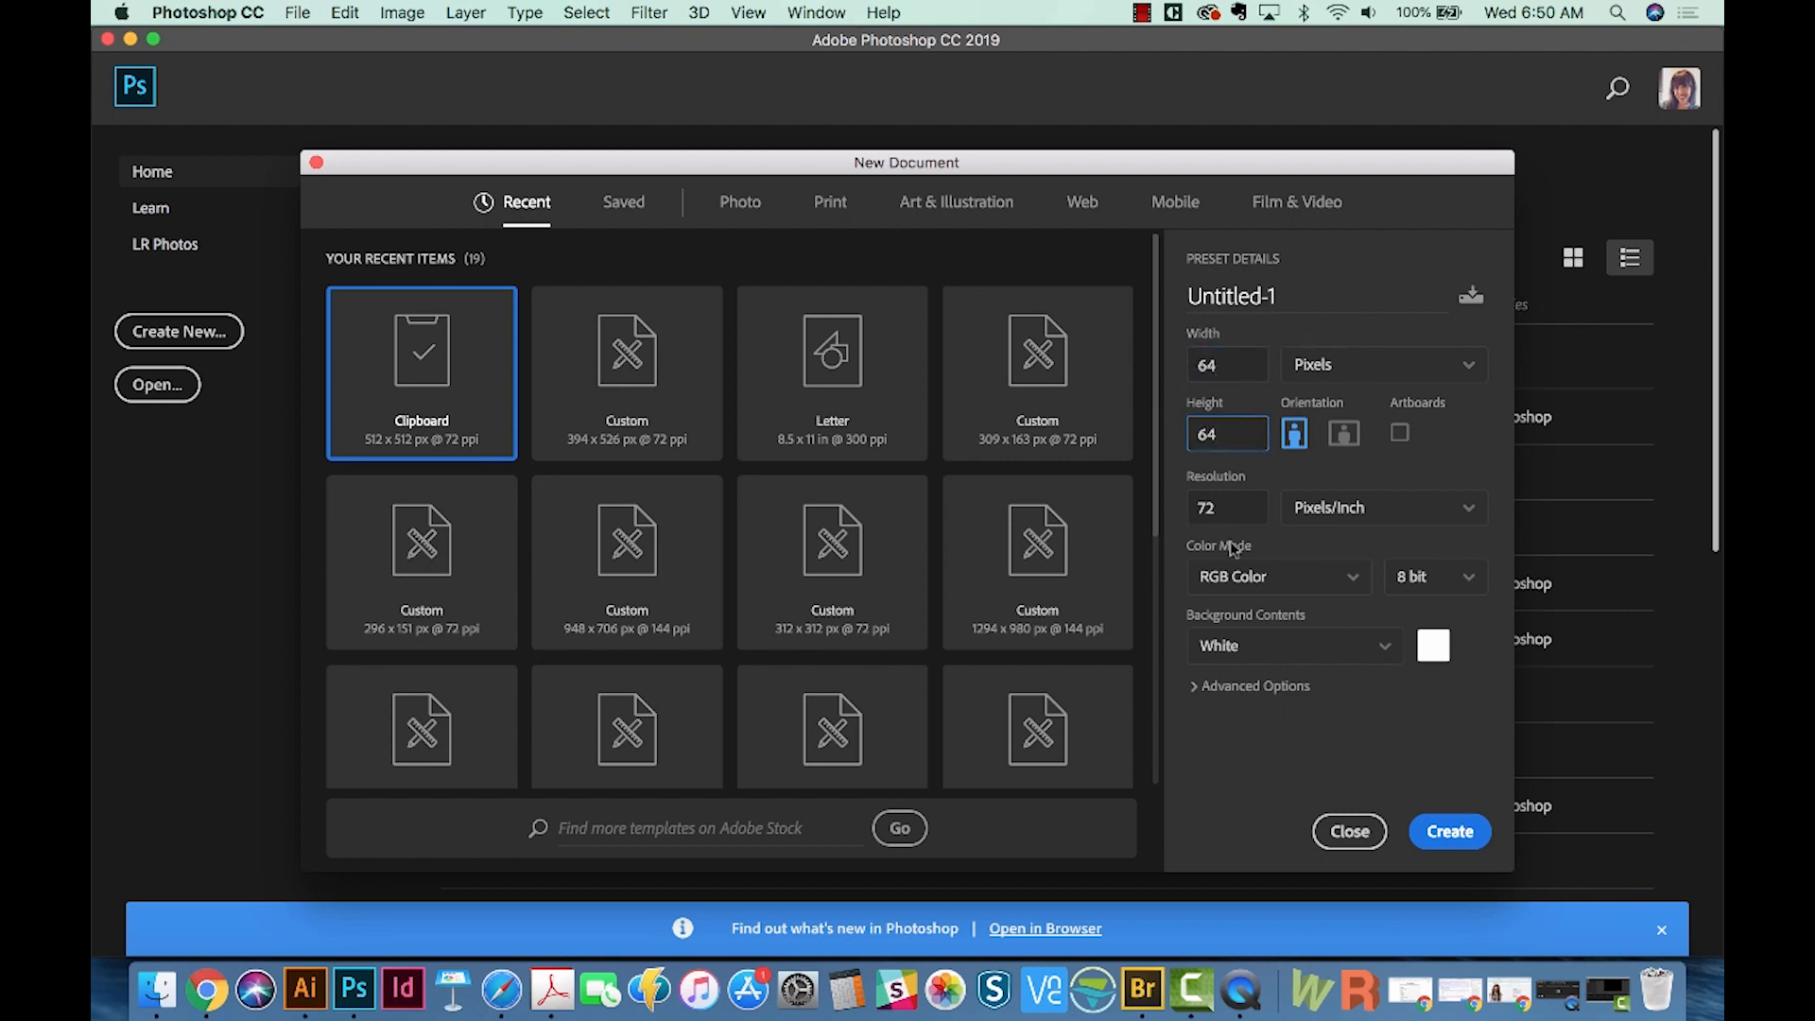
mouse_move(1444, 804)
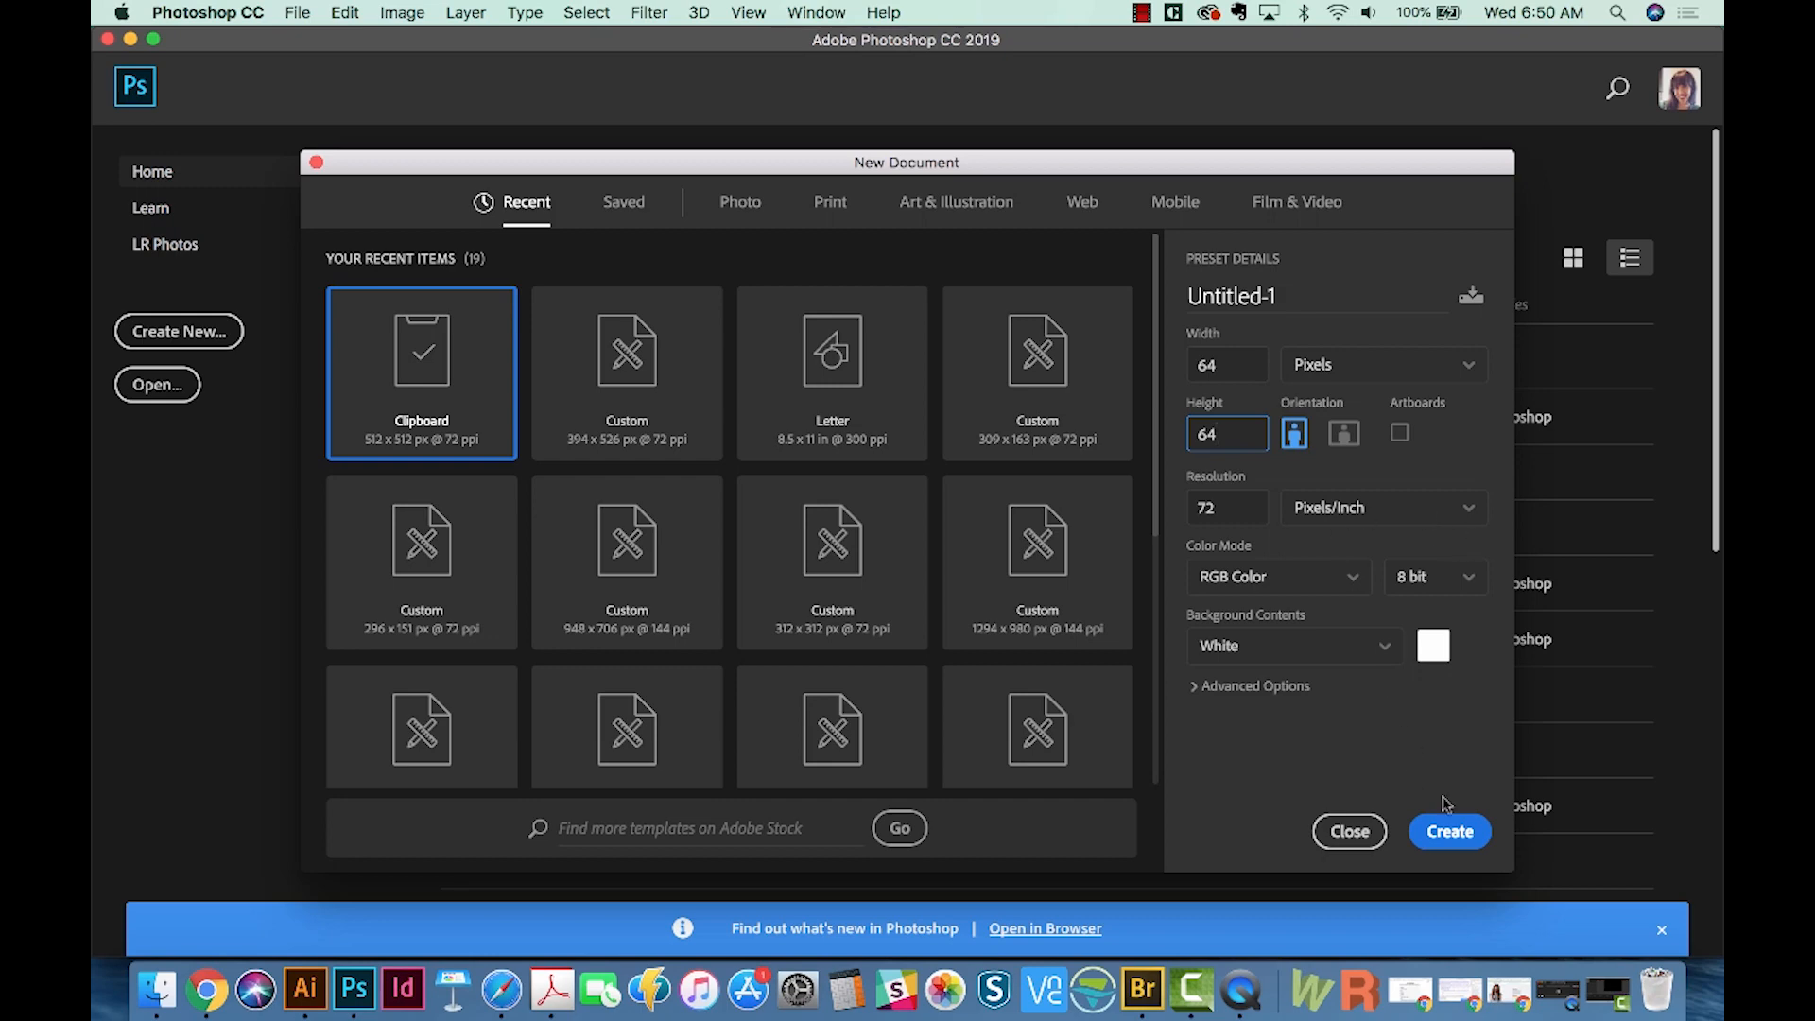
left_click(1449, 831)
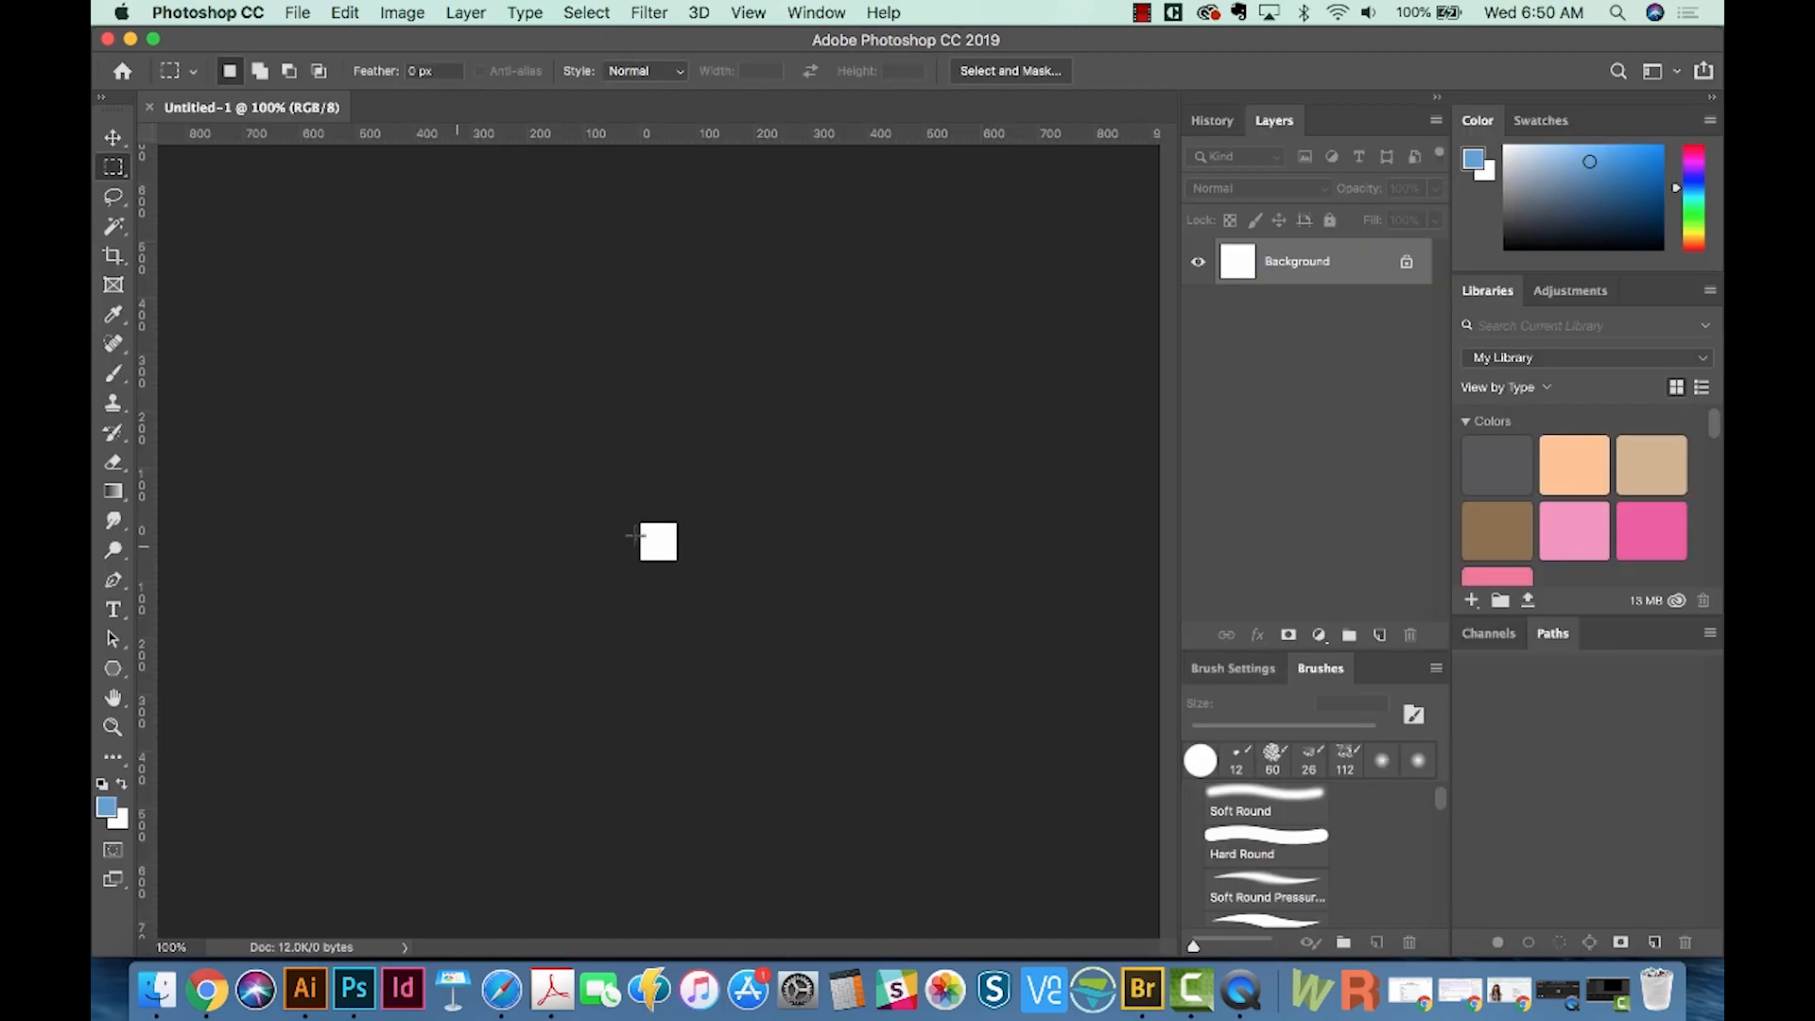
left_click(113, 727)
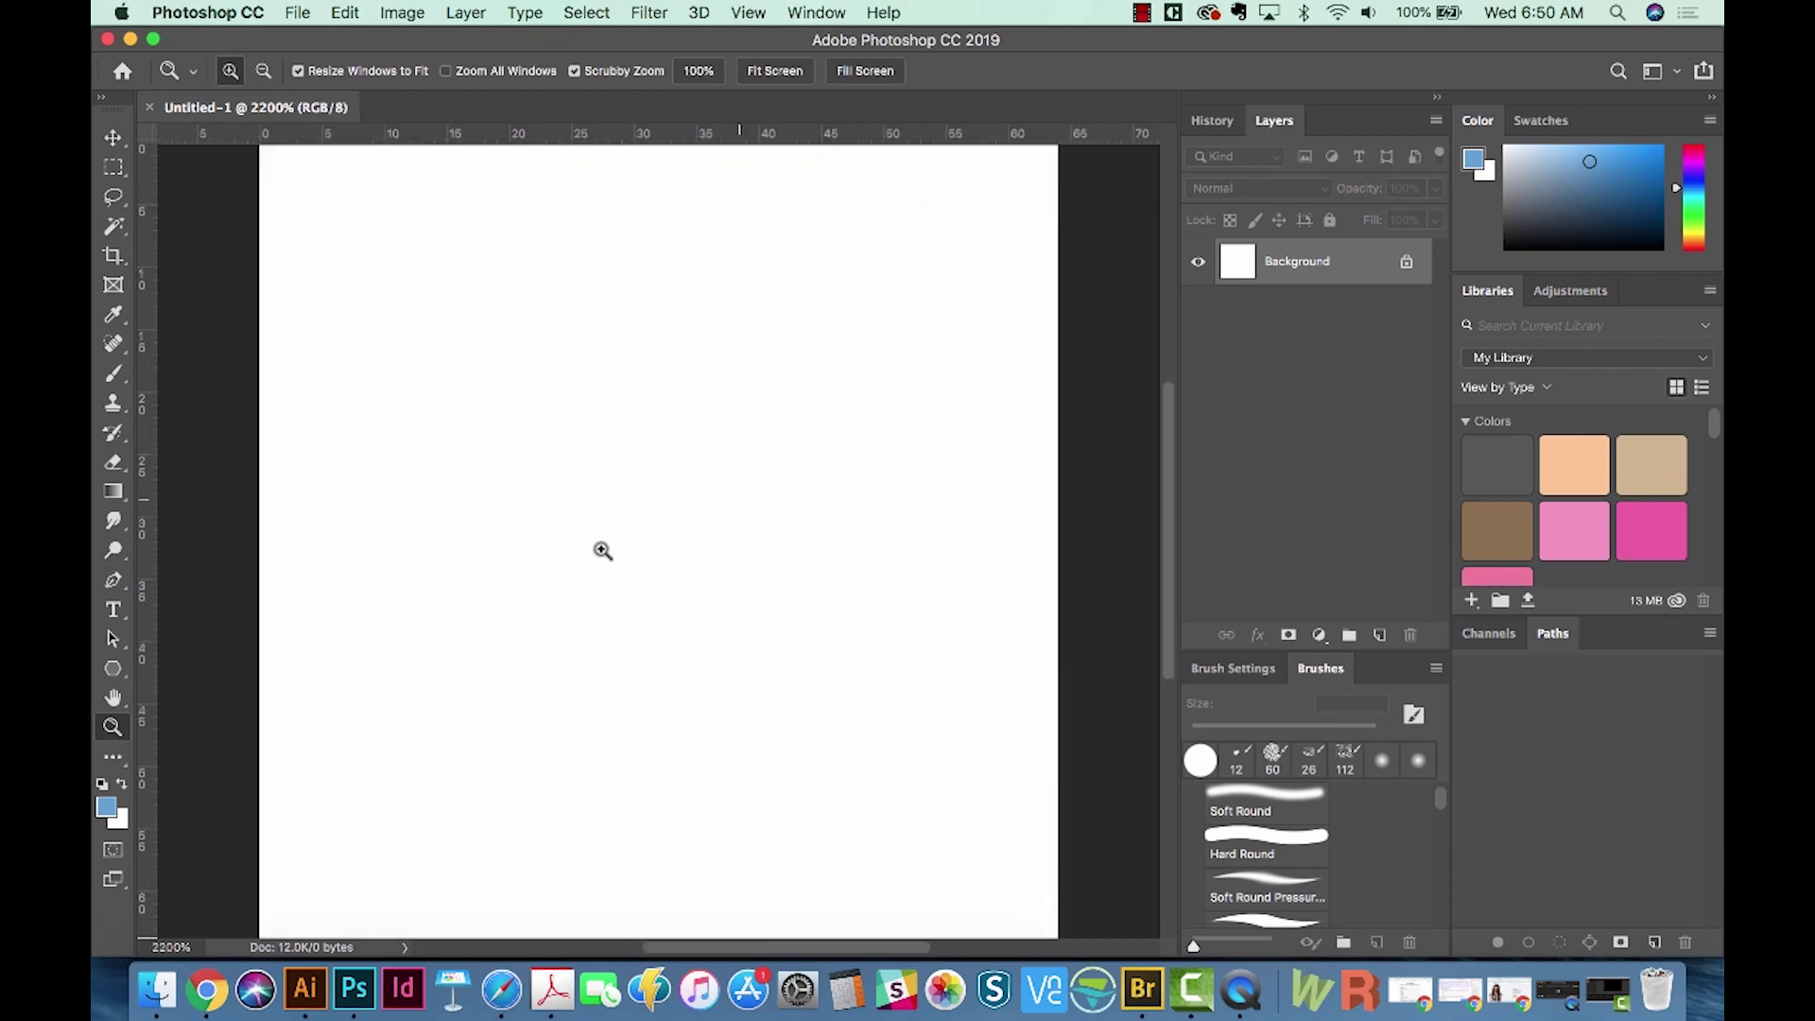
mouse_move(205, 992)
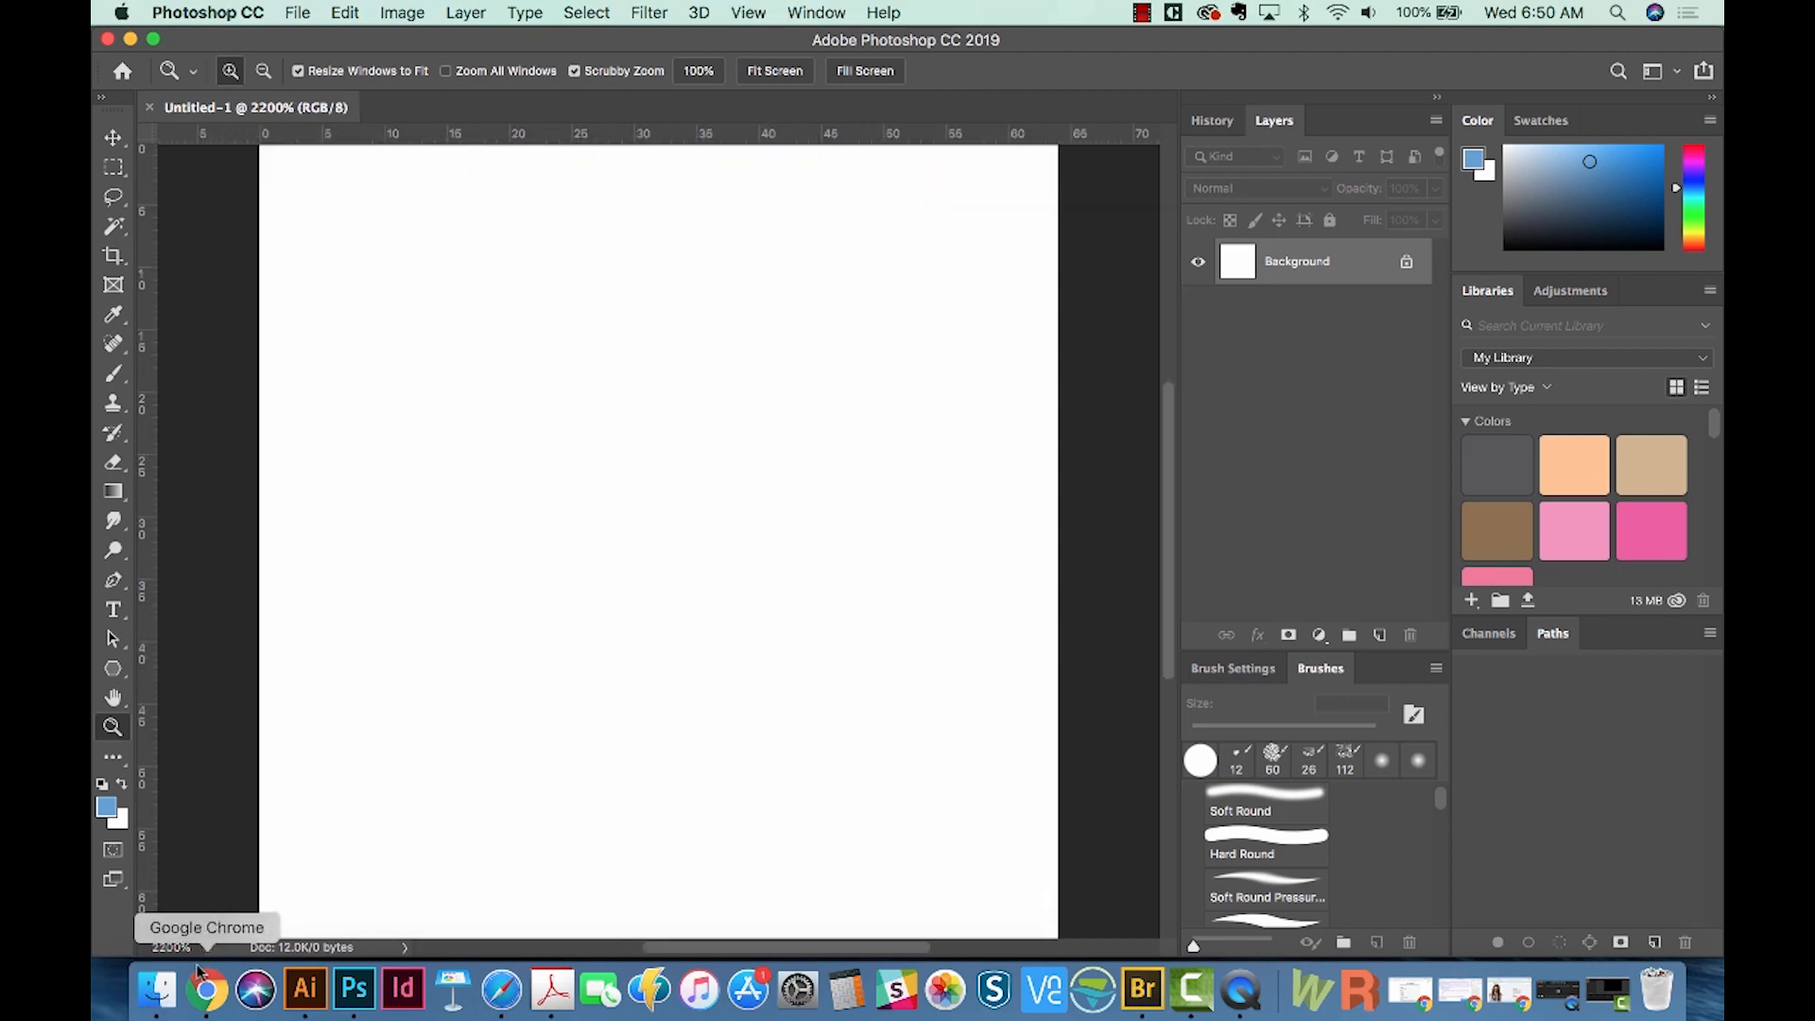
Open graphicdesignhowtologo.png from Finder in Photoshop as a layer in the document
left_click(156, 990)
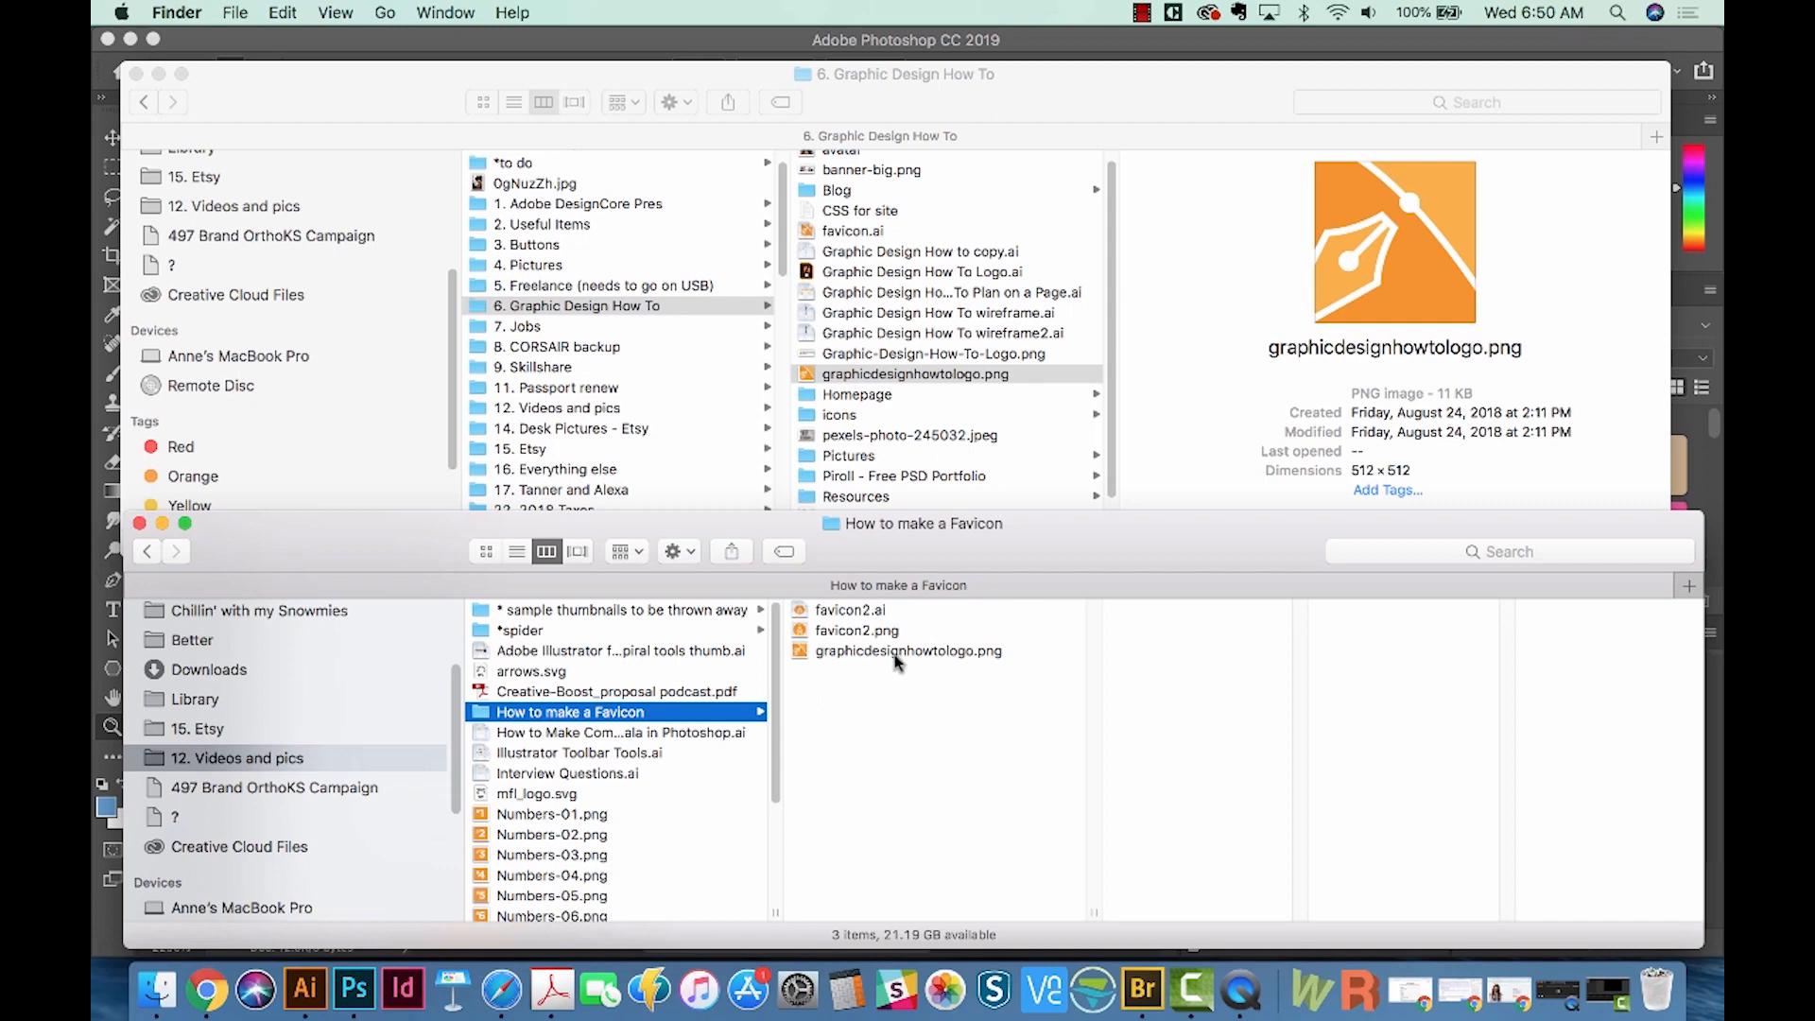
left_click(908, 649)
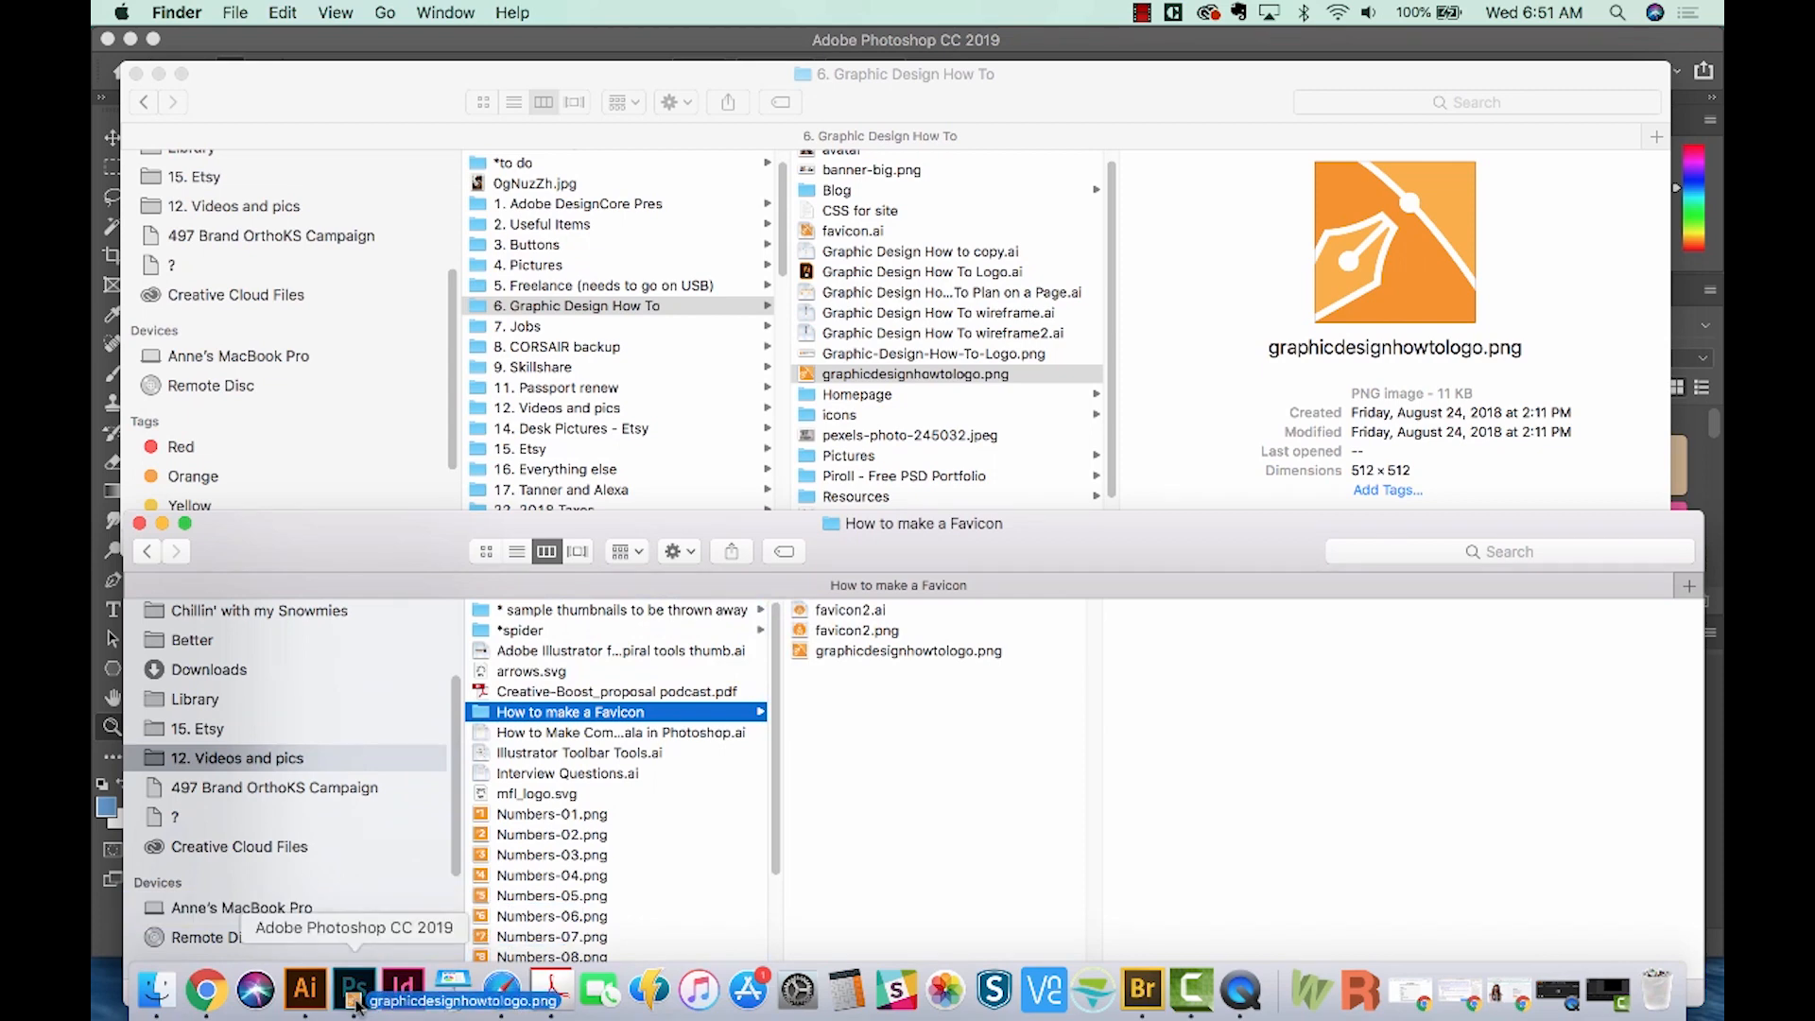
left_click(353, 990)
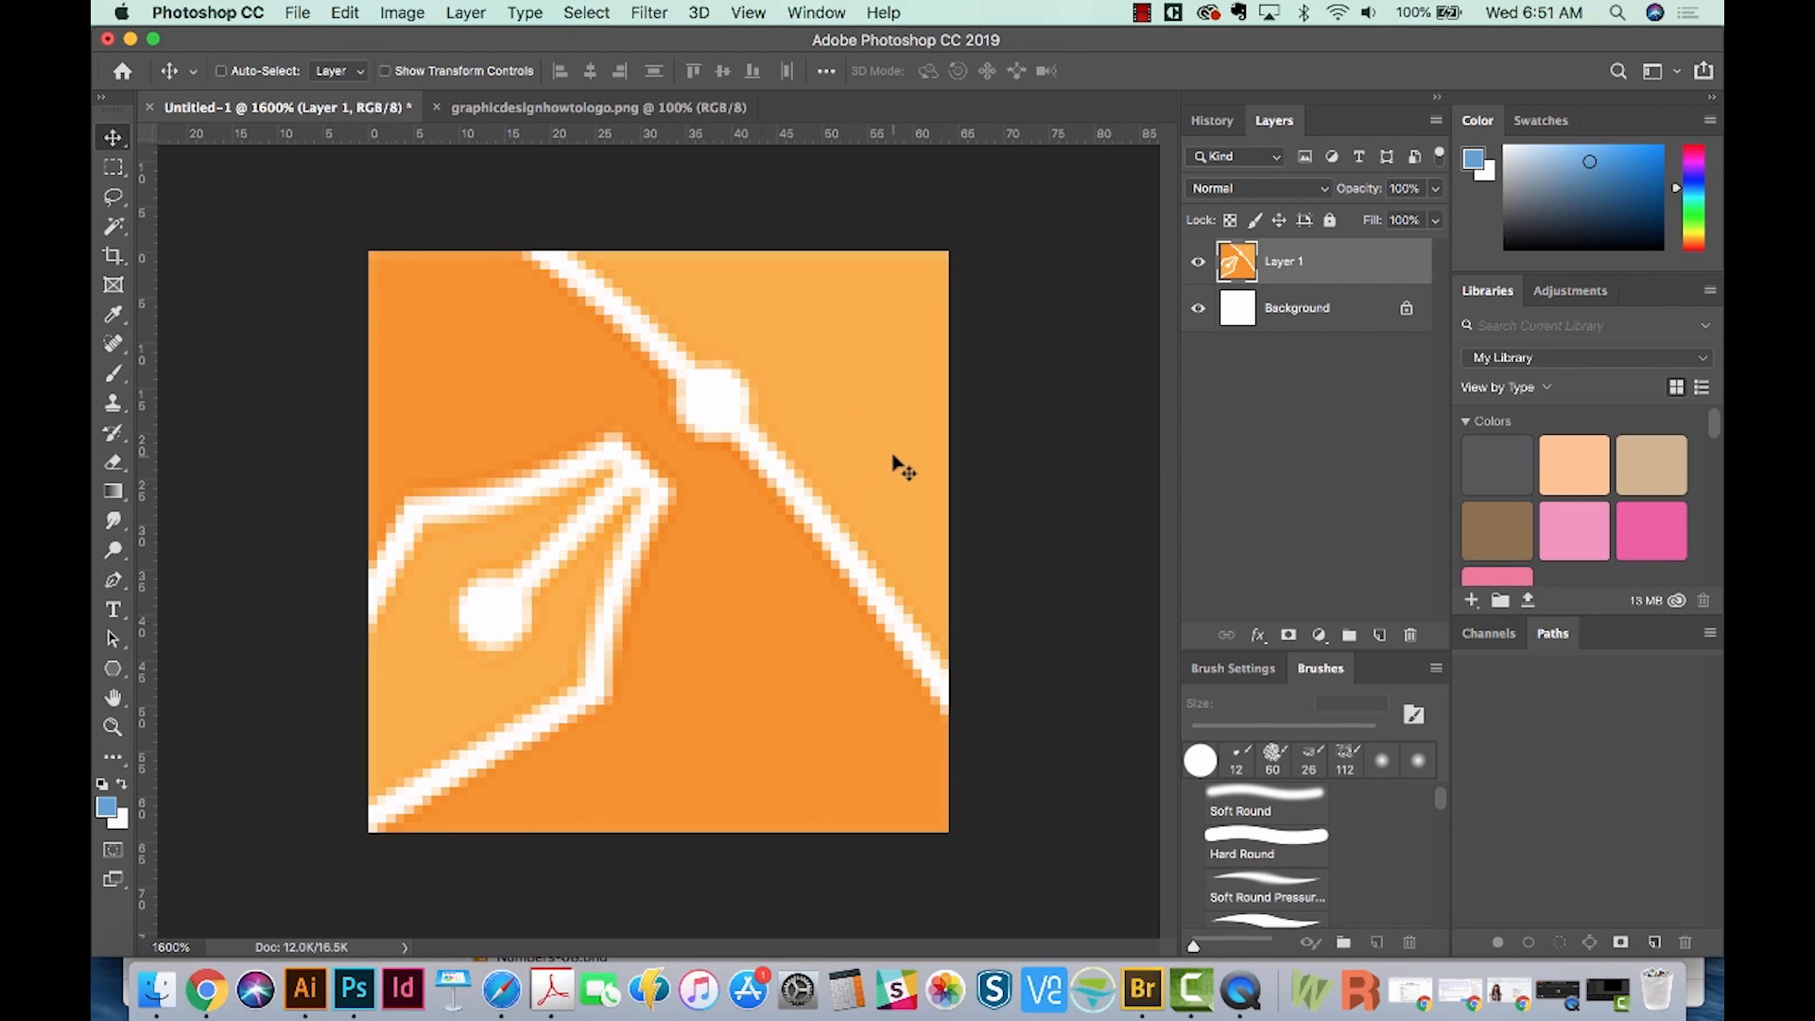
Save for Web as a transparent 16×16 PNG-24, replacing favicon3.png
left_click(296, 12)
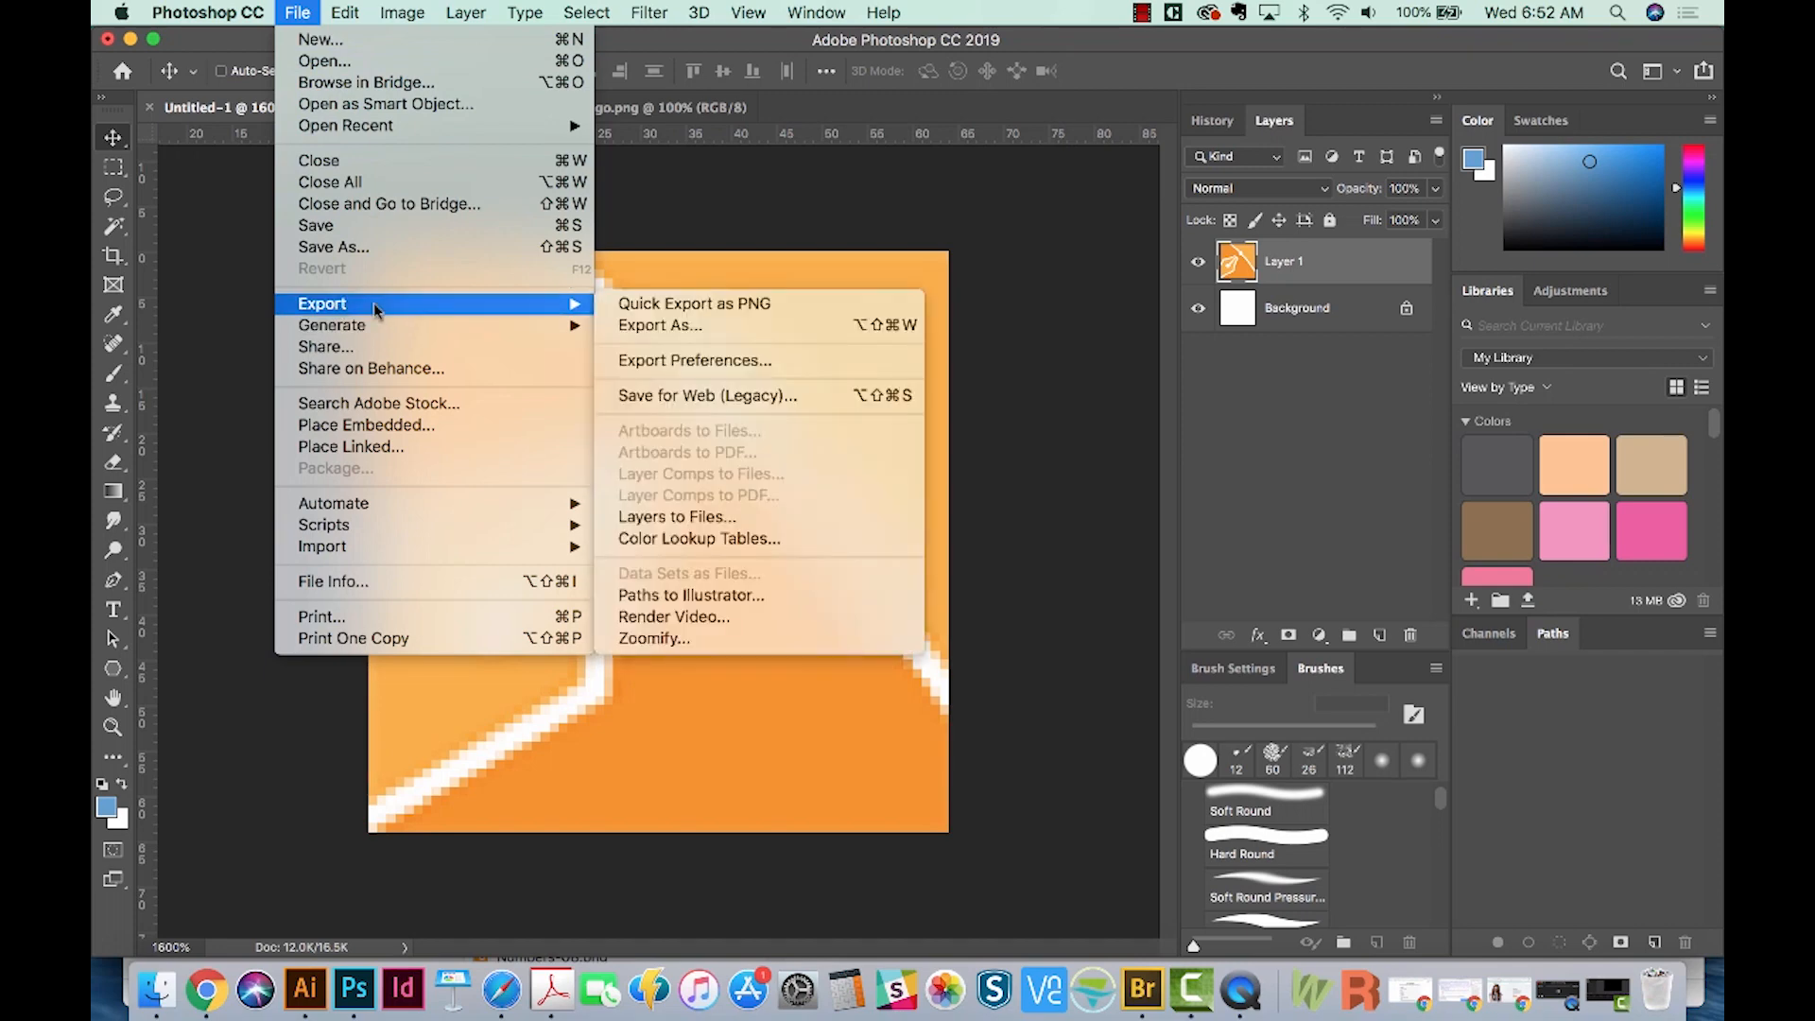
left_click(708, 395)
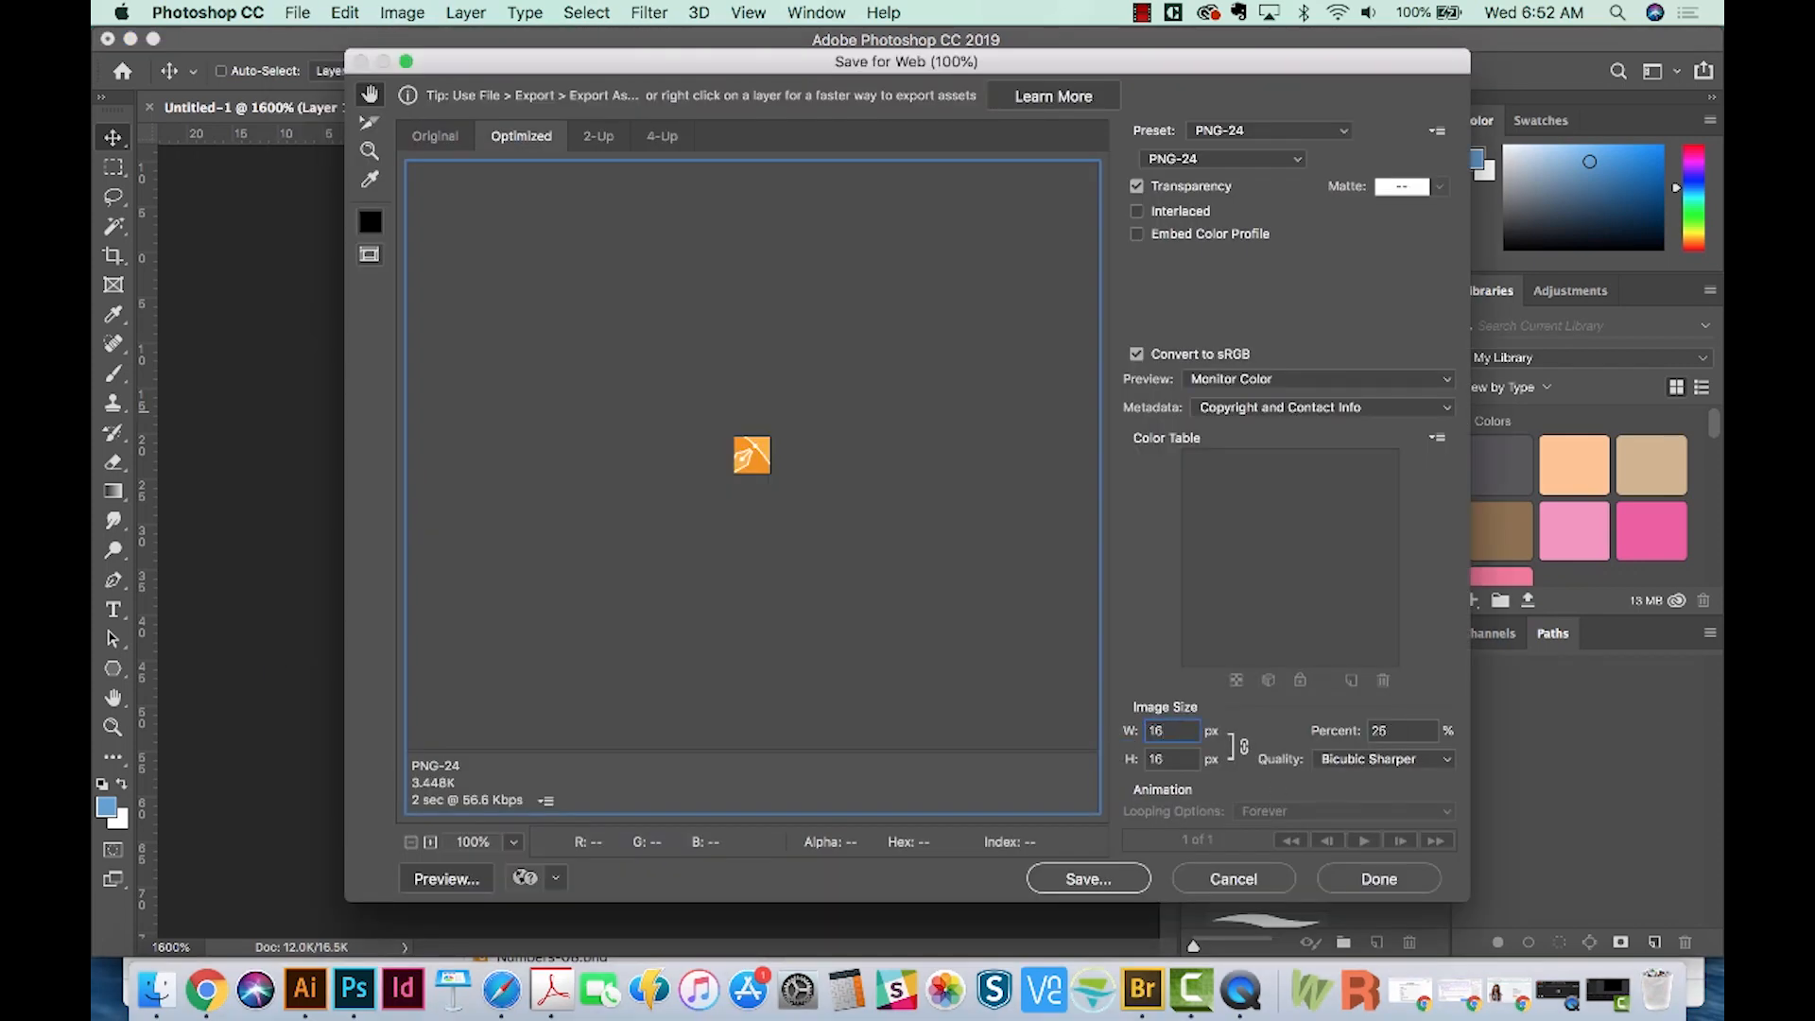
left_click(1086, 878)
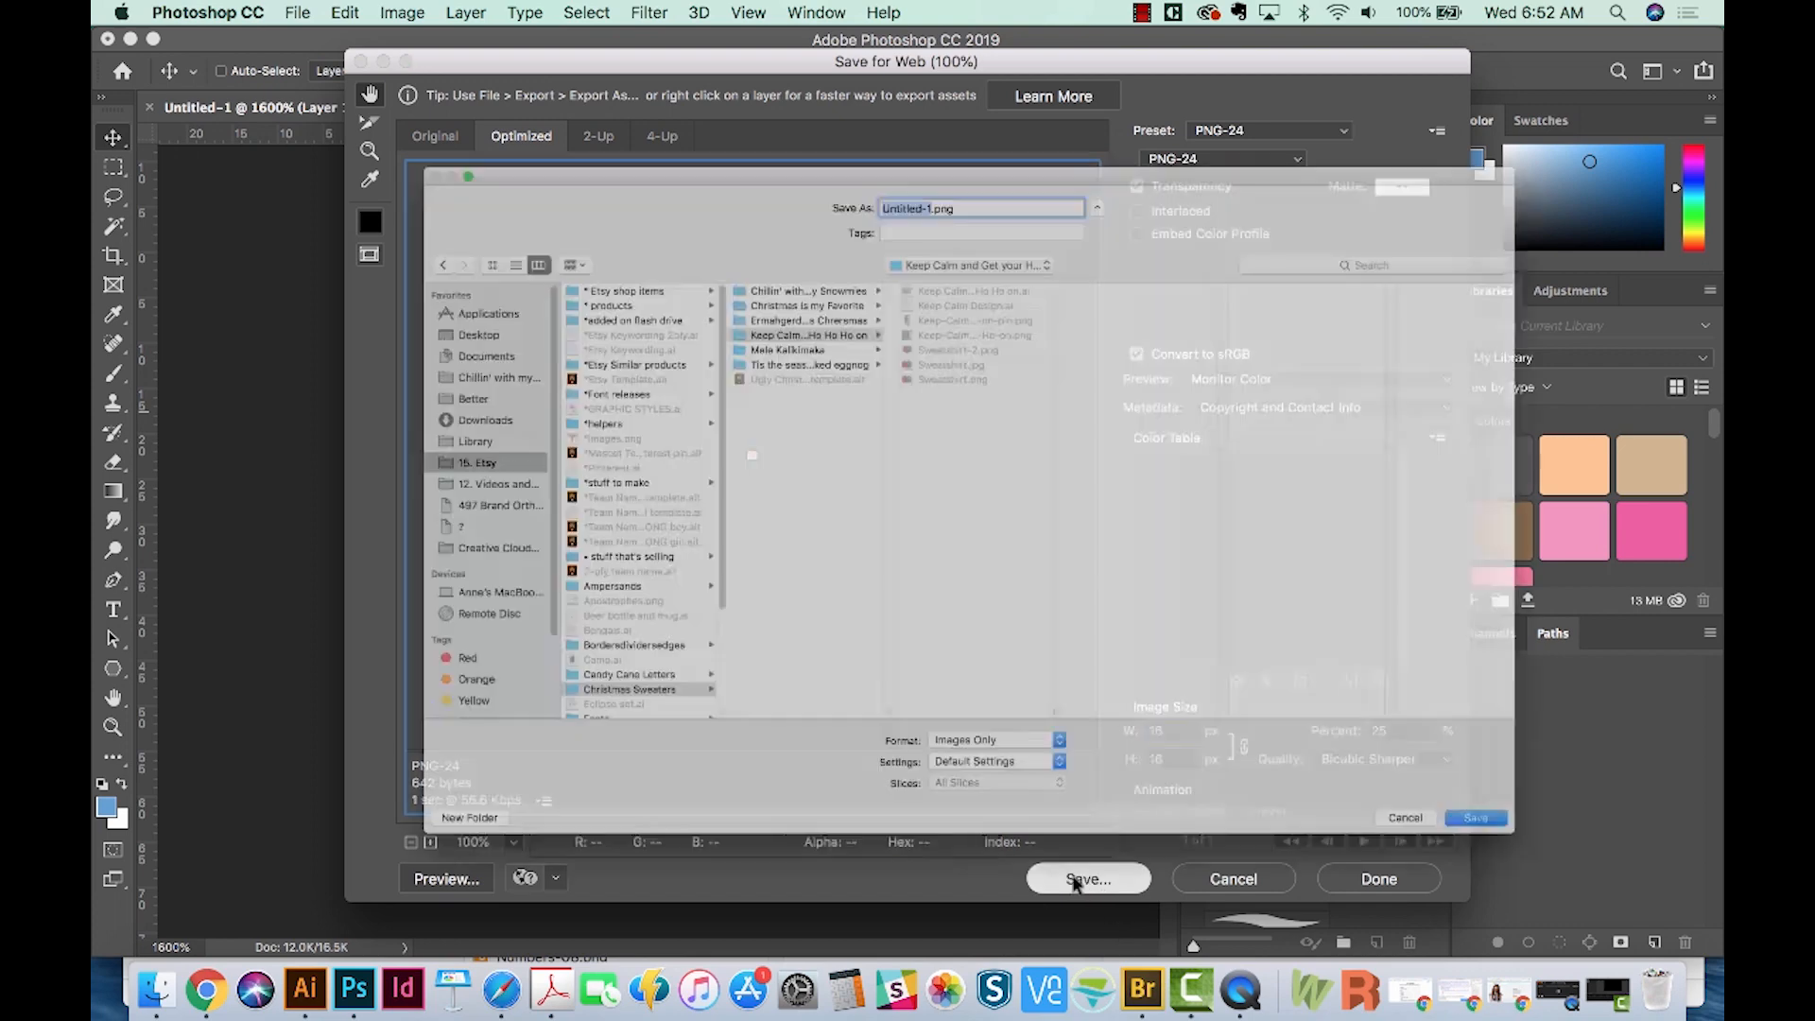
left_click(1087, 878)
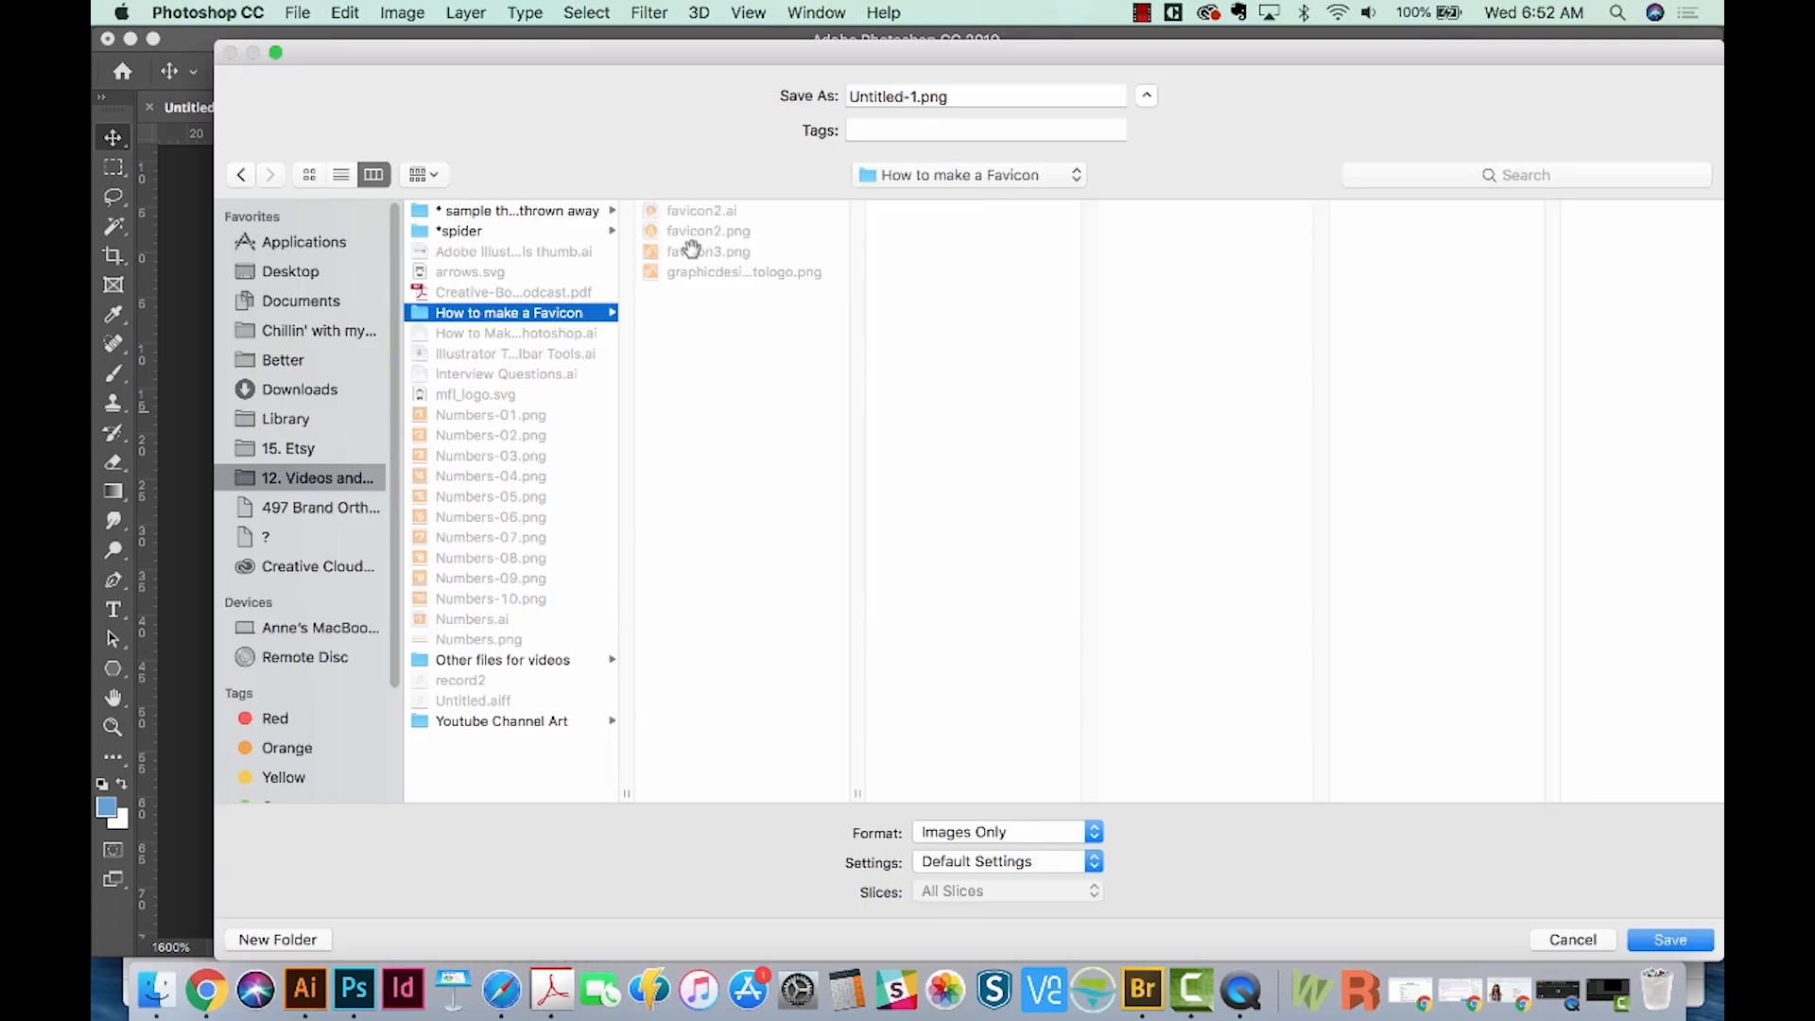
left_click(1668, 939)
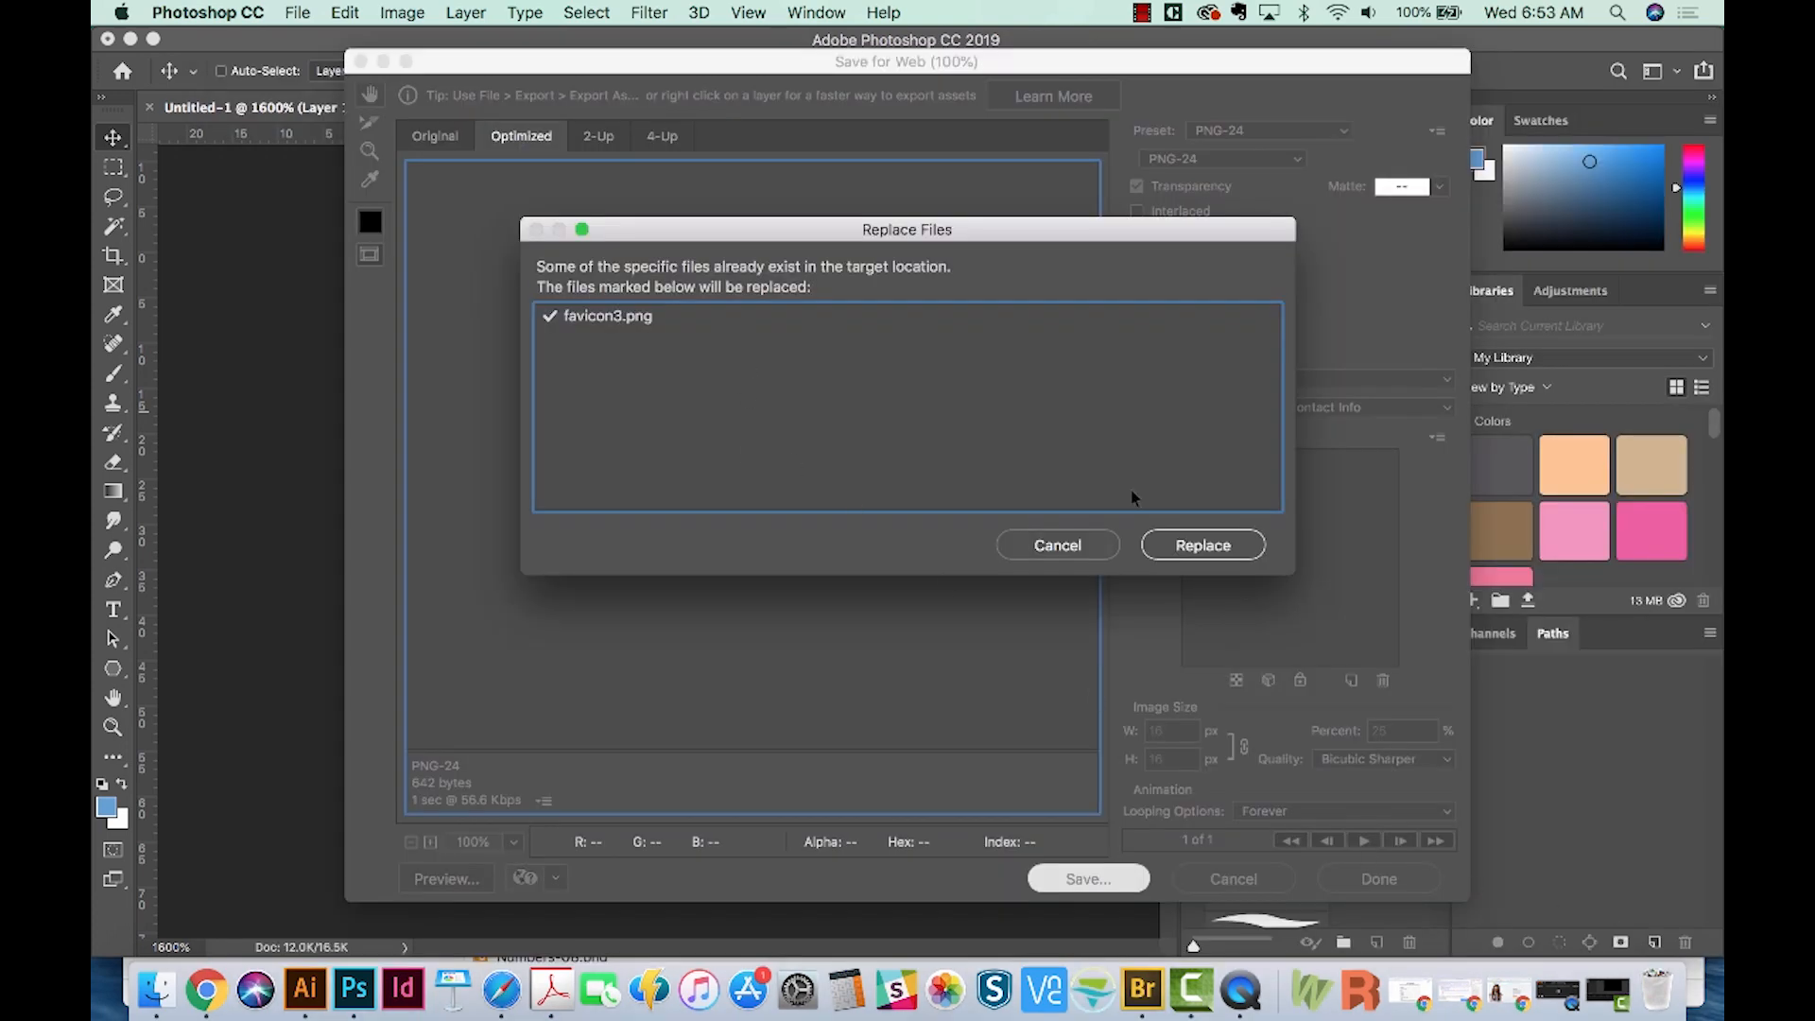
left_click(1202, 545)
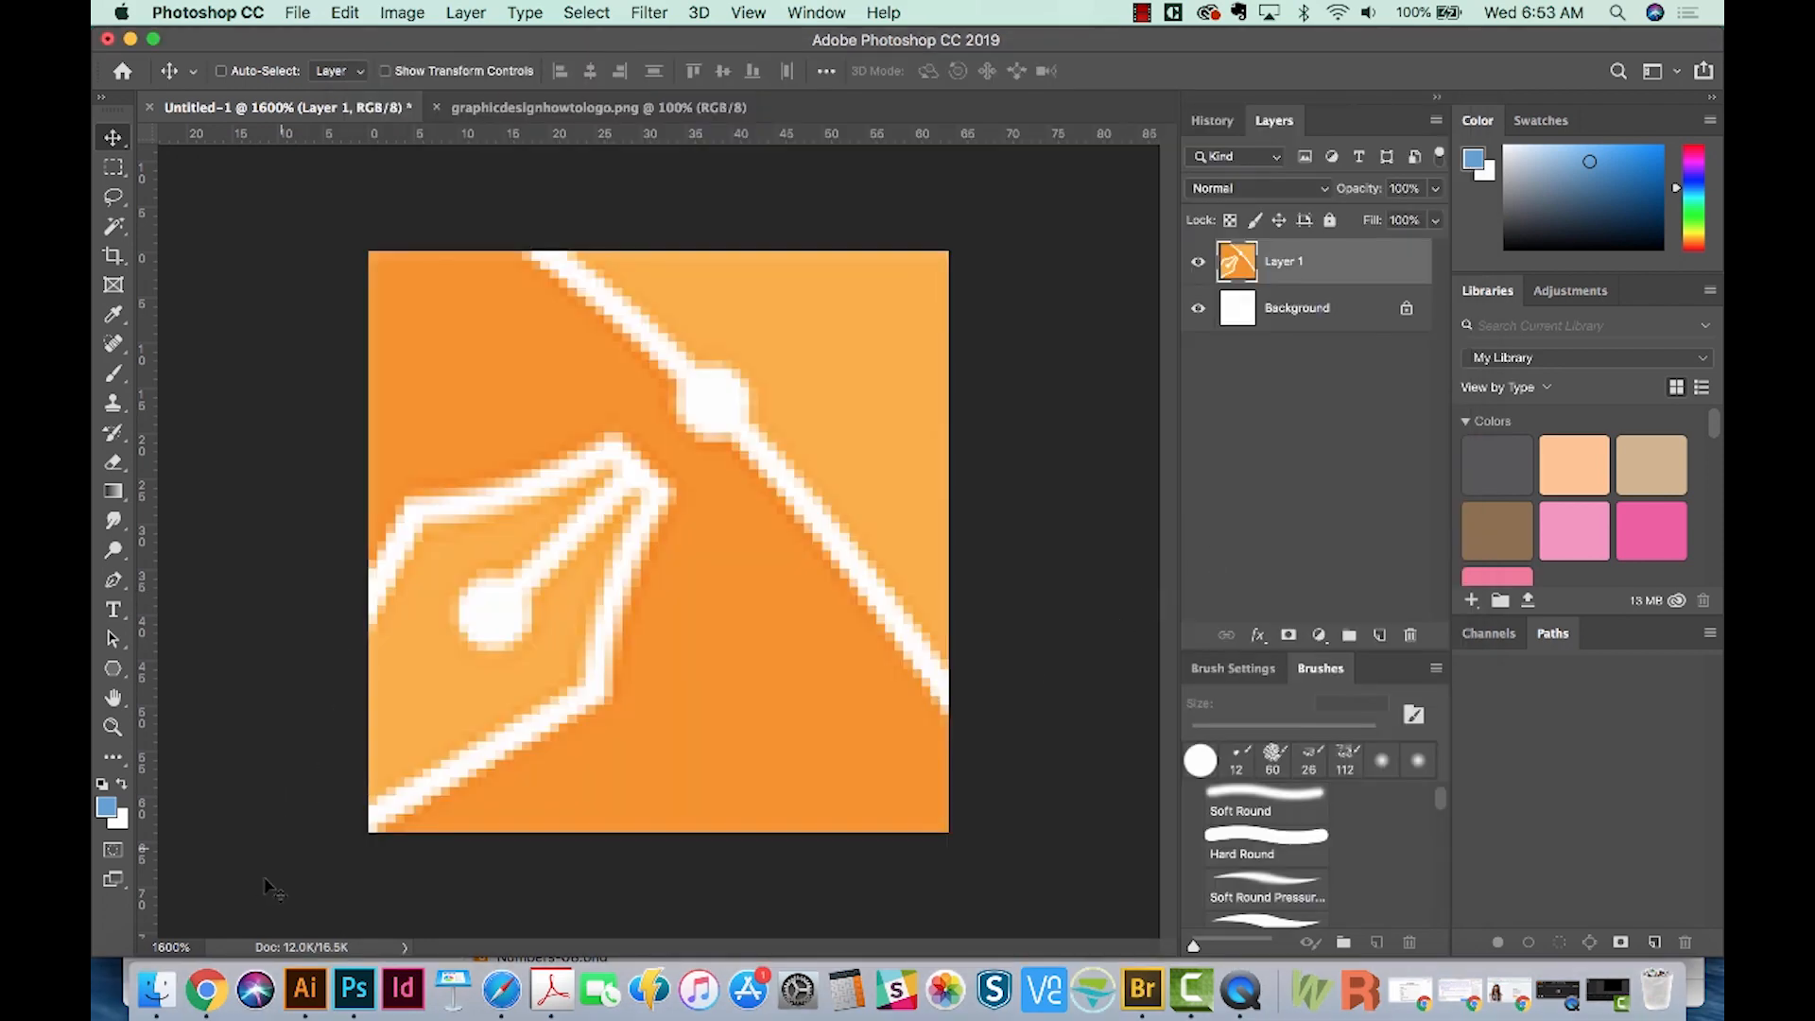
mouse_move(206, 992)
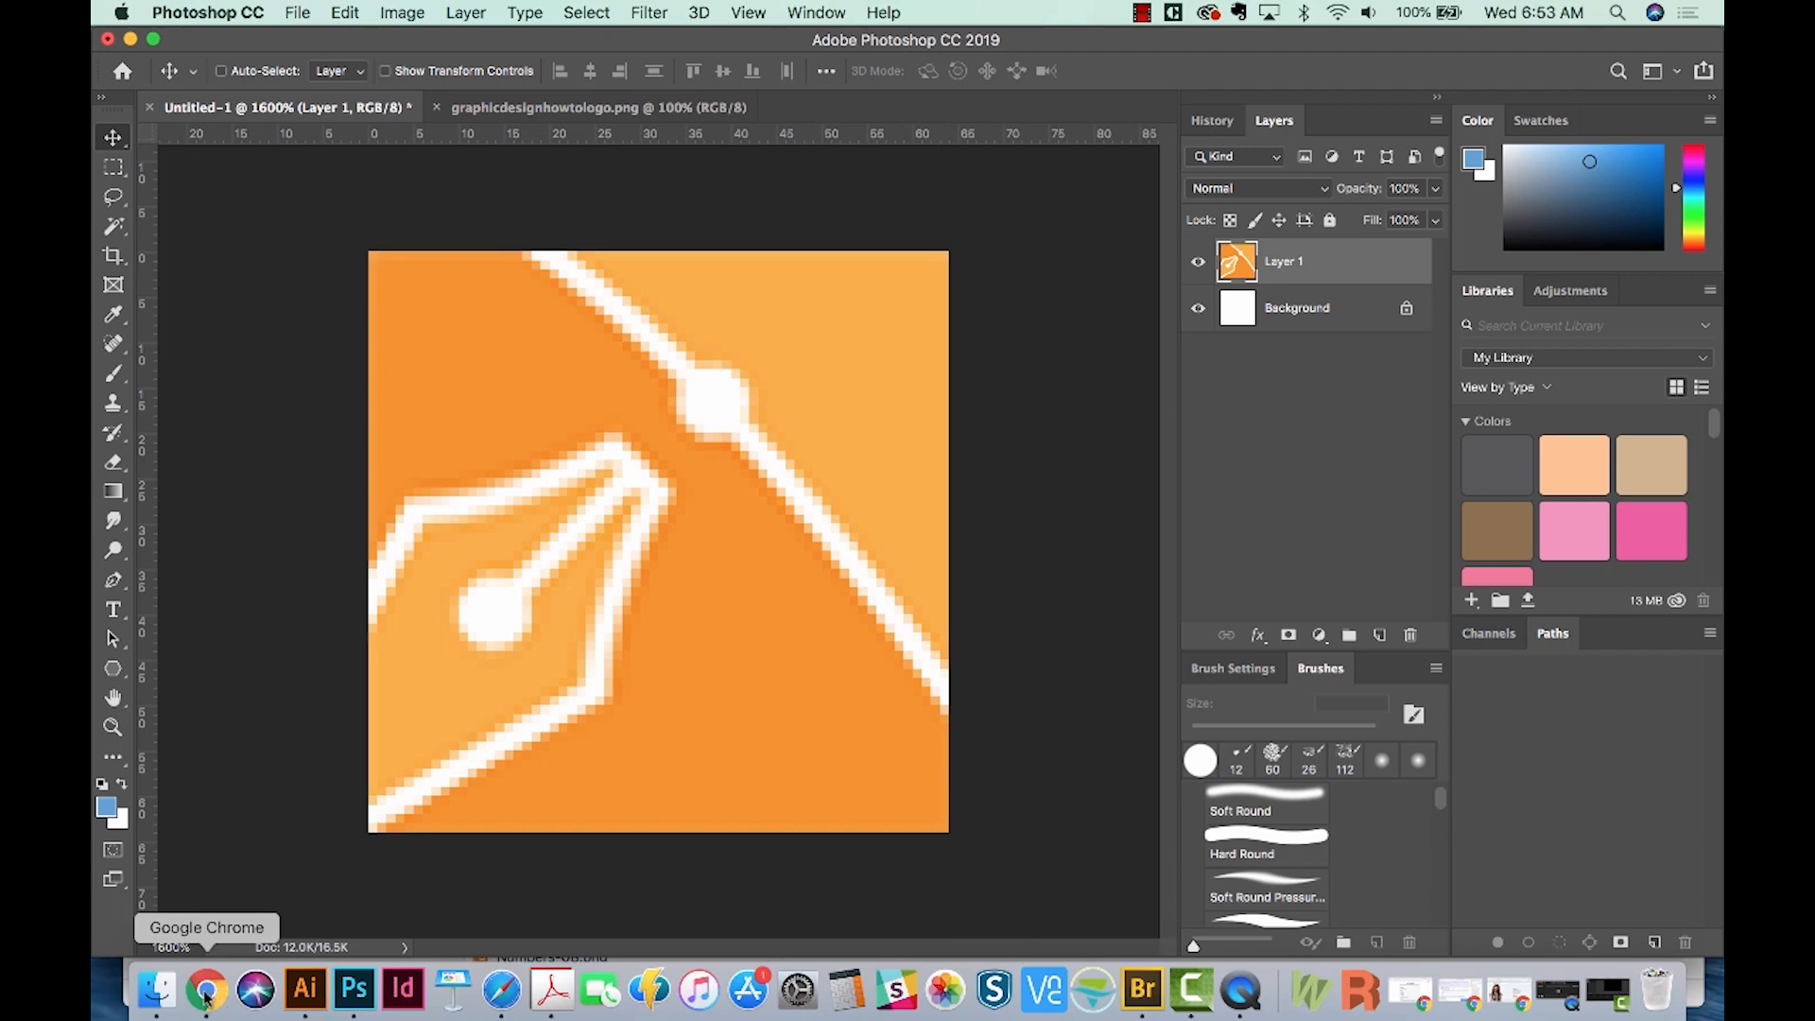
mouse_move(1410, 996)
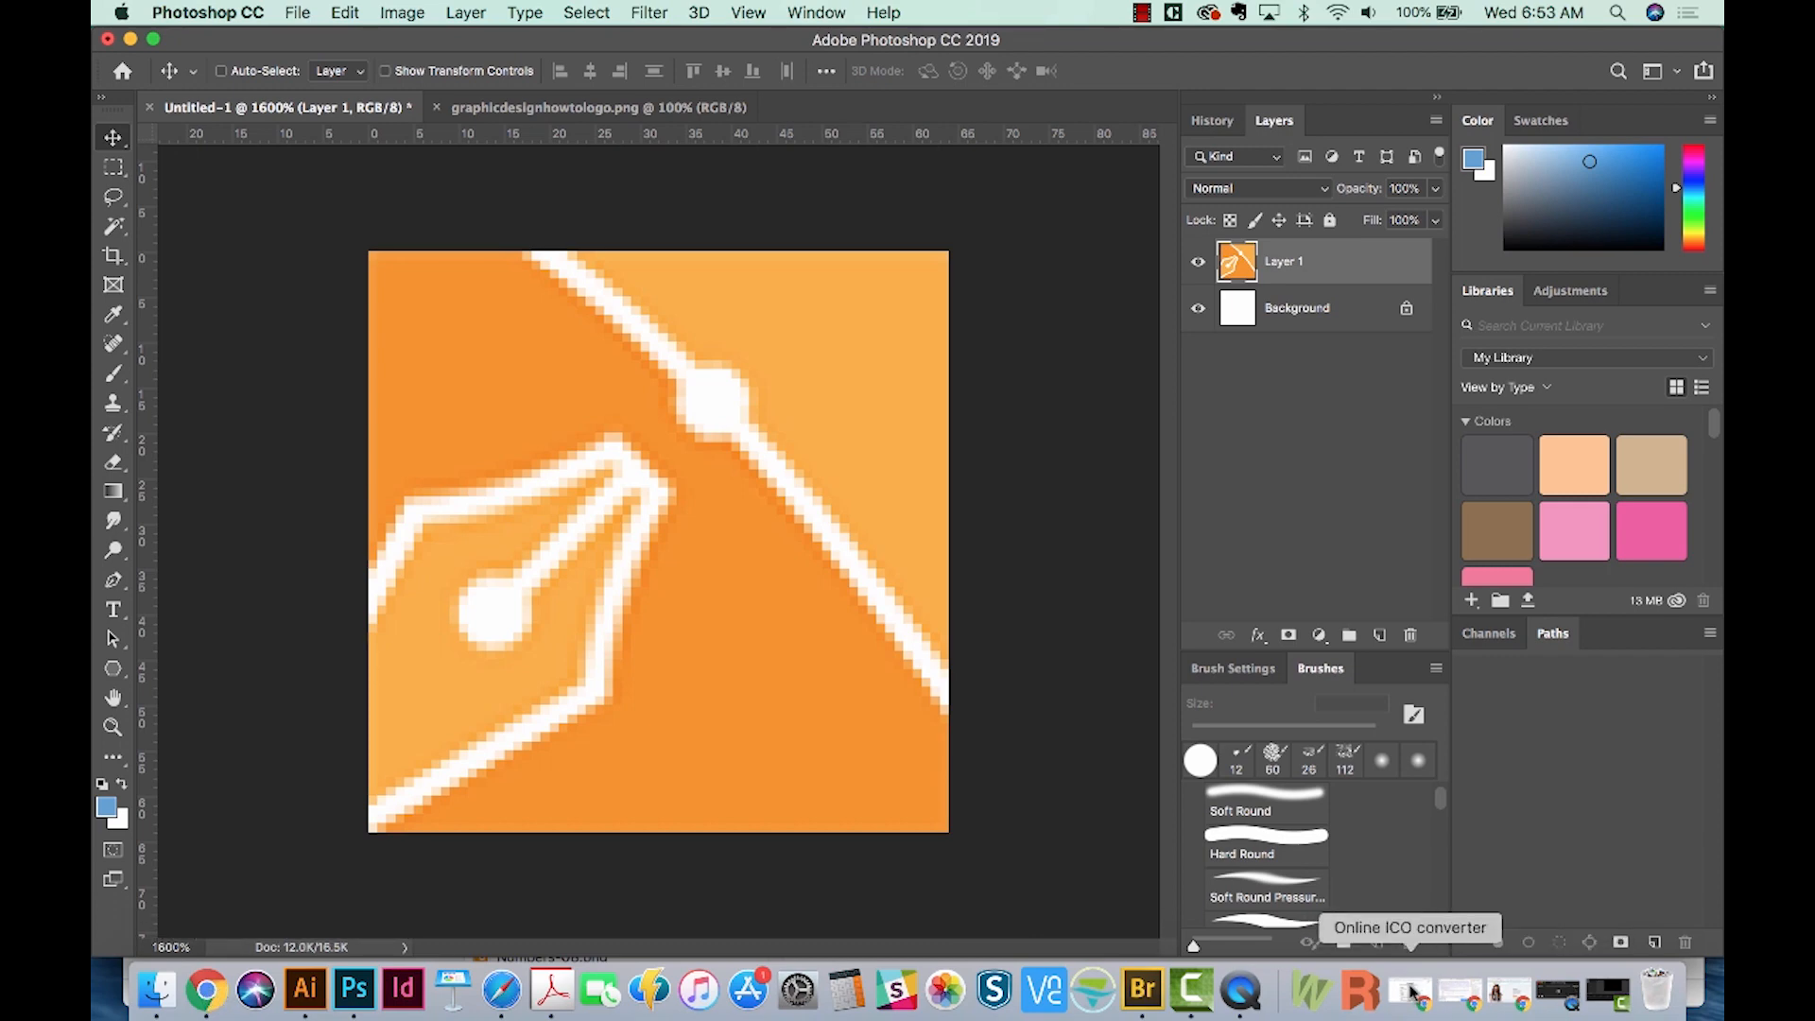
left_click(205, 990)
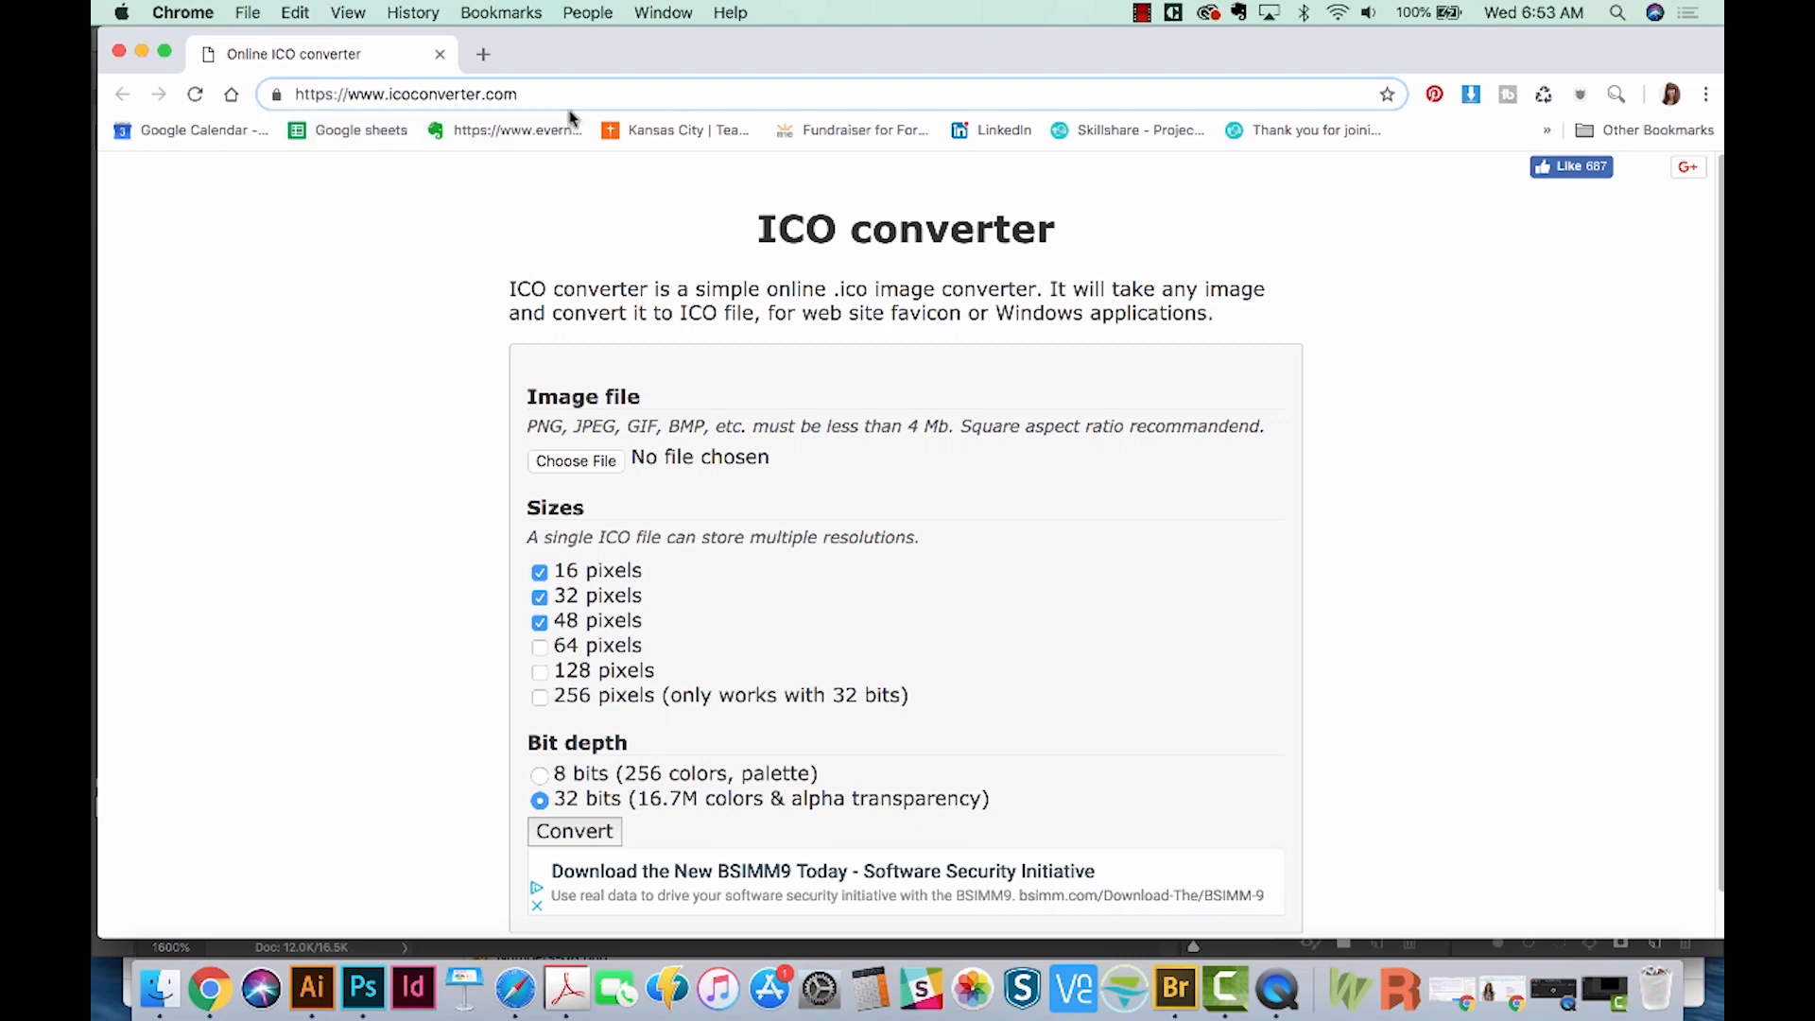
mouse_move(480, 495)
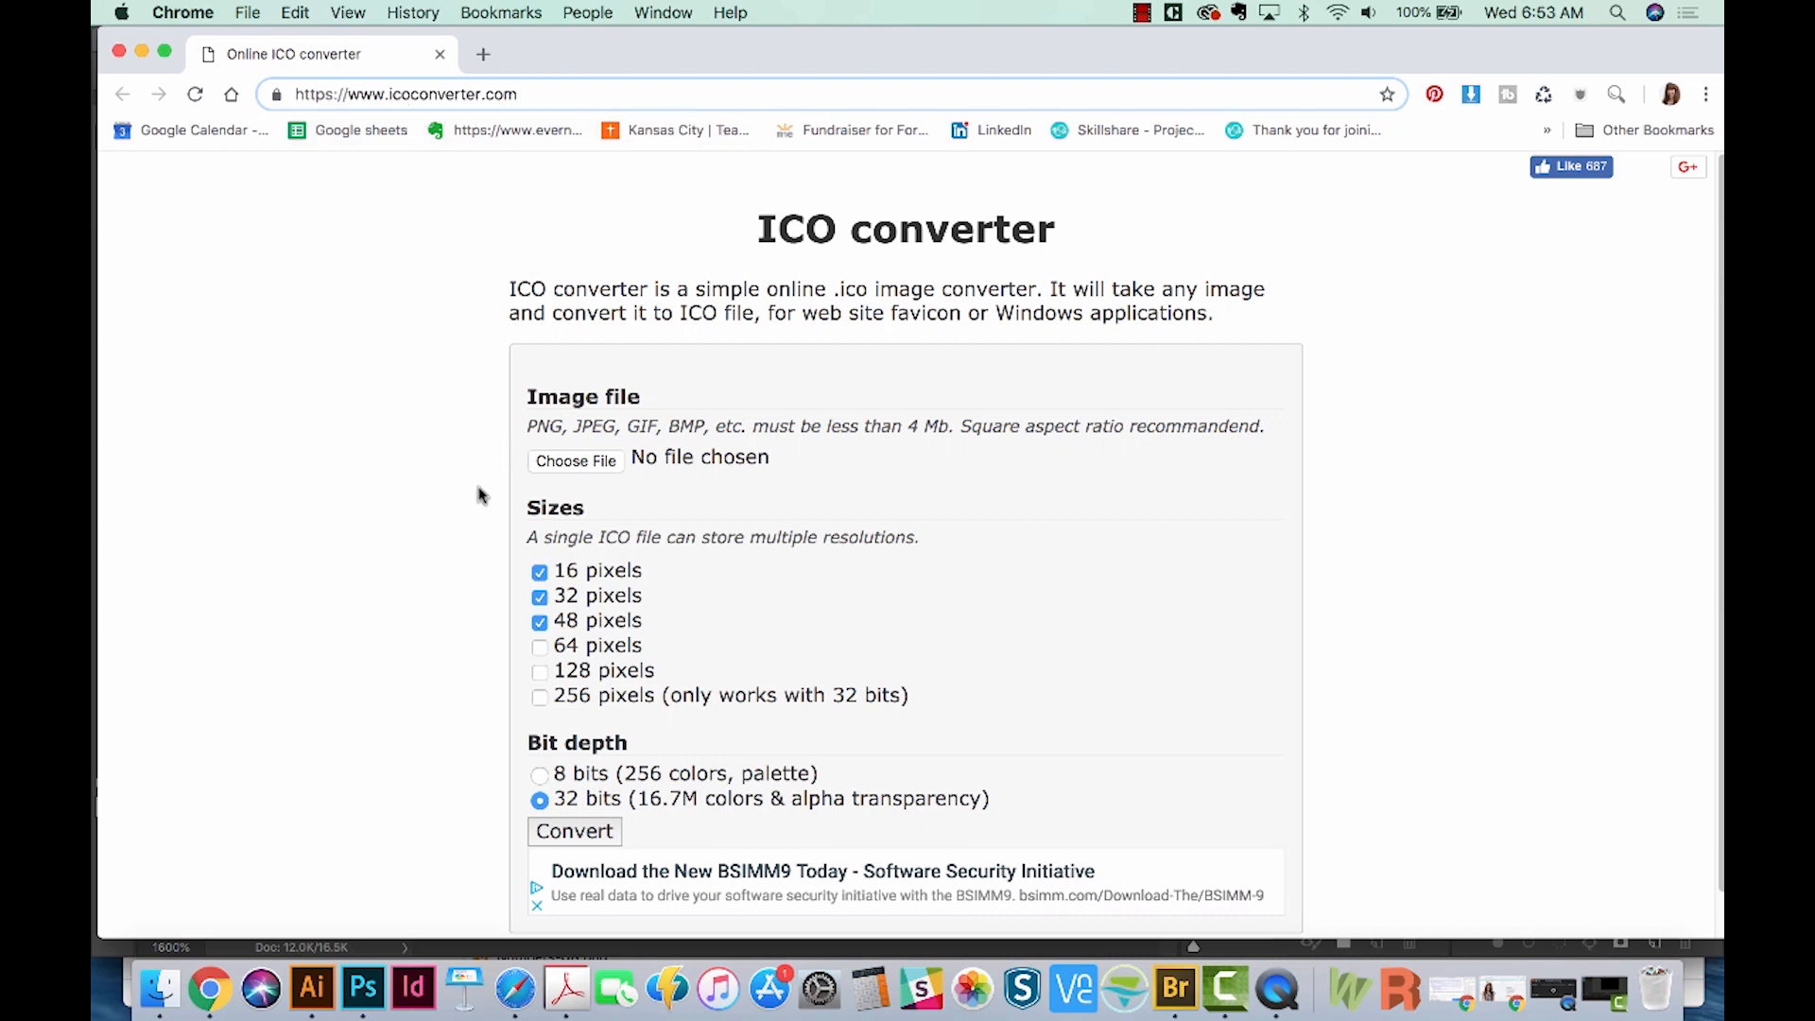
mouse_move(956, 596)
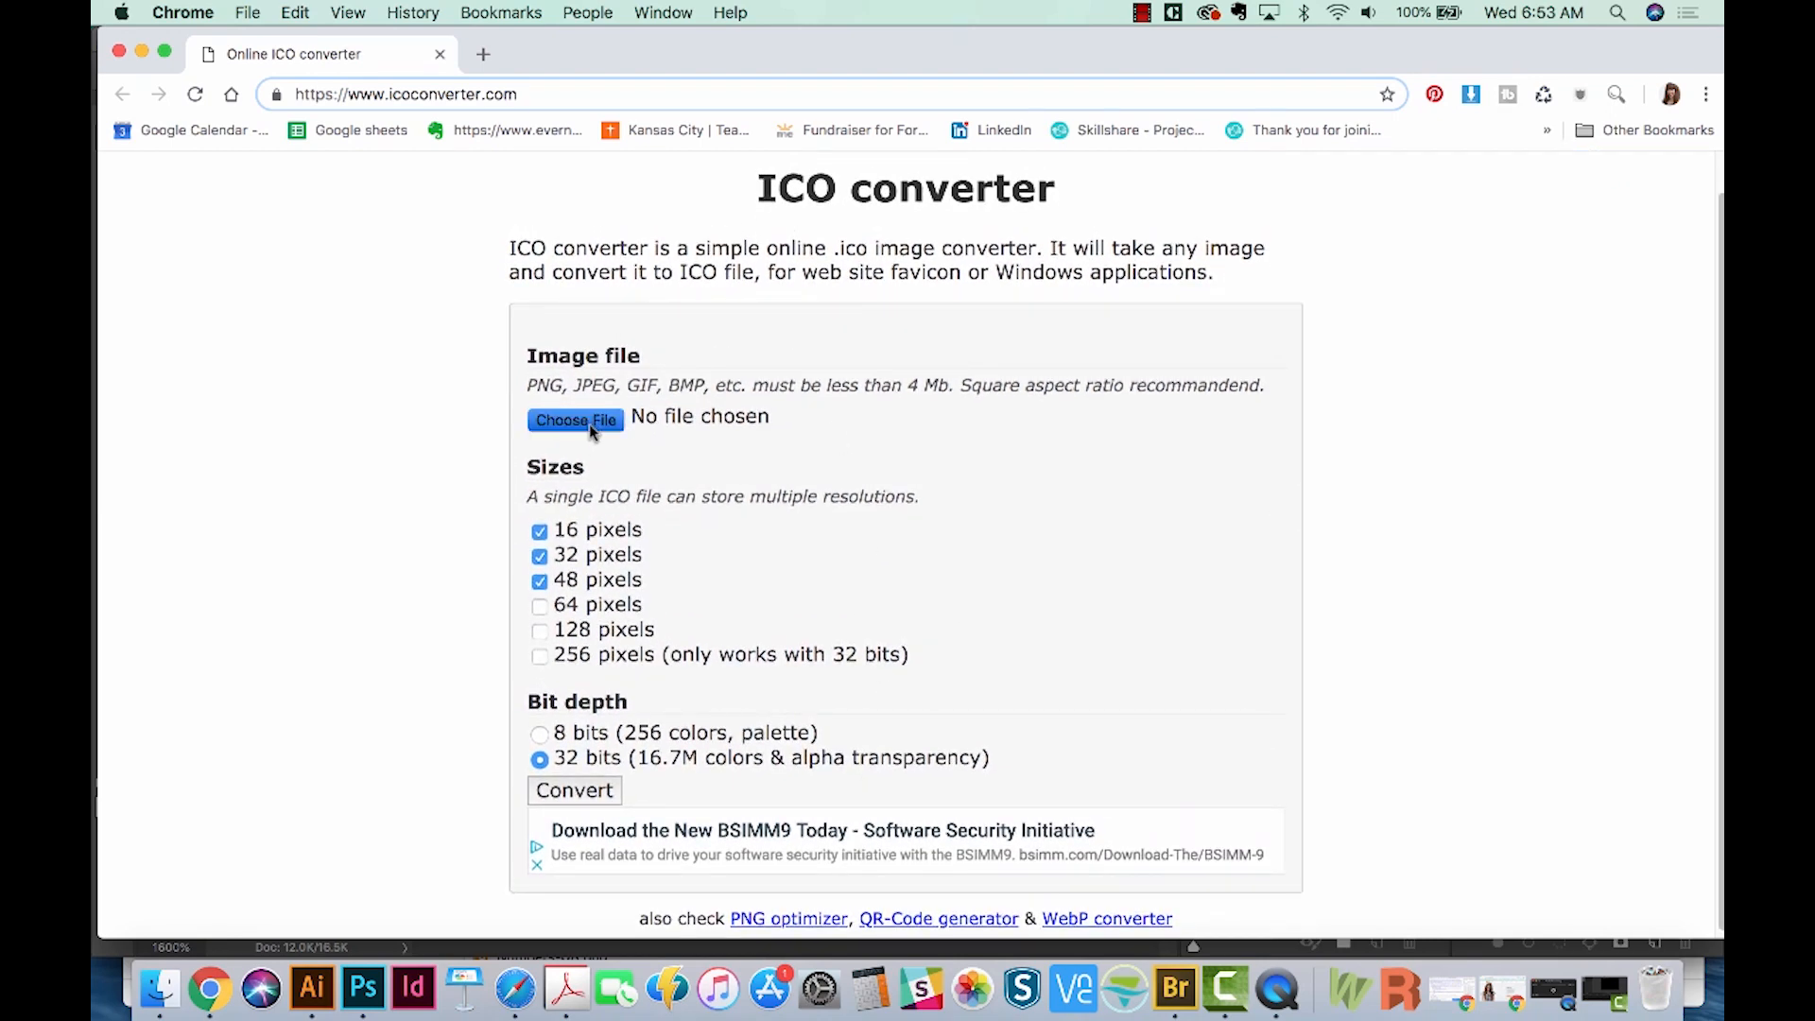
Convert favicon3.png to favicon.ico, preview the download, then return to Photoshop
left_click(576, 419)
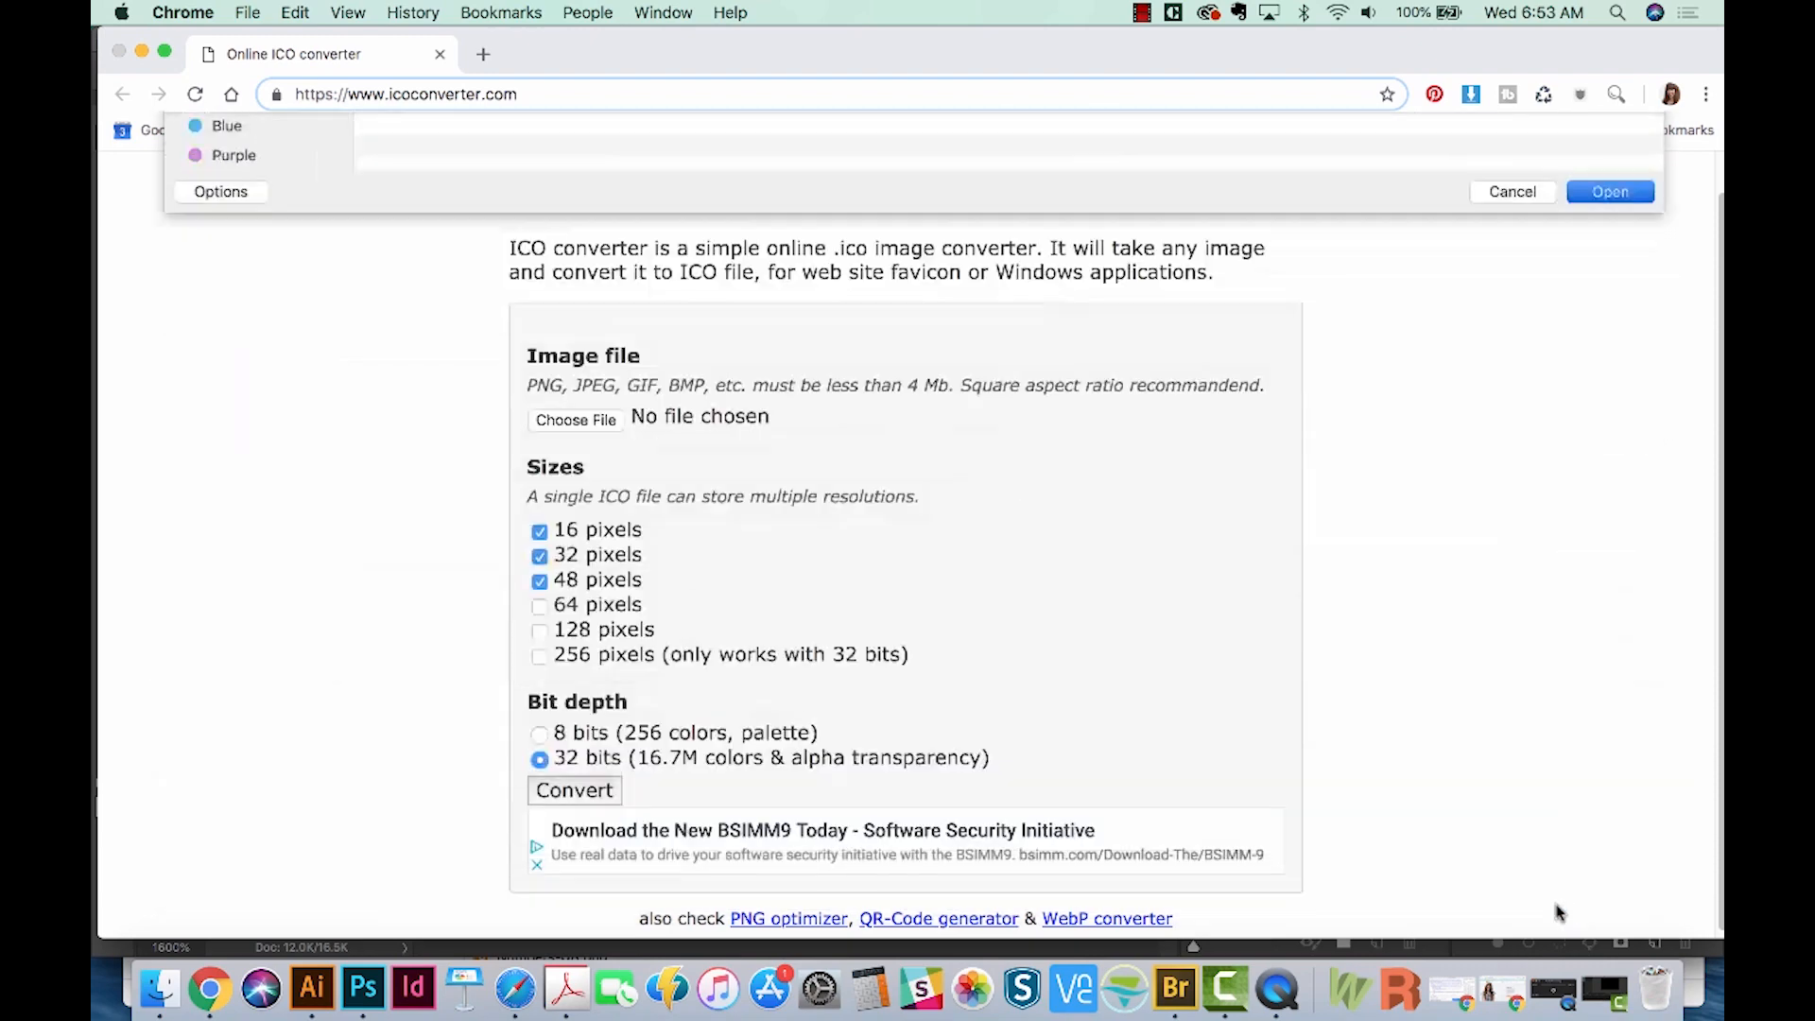
left_click(1609, 191)
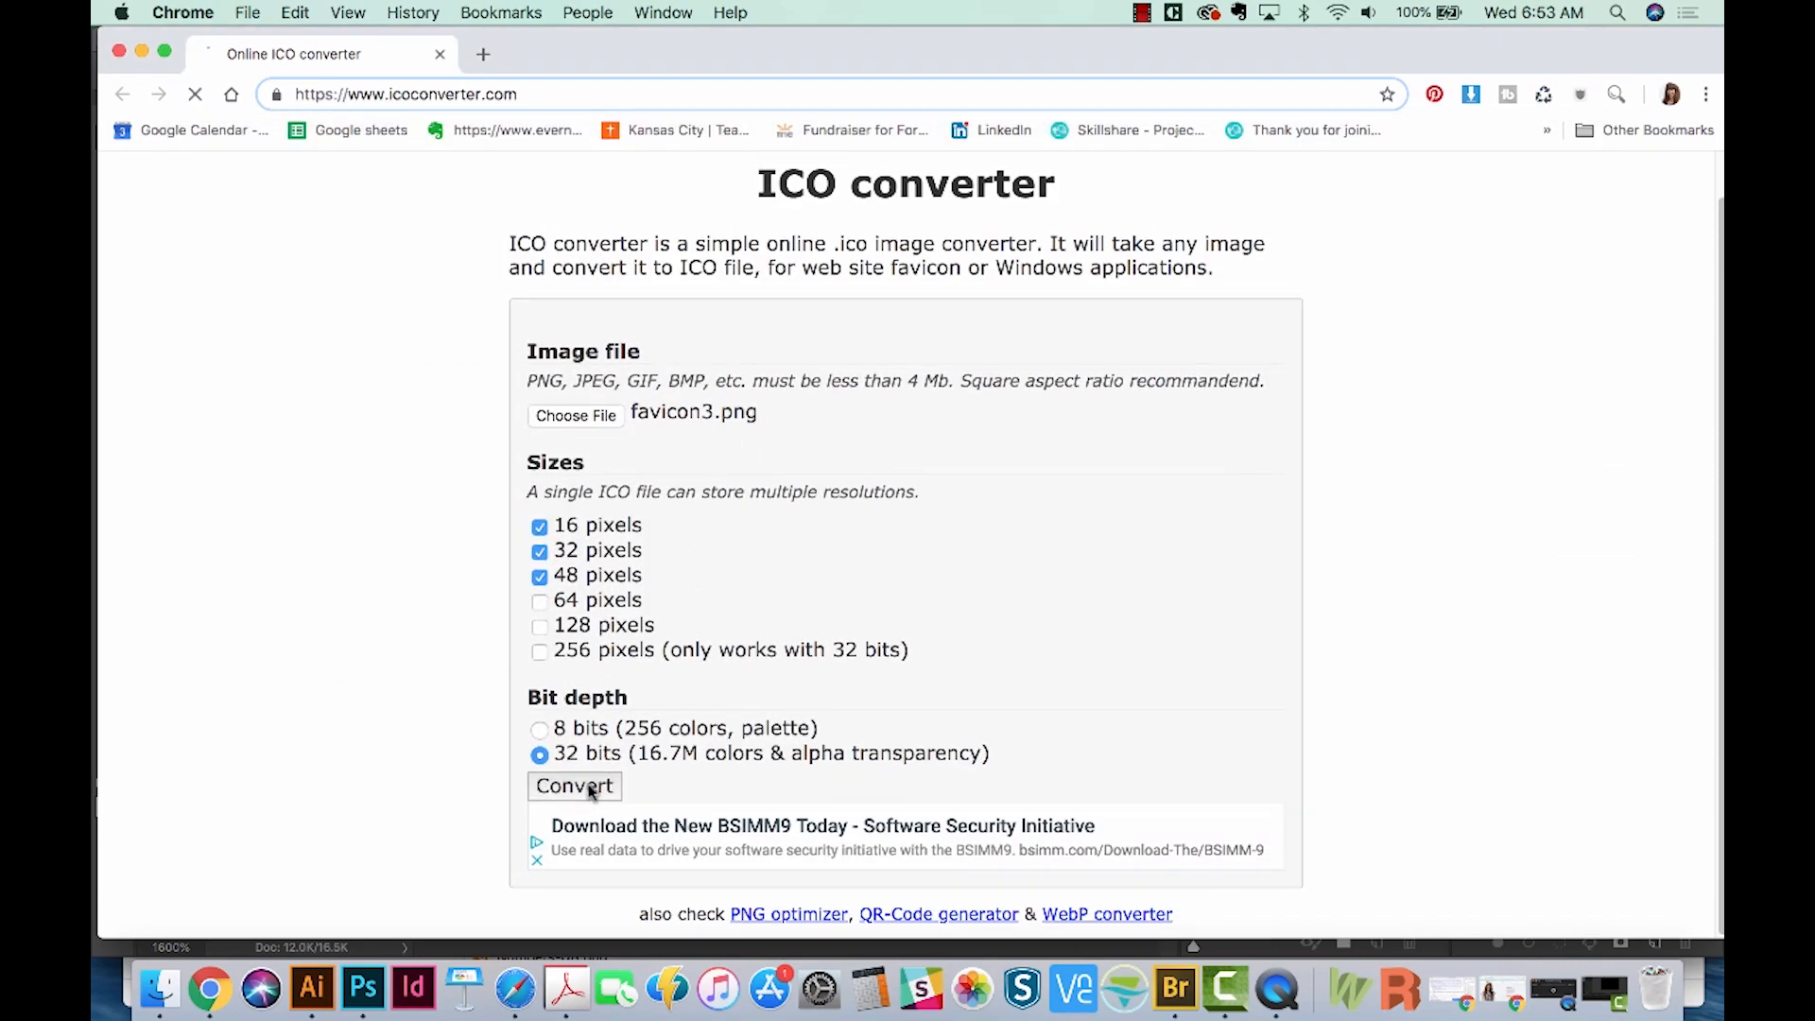
left_click(574, 786)
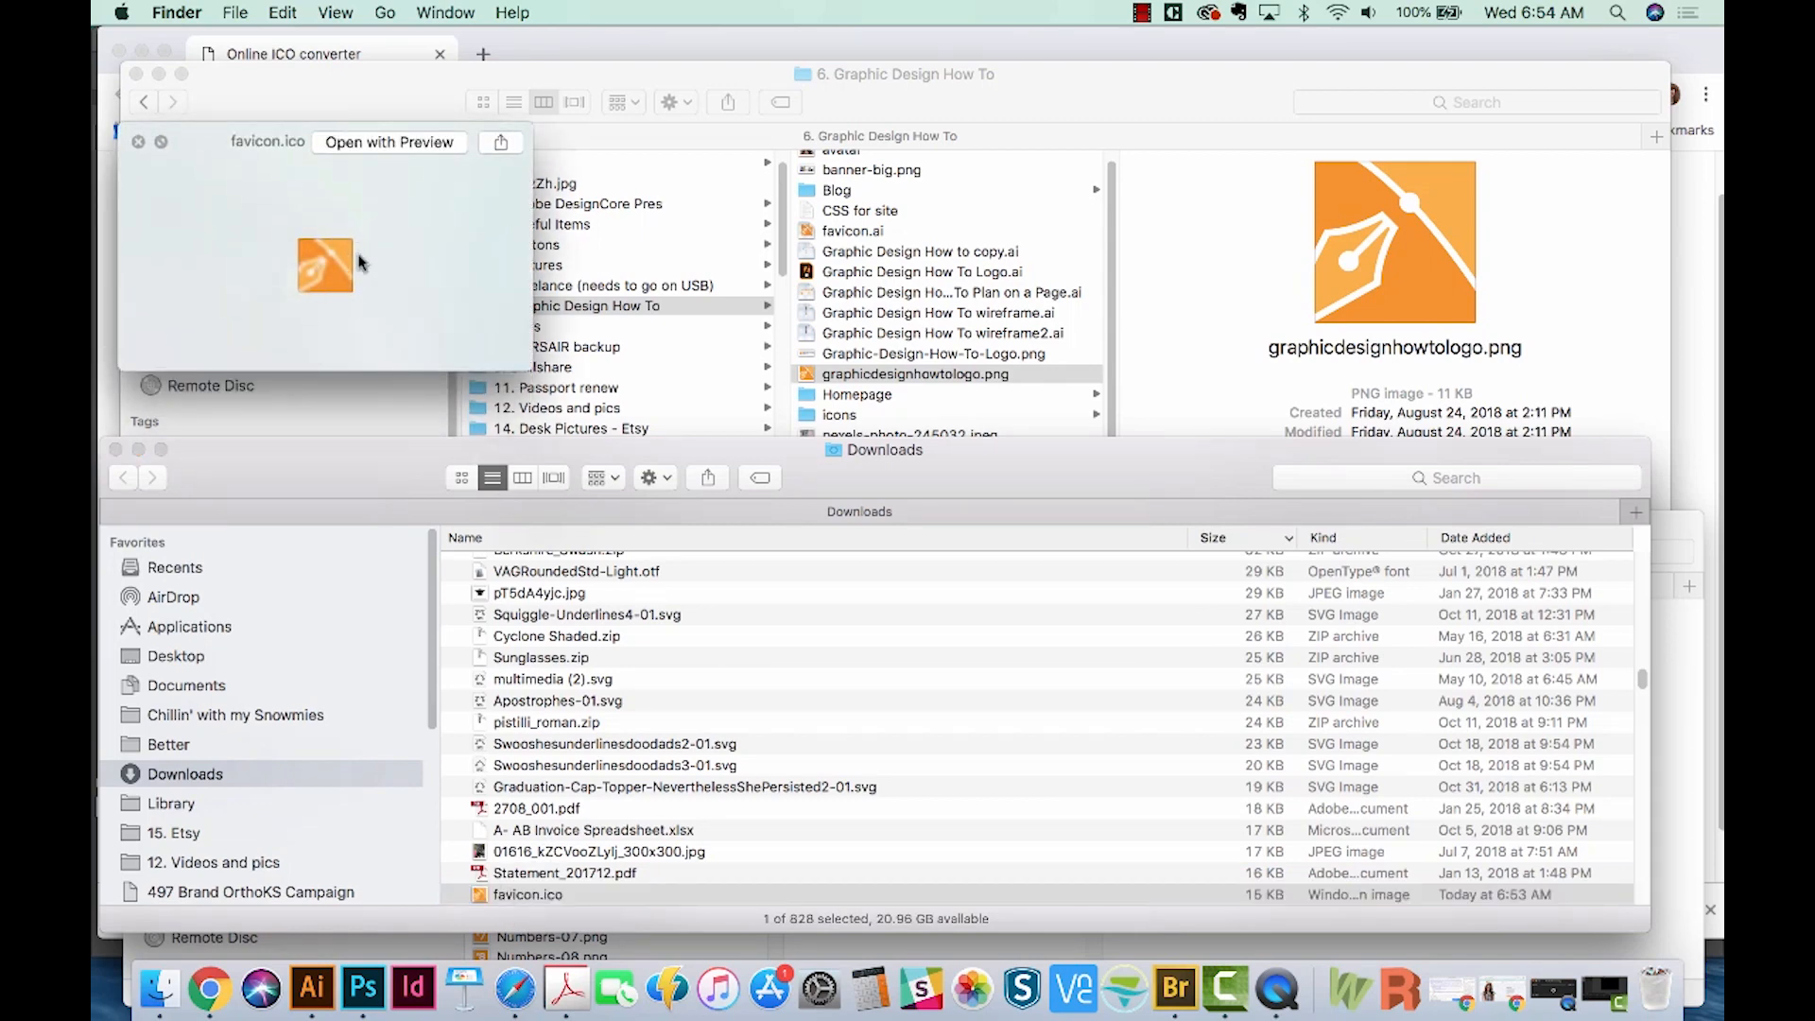
mouse_move(530, 759)
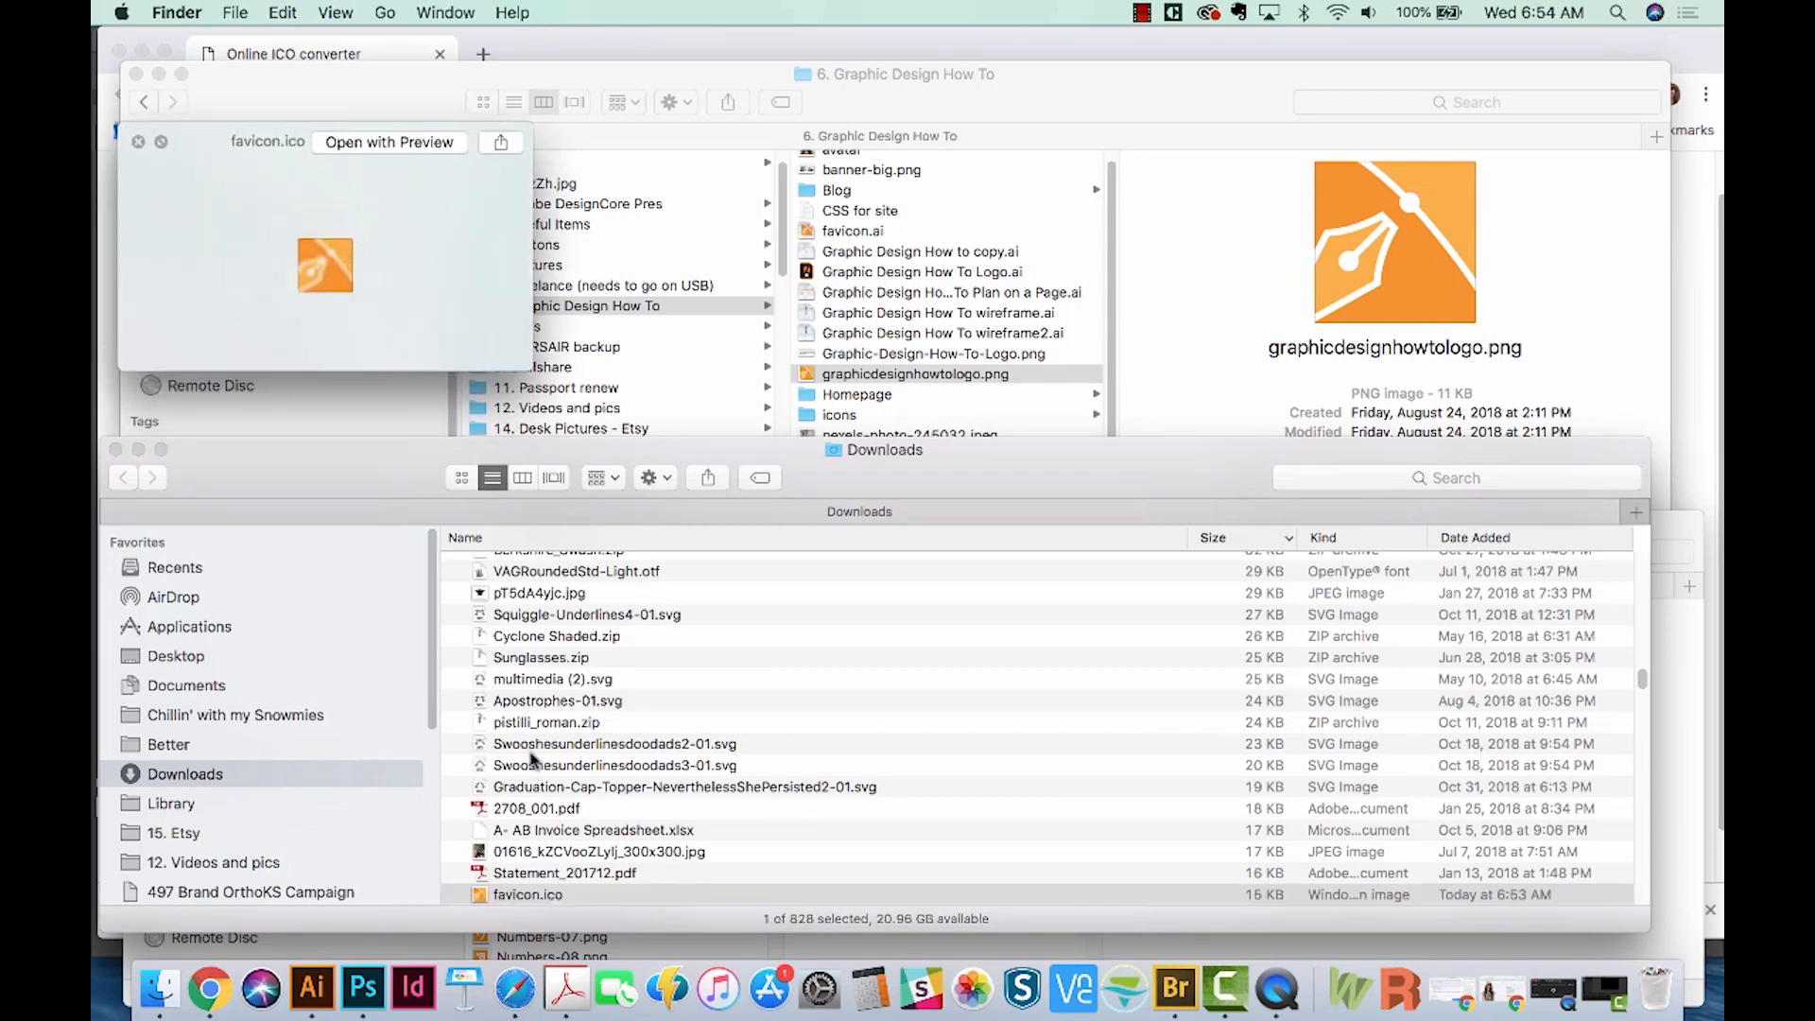
left_click(212, 989)
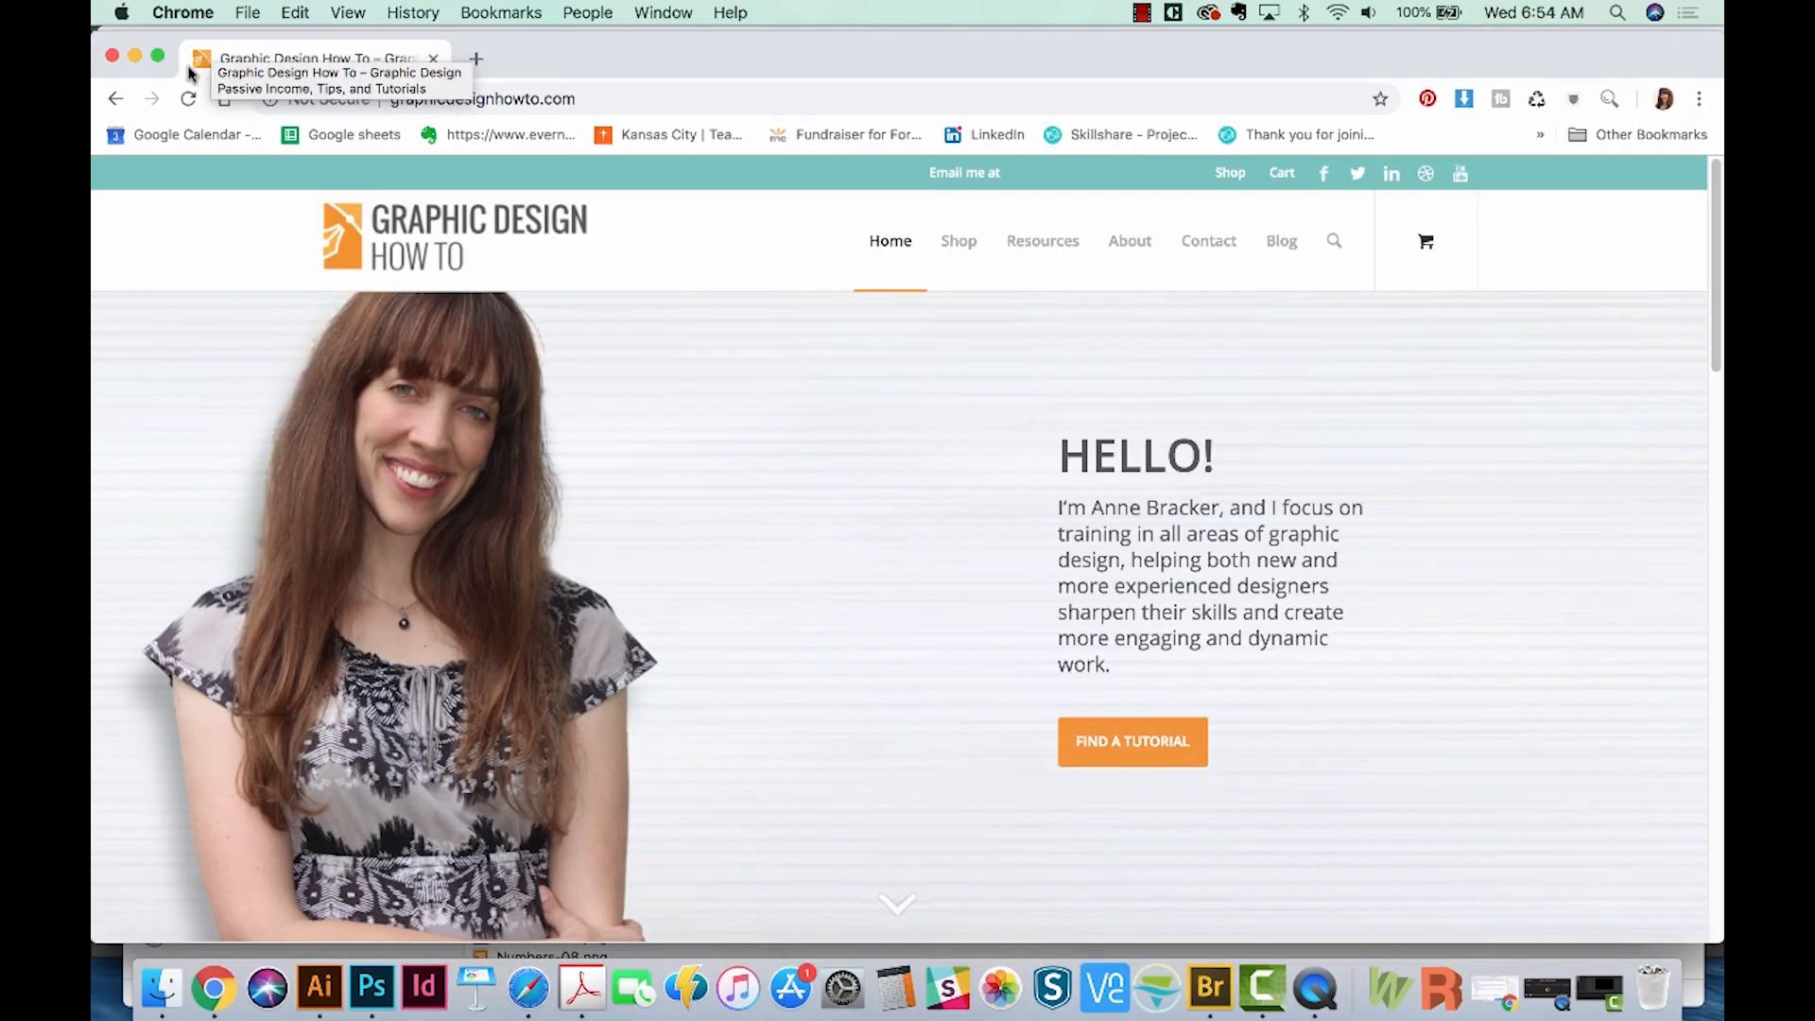
left_click(363, 990)
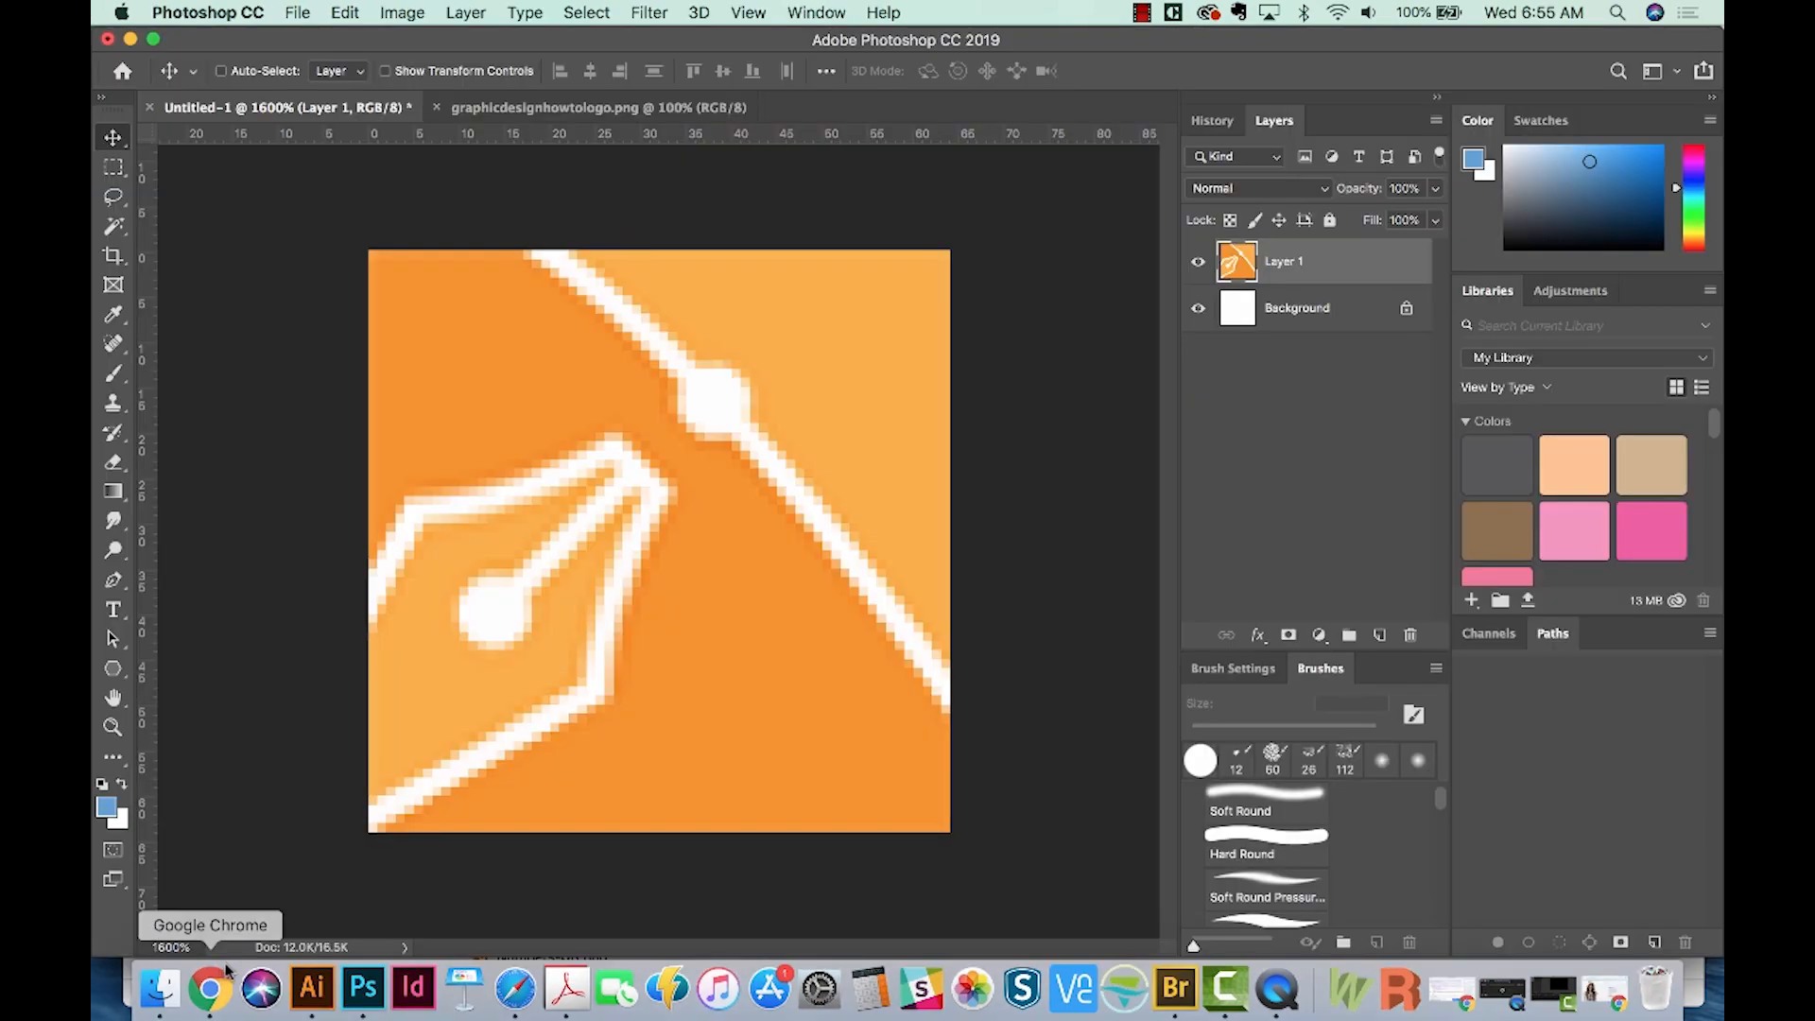
mouse_move(767, 717)
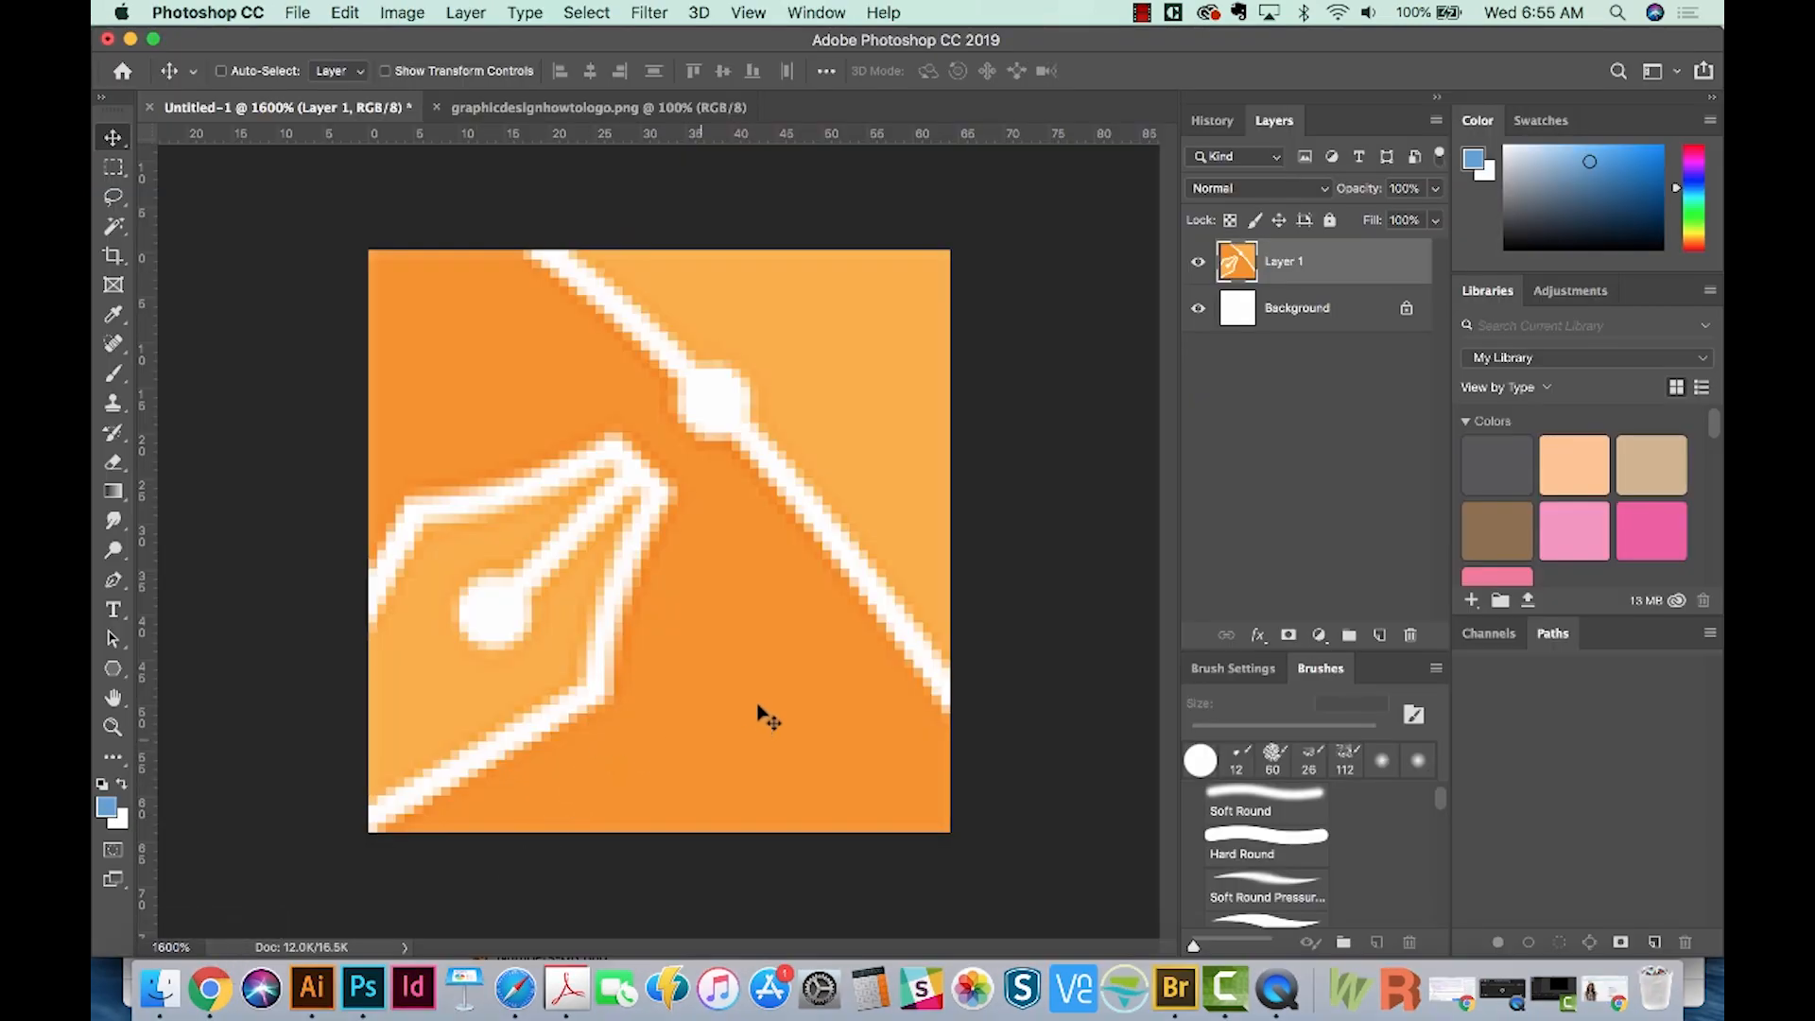
Open favicon2.png, the round orange pen-nib logo, in Photoshop
left_click(159, 989)
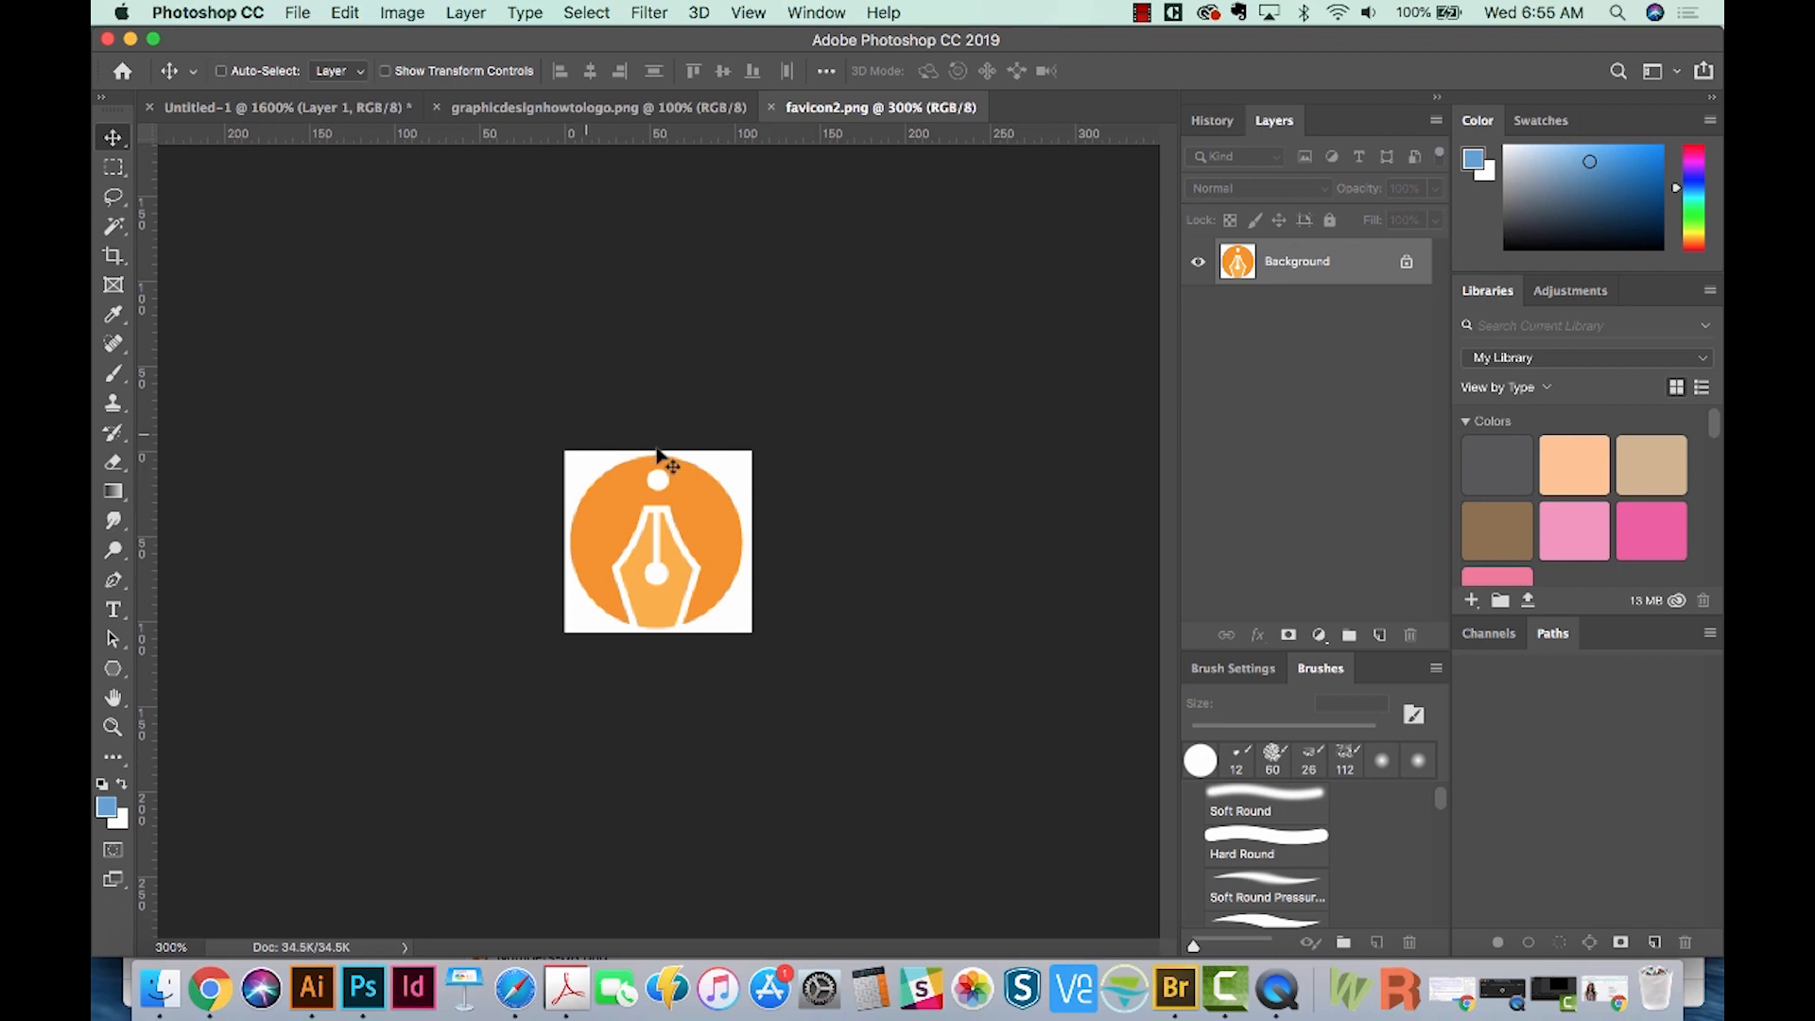
mouse_move(682, 431)
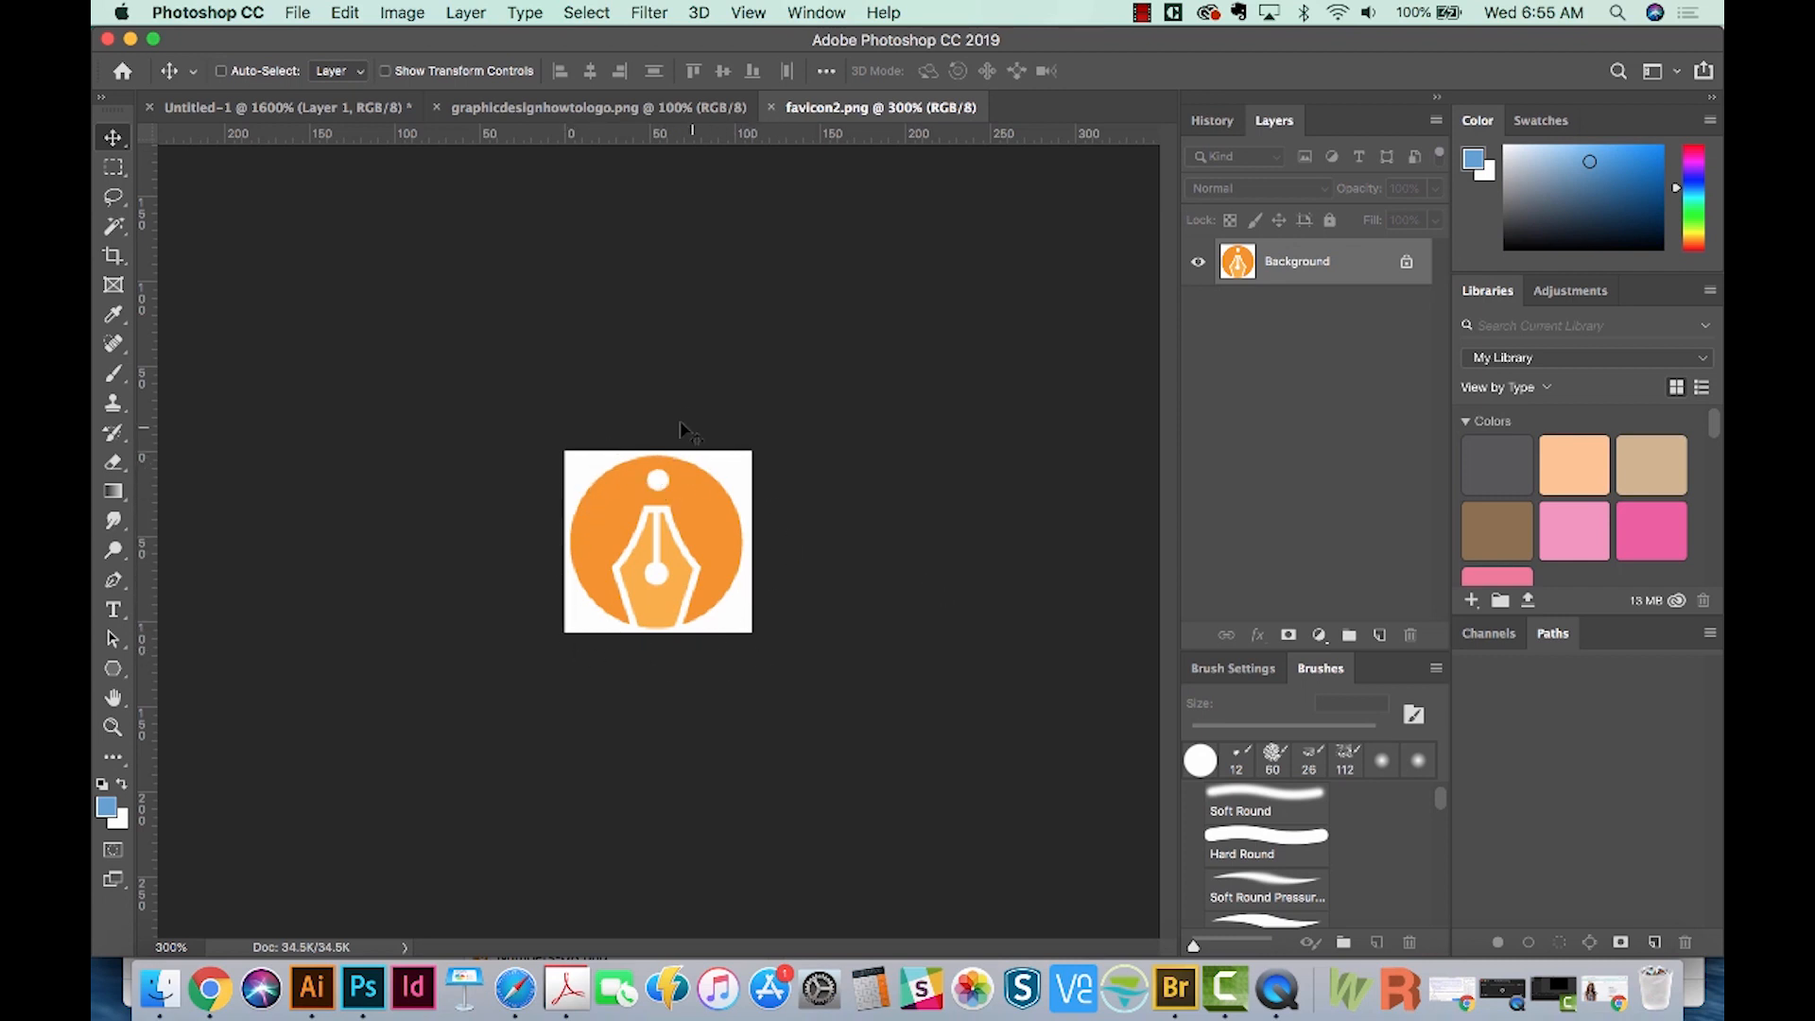
Select the white areas with the Magic Wand, add a new layer, and delete the white pixels
left_click(113, 226)
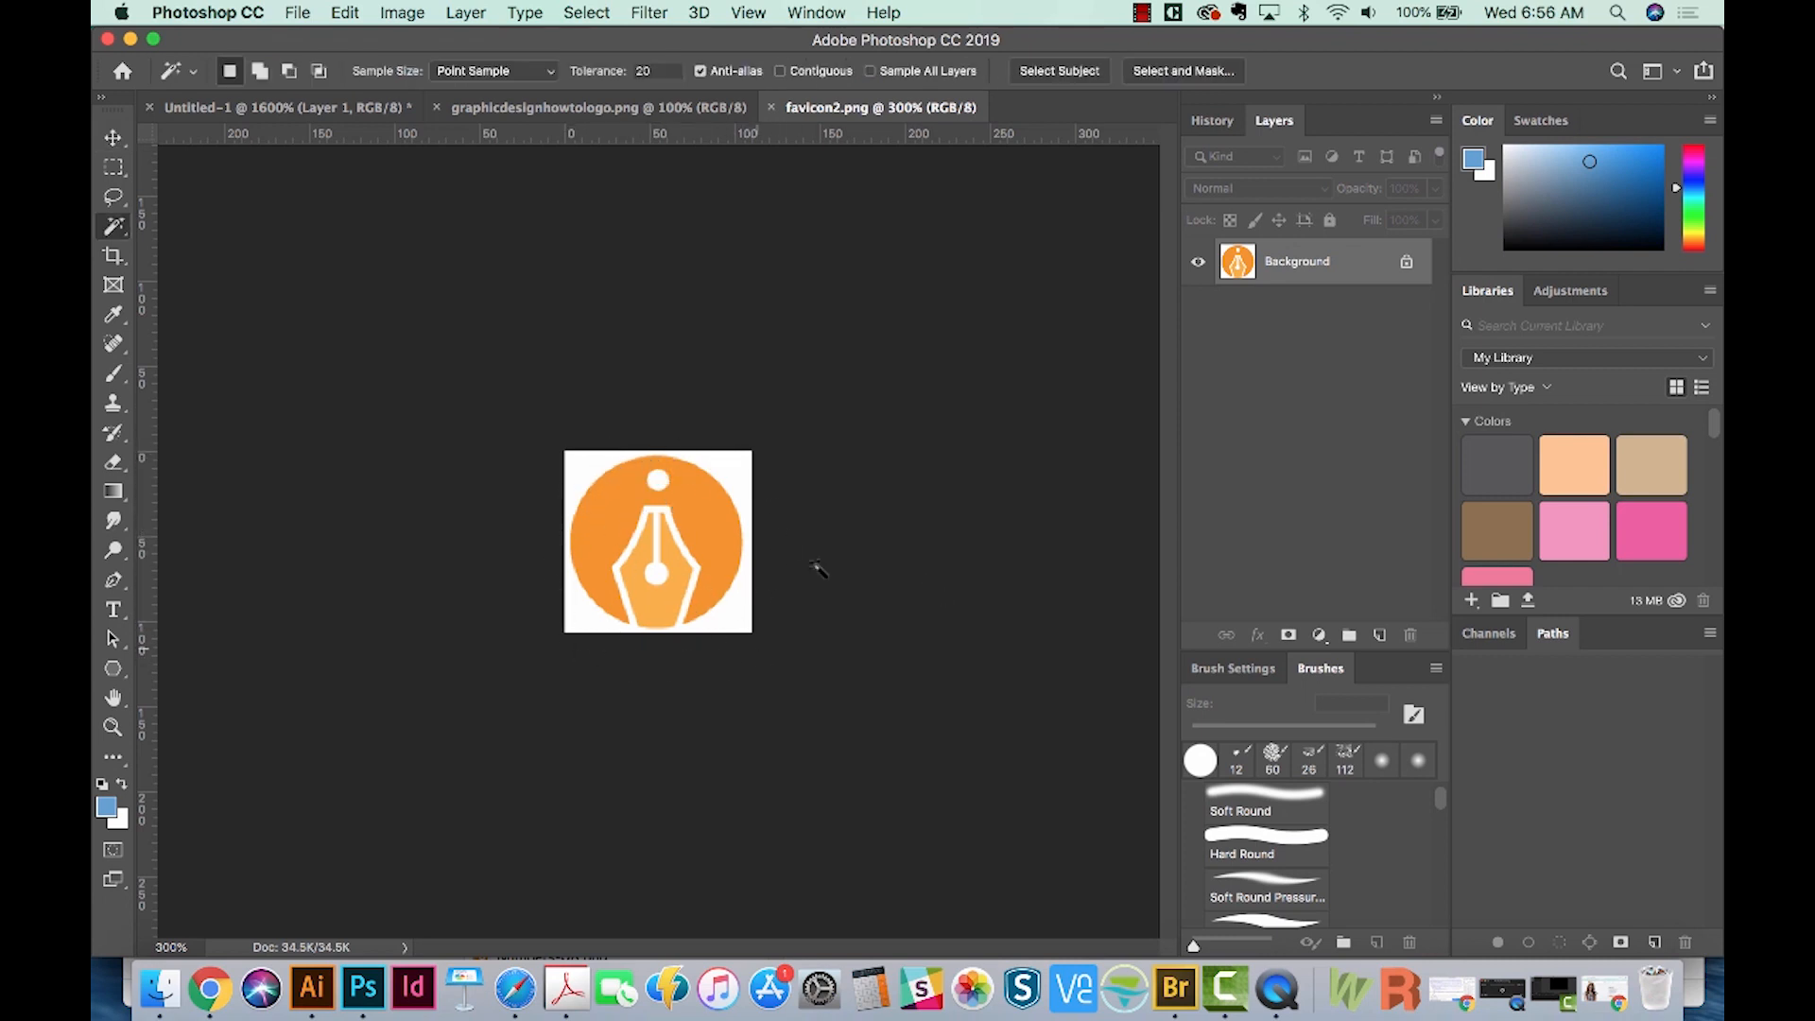
mouse_move(712, 683)
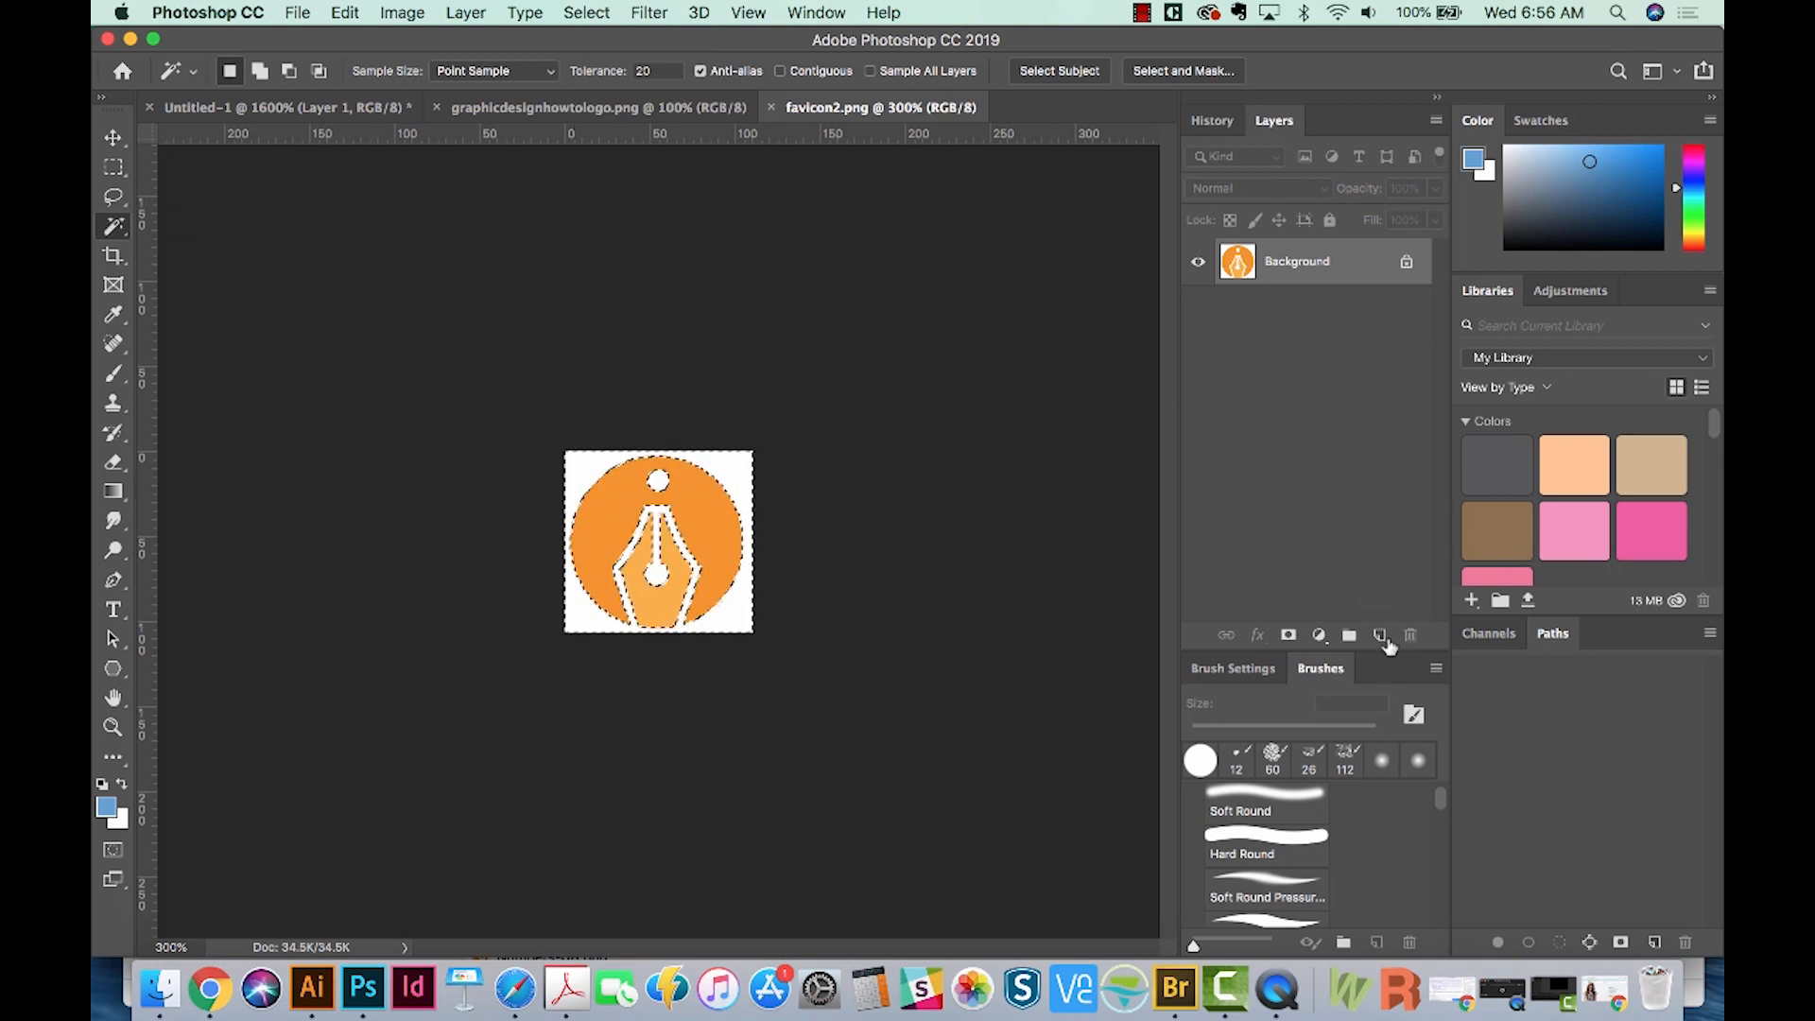
left_click(1380, 634)
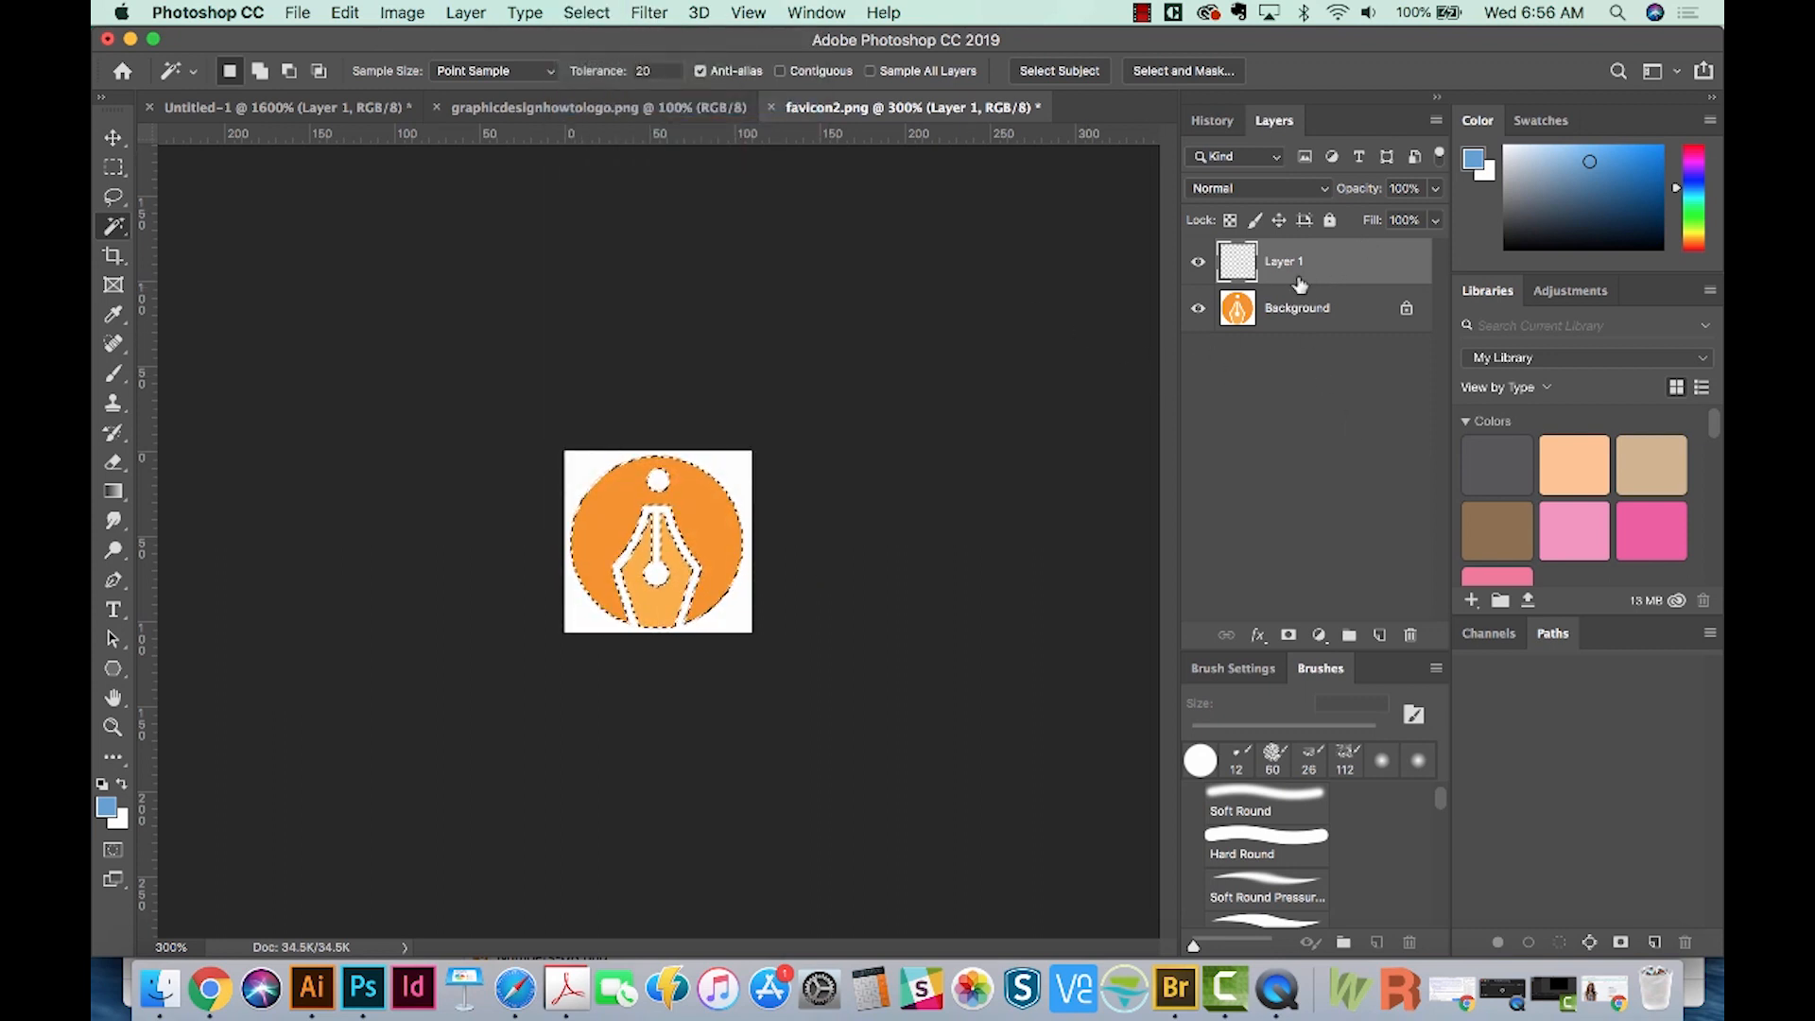
left_click(1296, 306)
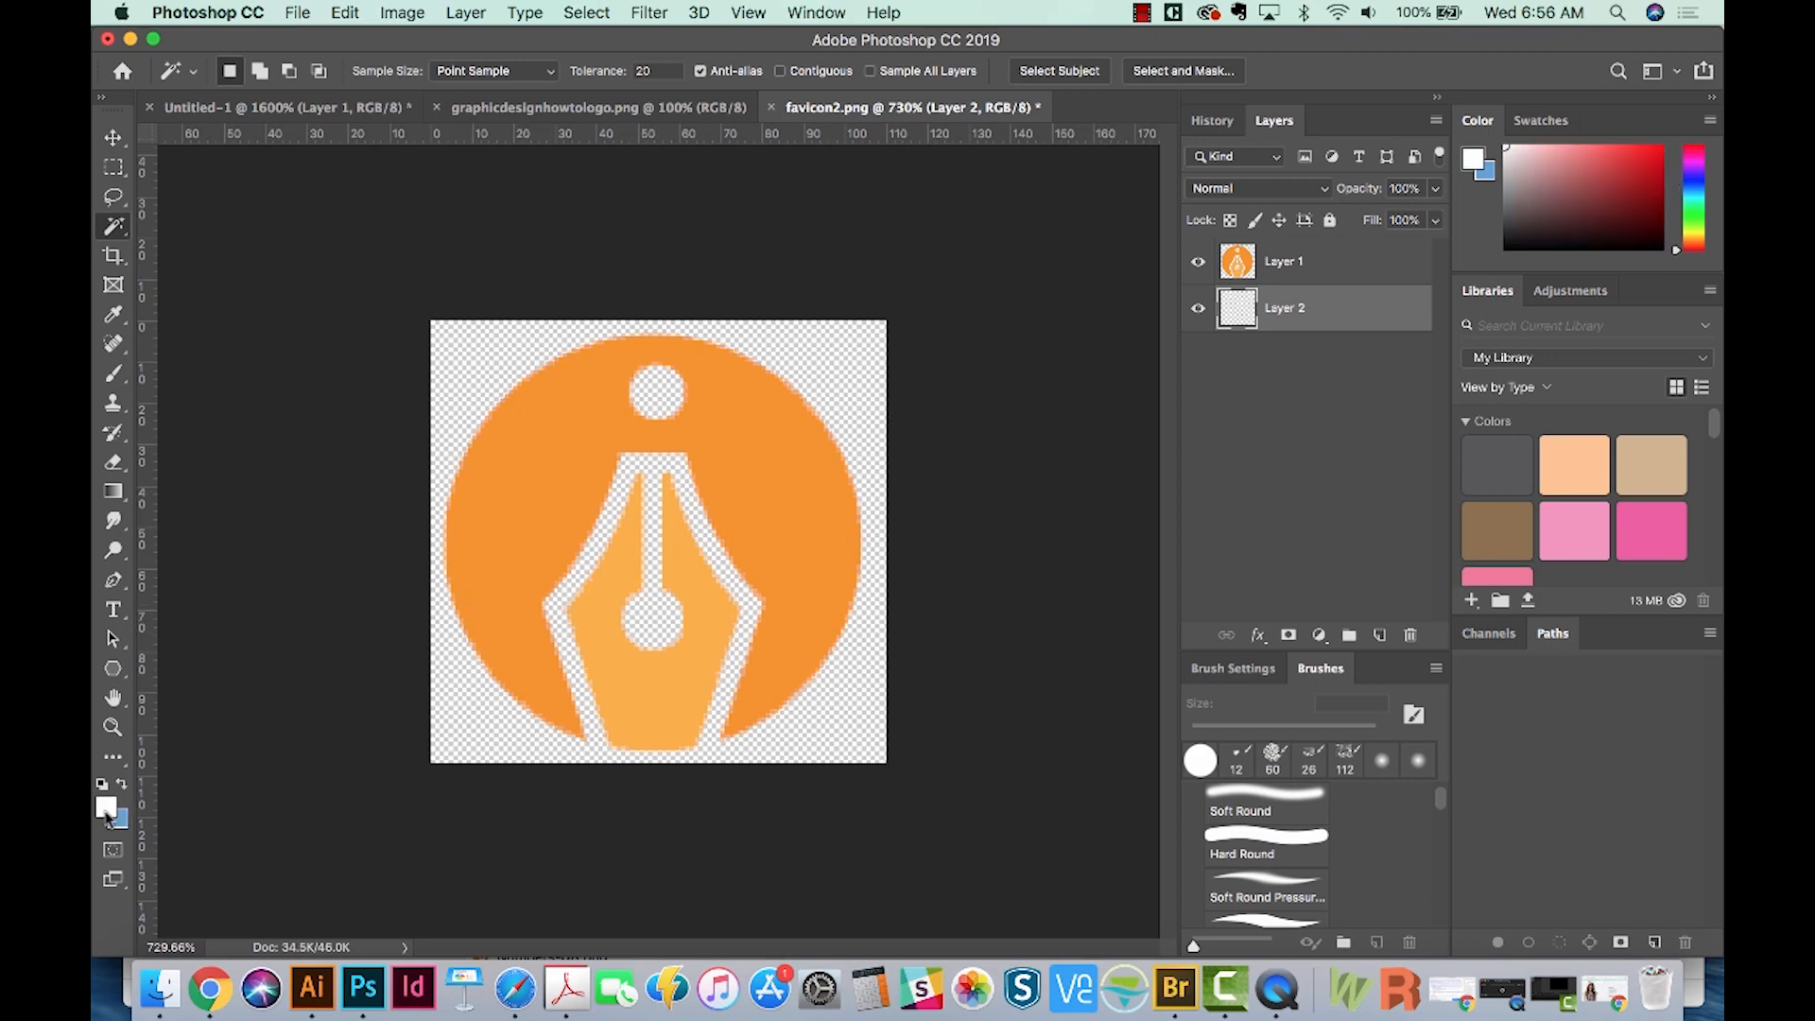
Paint white with a hard round brush behind the nib, toggling the logo layer to check
left_click(114, 373)
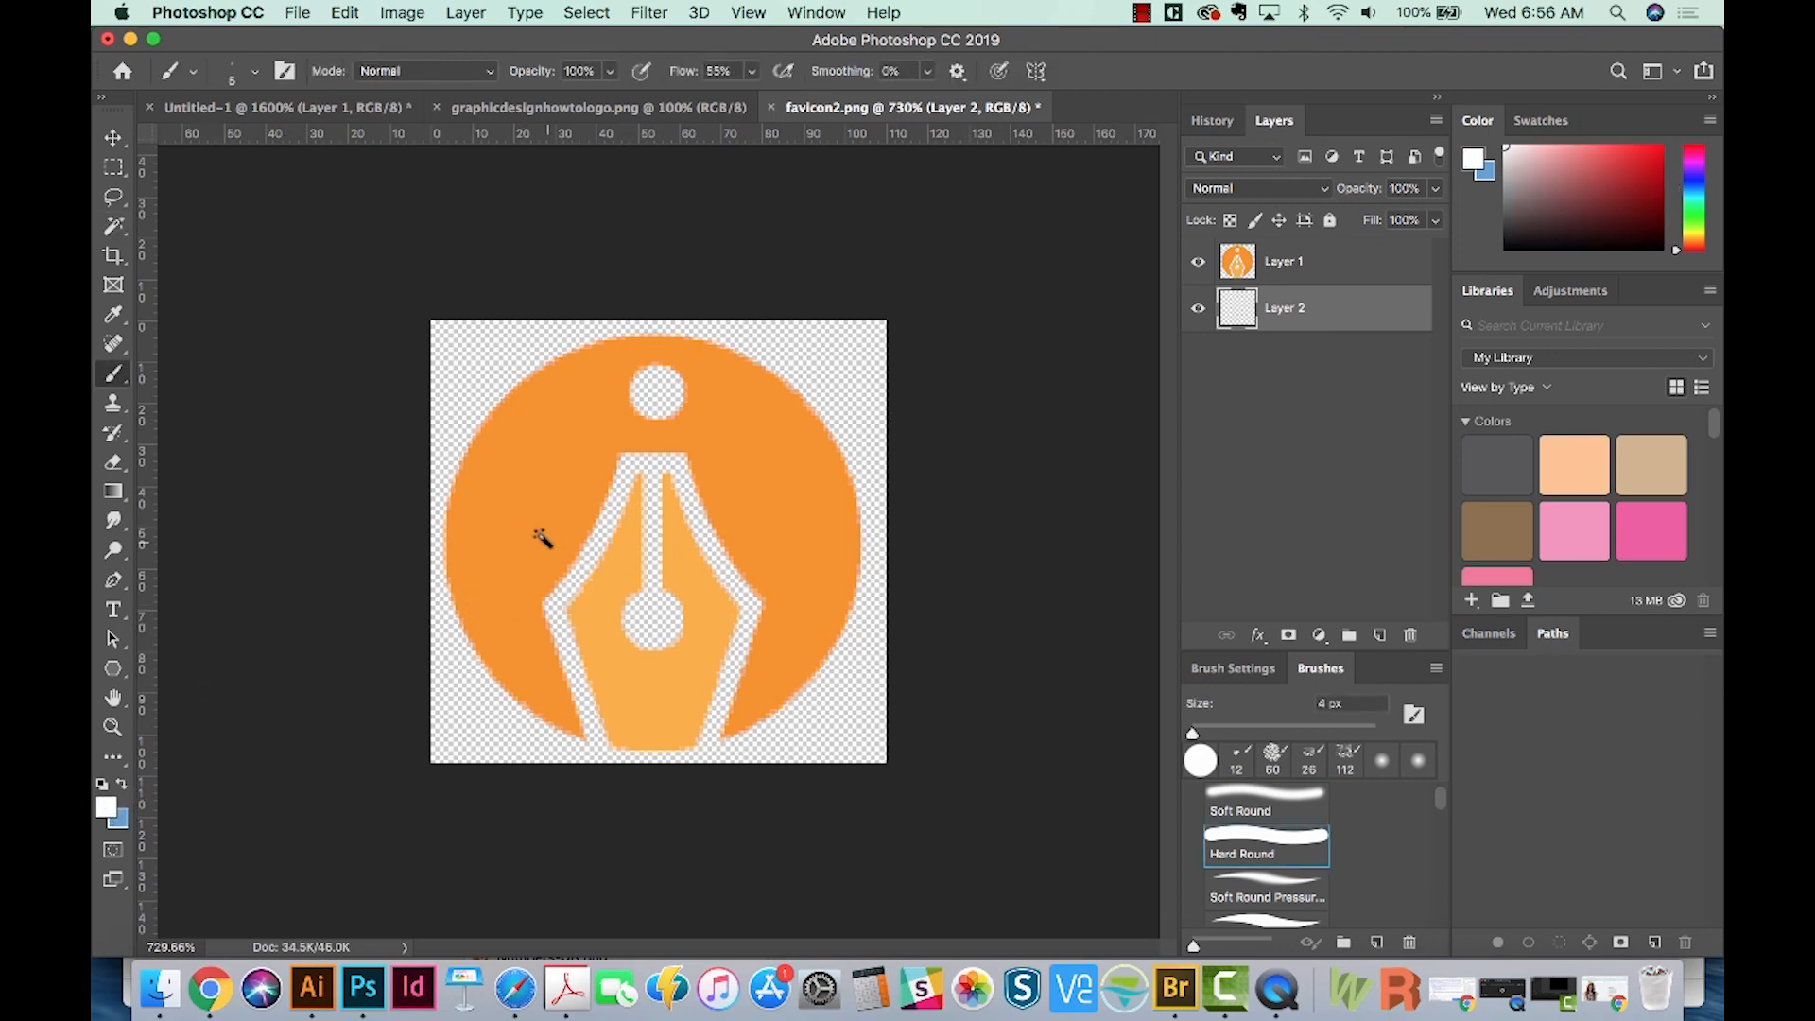
left_click(658, 544)
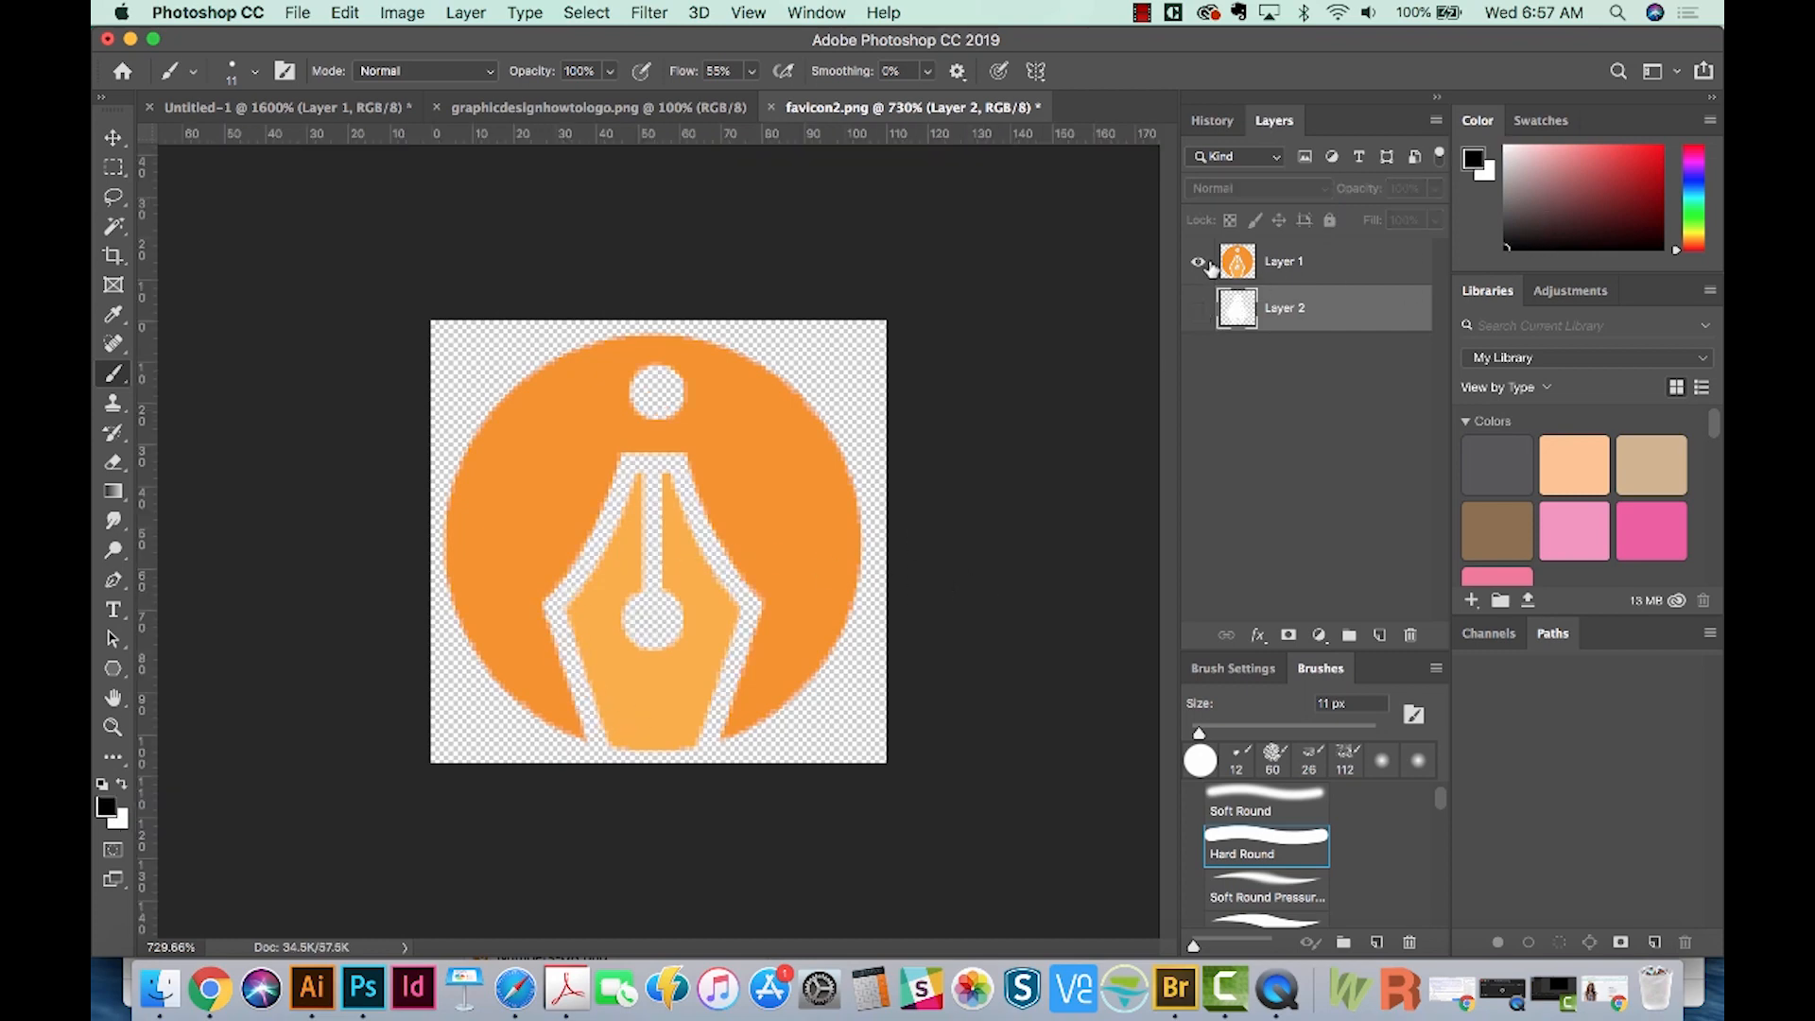
left_click(1201, 261)
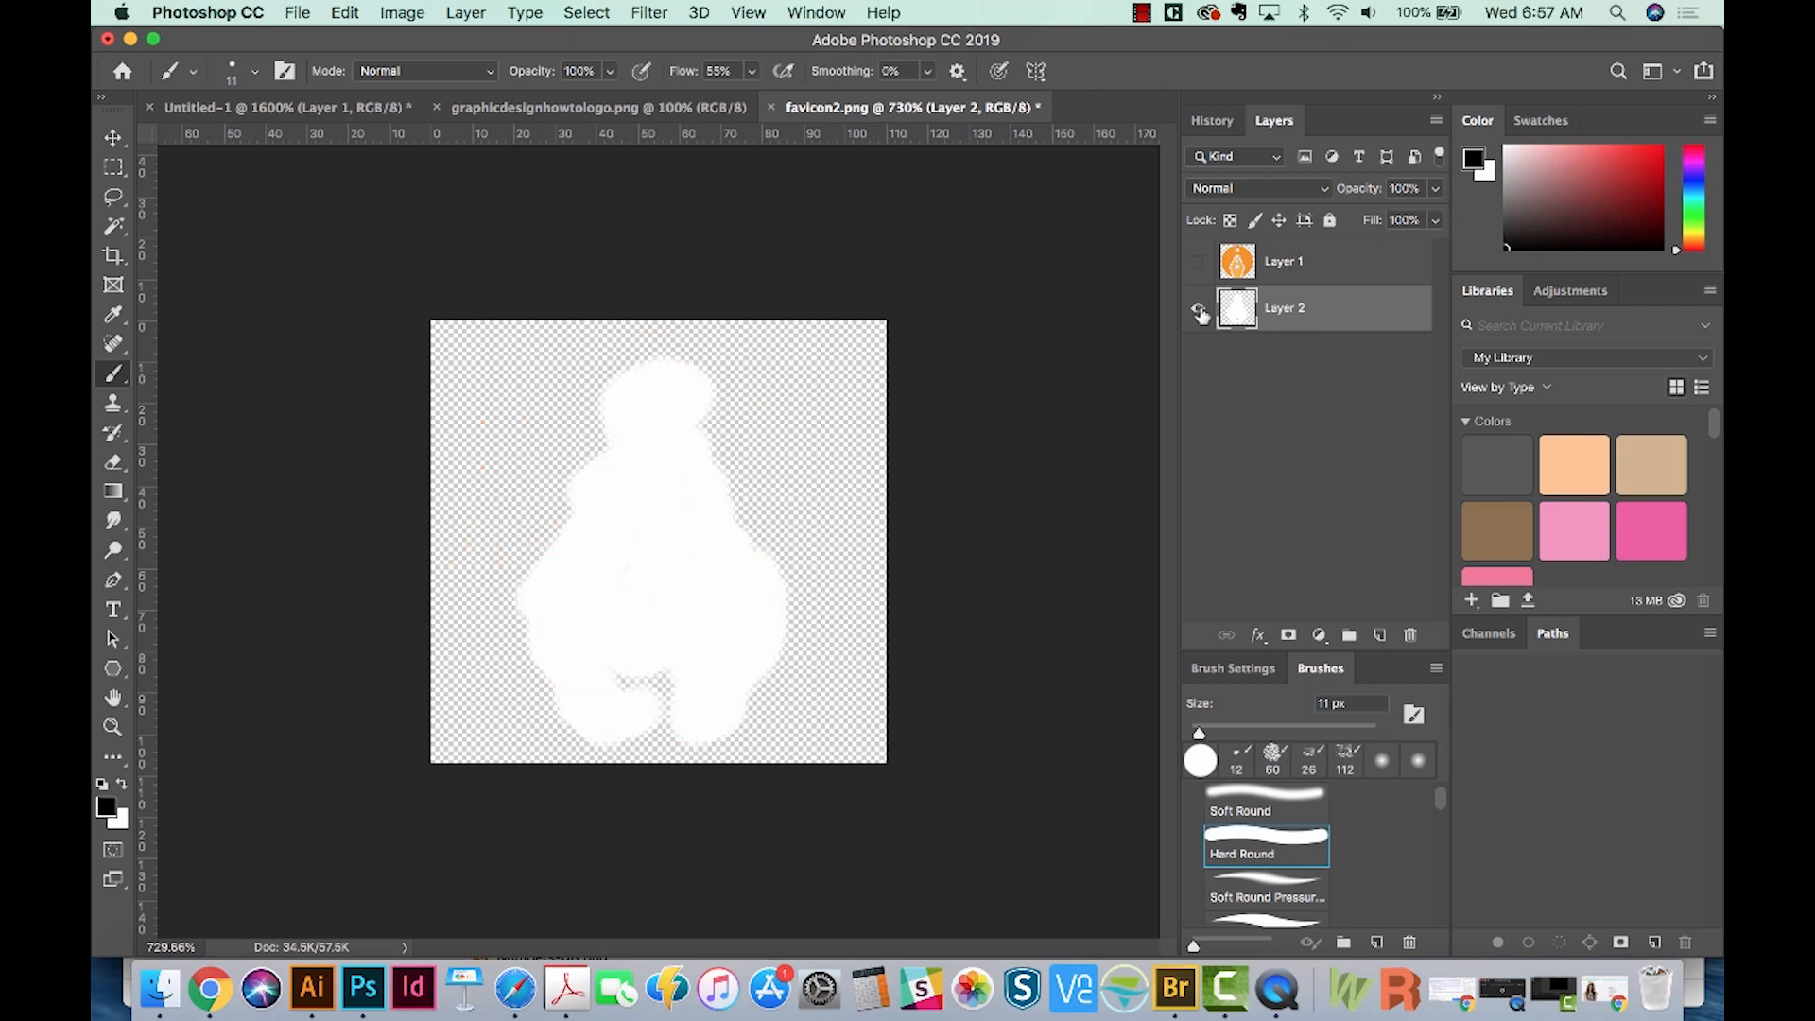
left_click(295, 12)
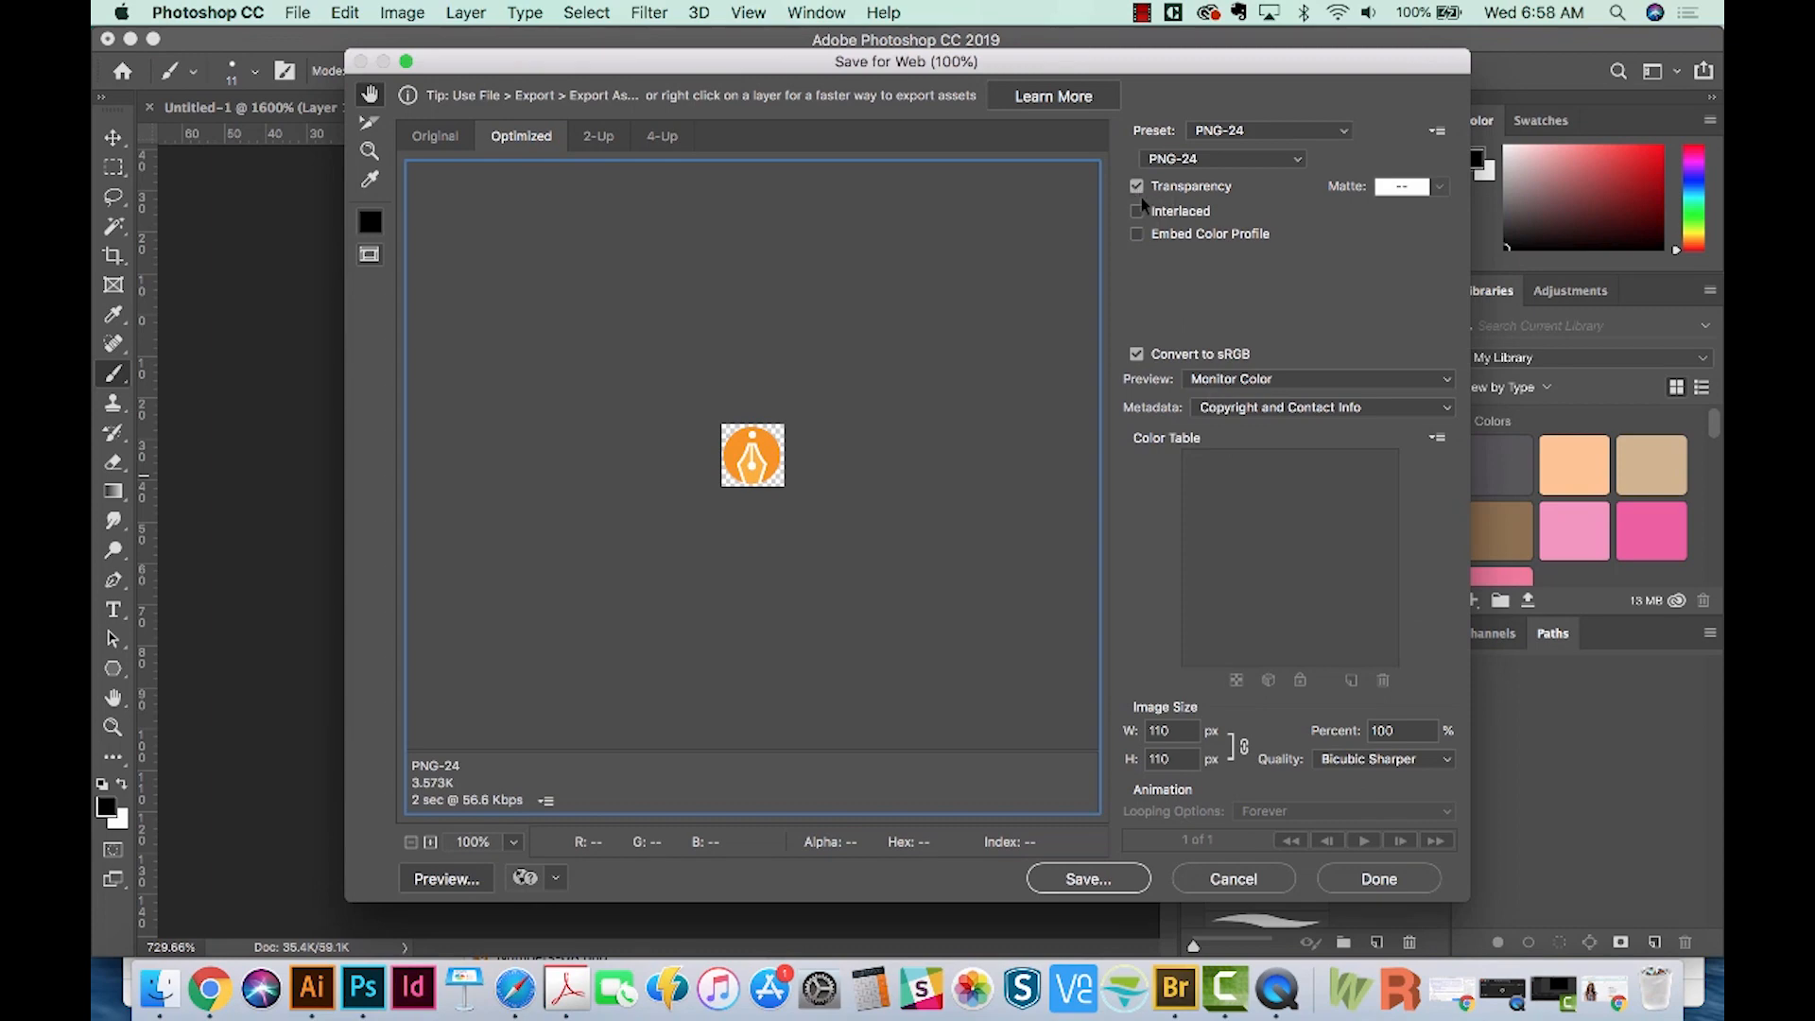
mouse_move(1237, 185)
type("16")
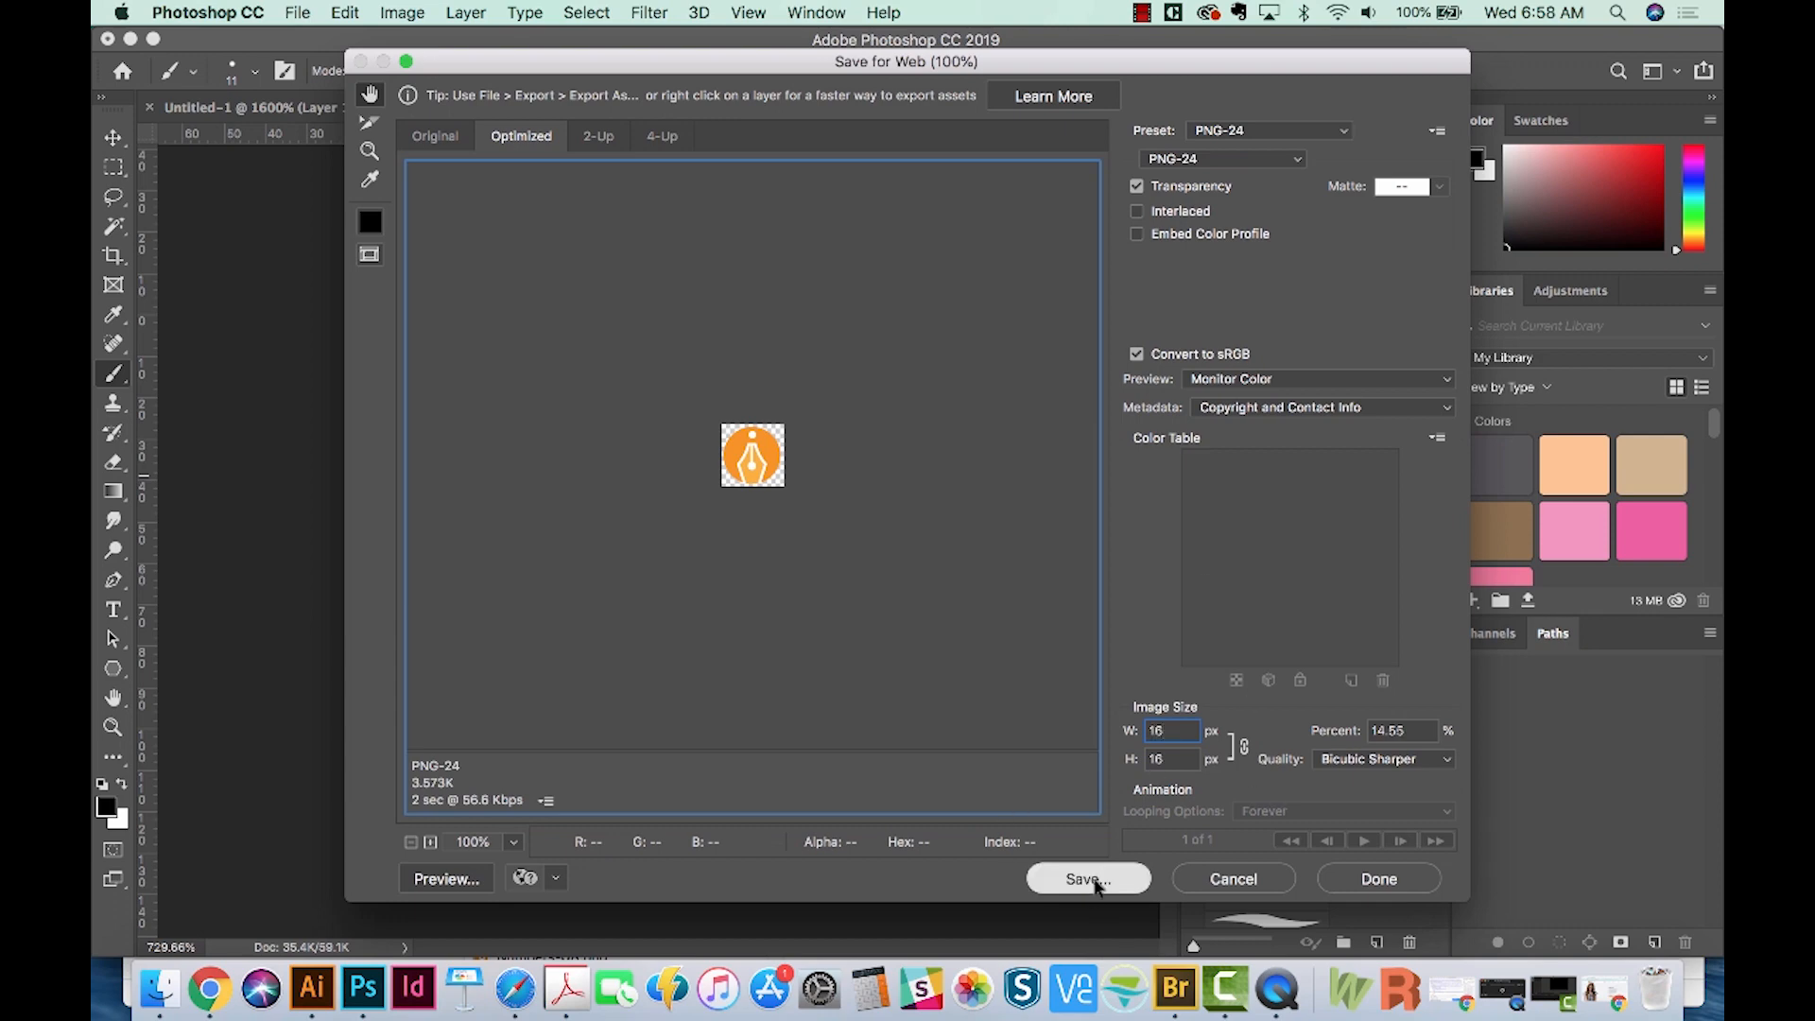
Save the 16×16 transparent PNG-24 export over the existing favicon2.png
left_click(1086, 878)
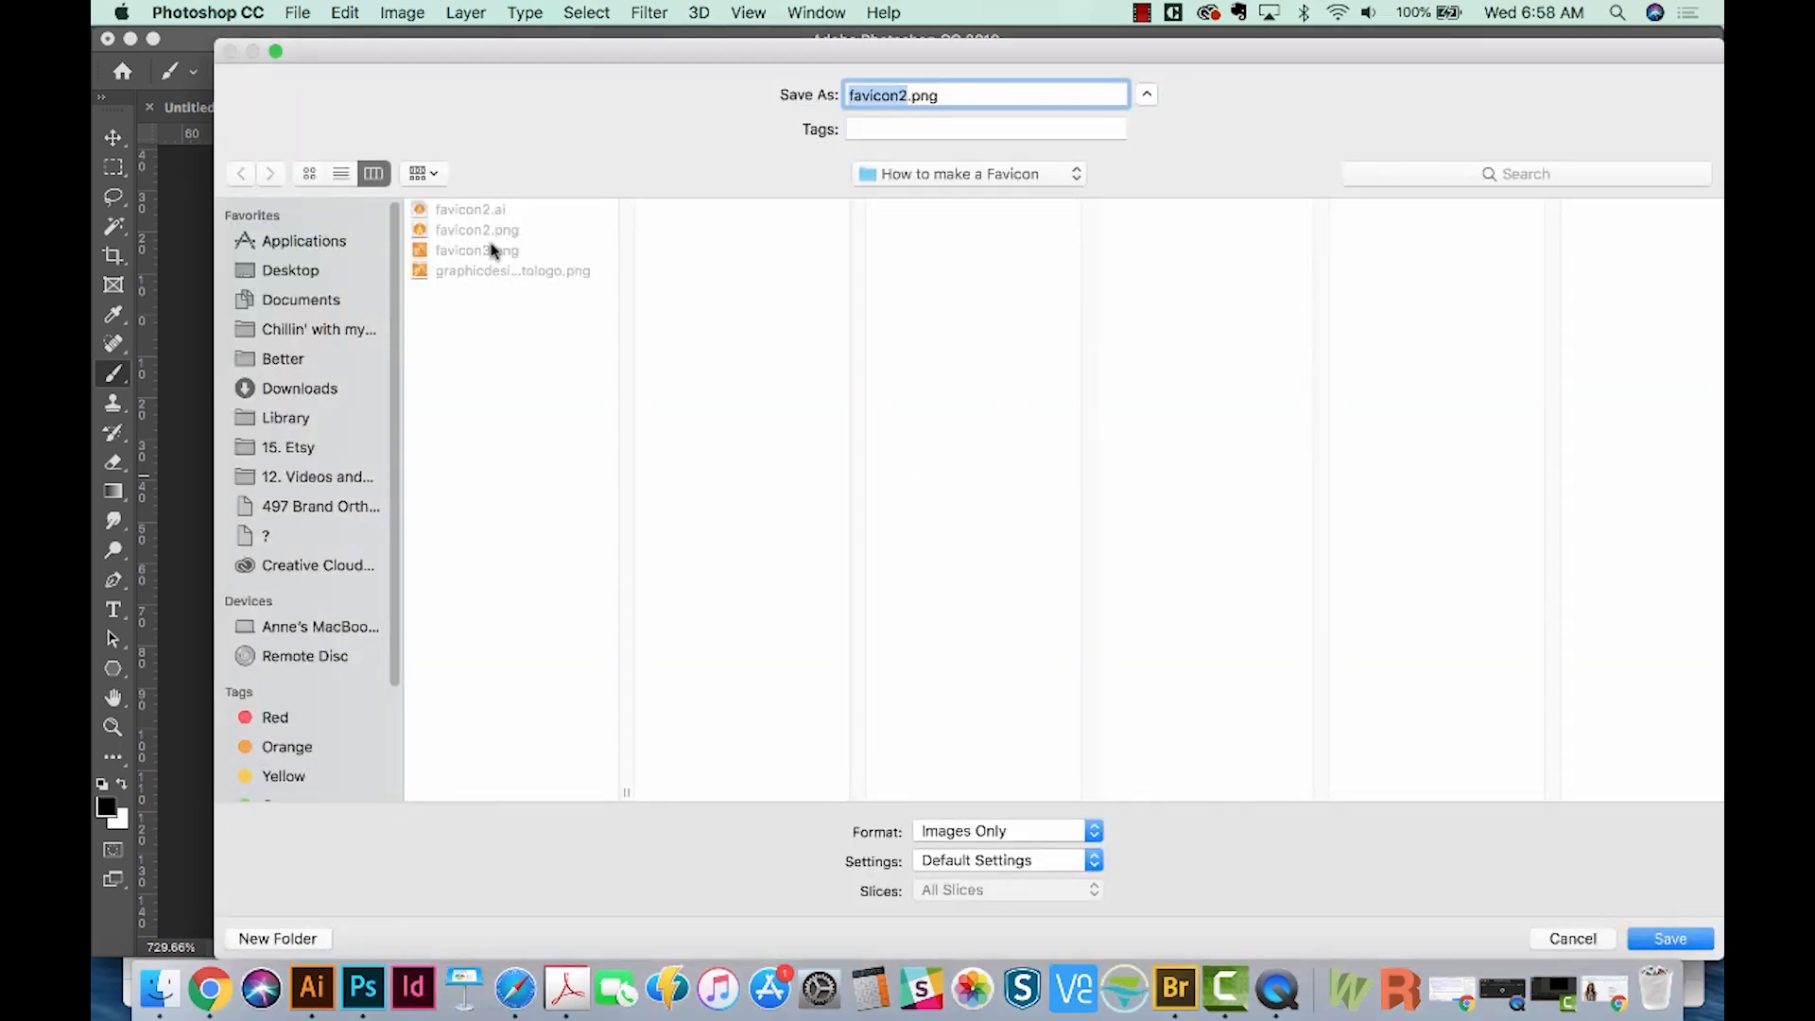
left_click(1668, 938)
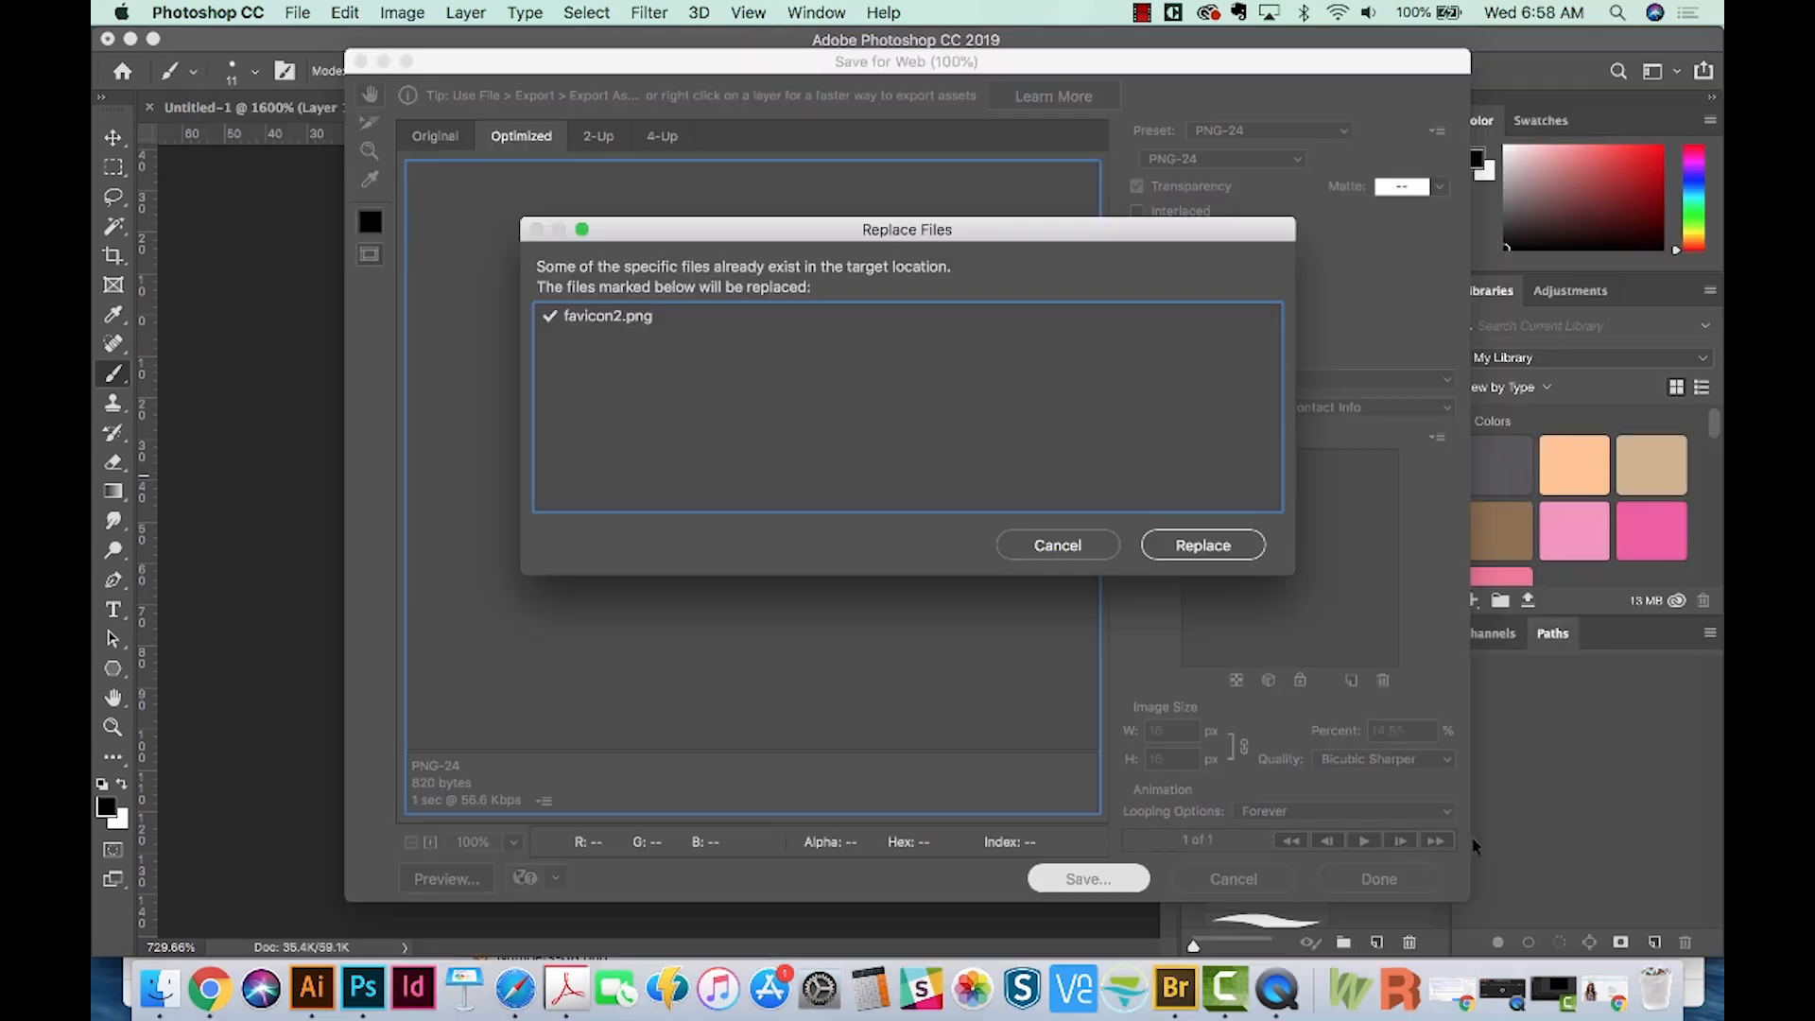
left_click(1201, 545)
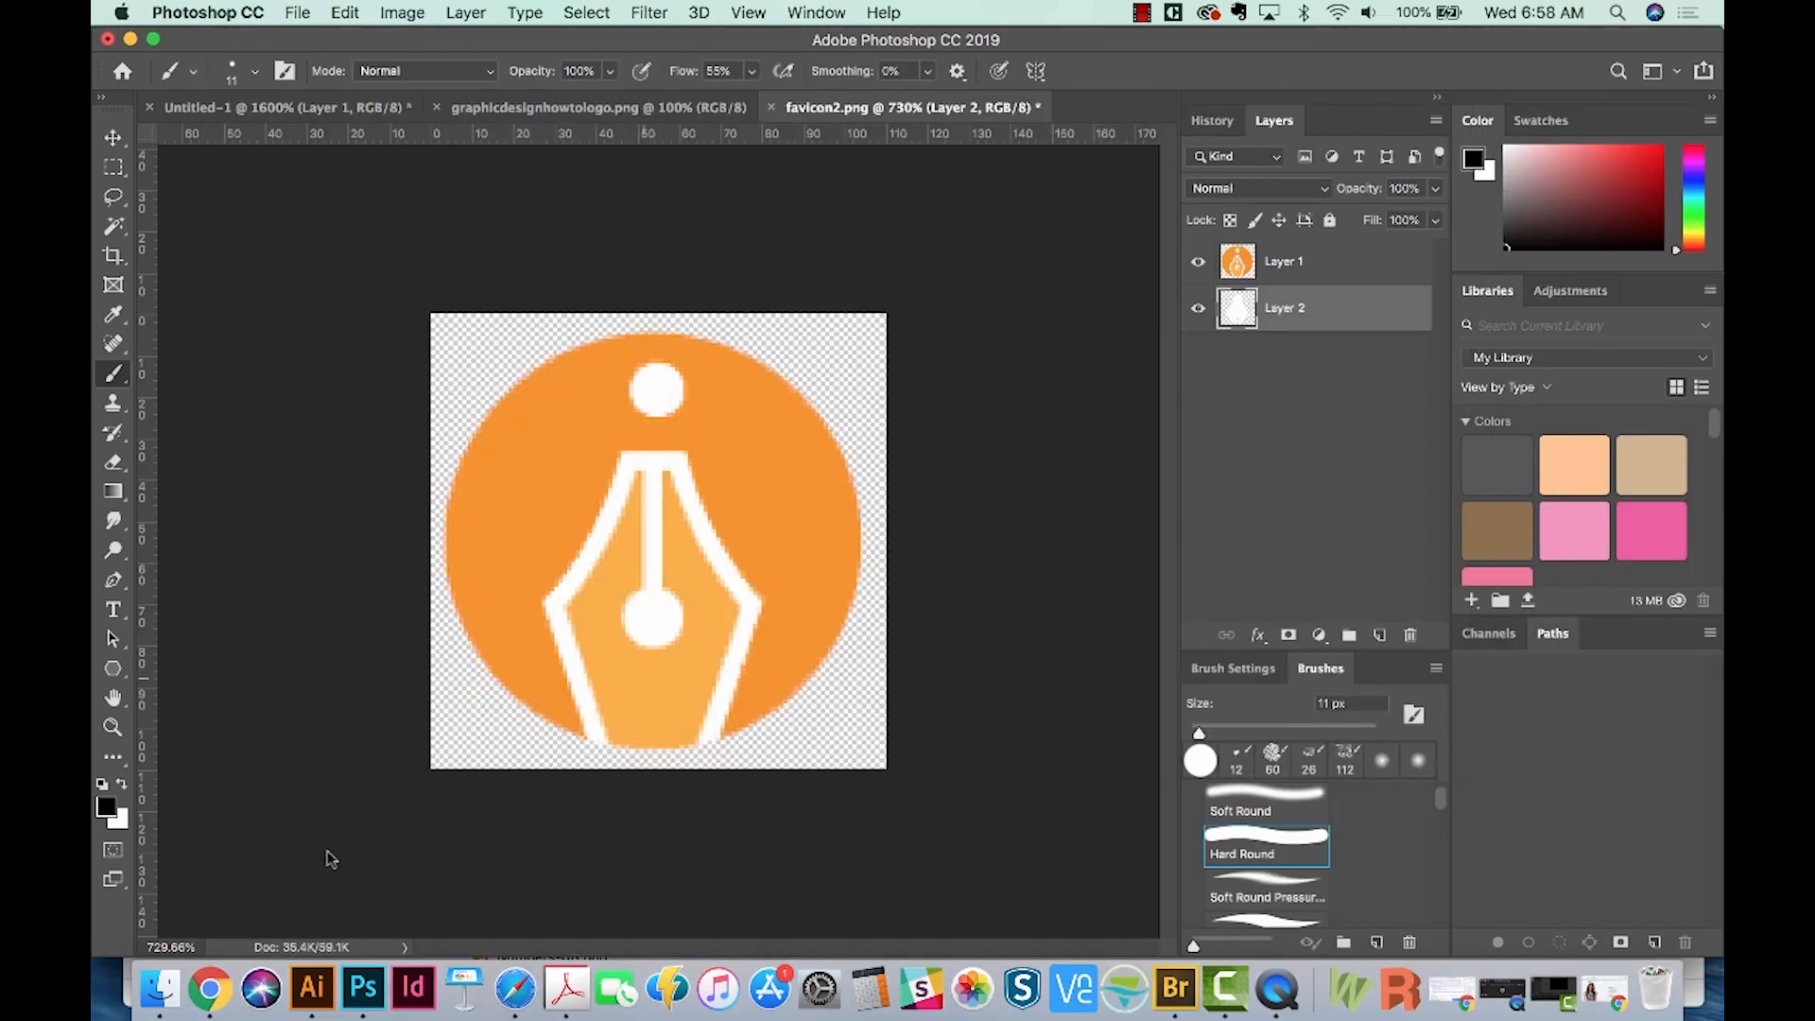
Convert favicon2.png on icoconverter.com and Quick Look the downloaded favicon (1).ico
left_click(211, 988)
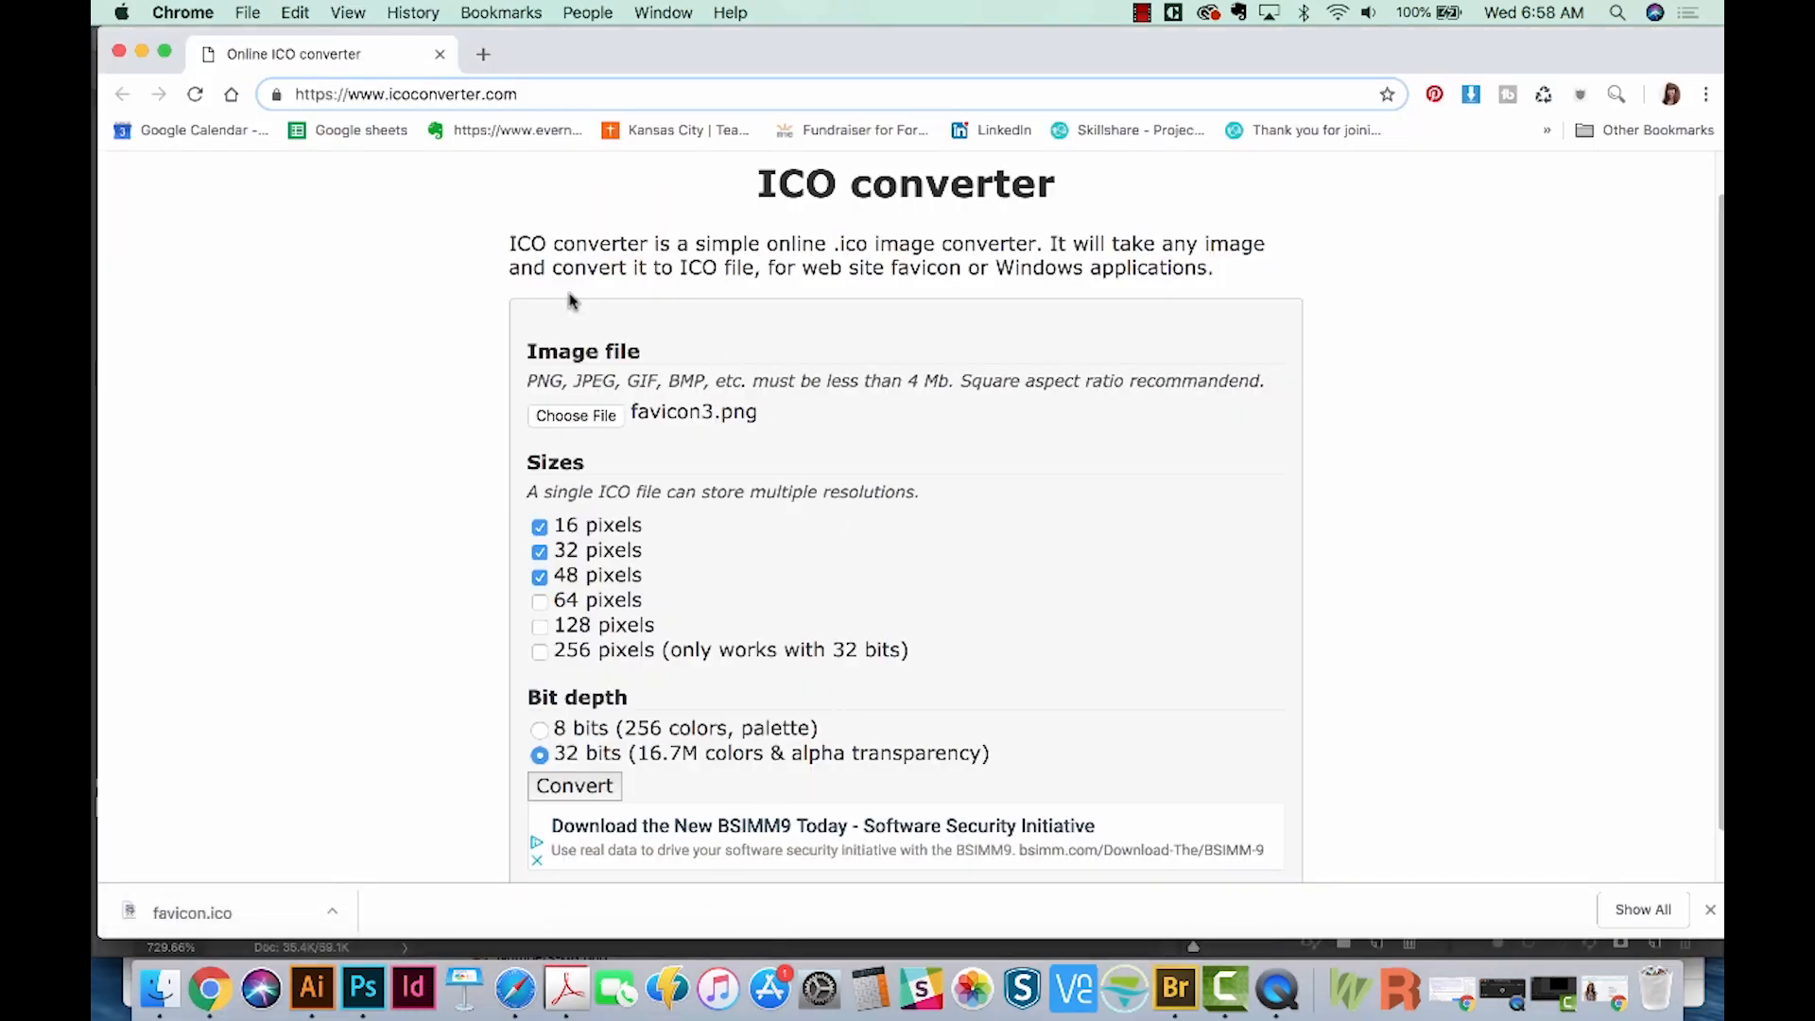
left_click(575, 414)
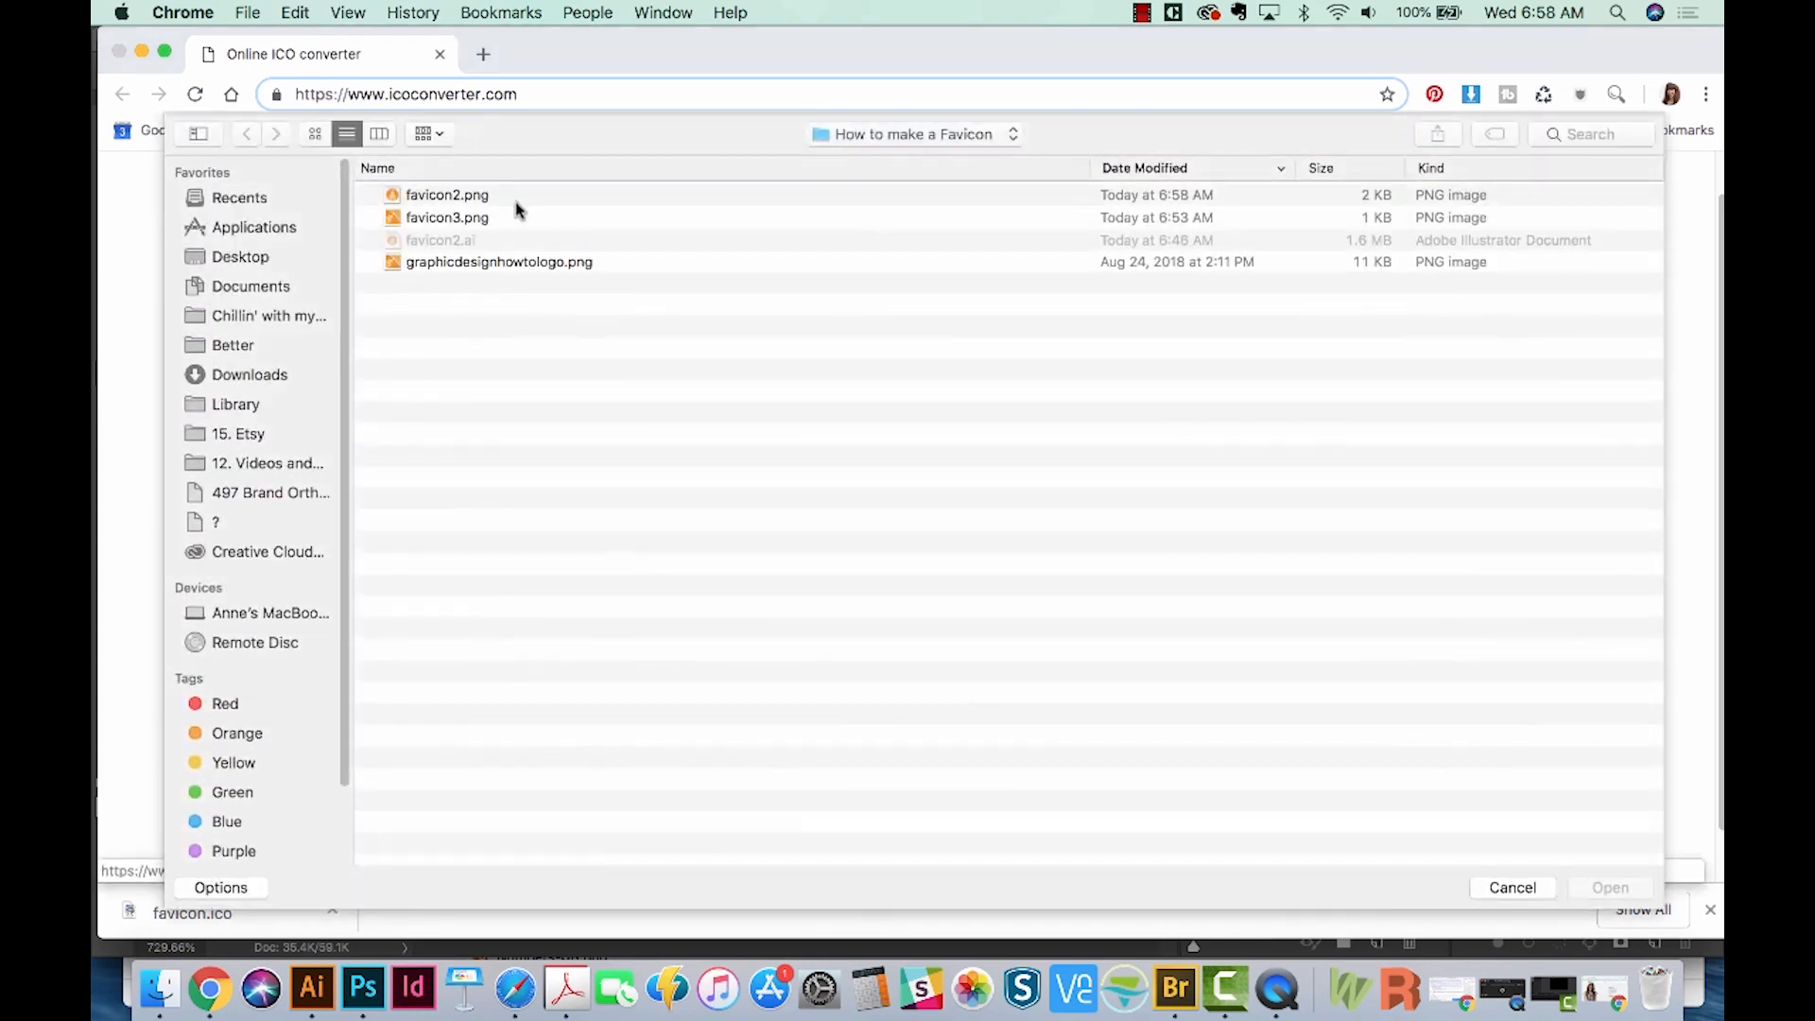
left_click(445, 195)
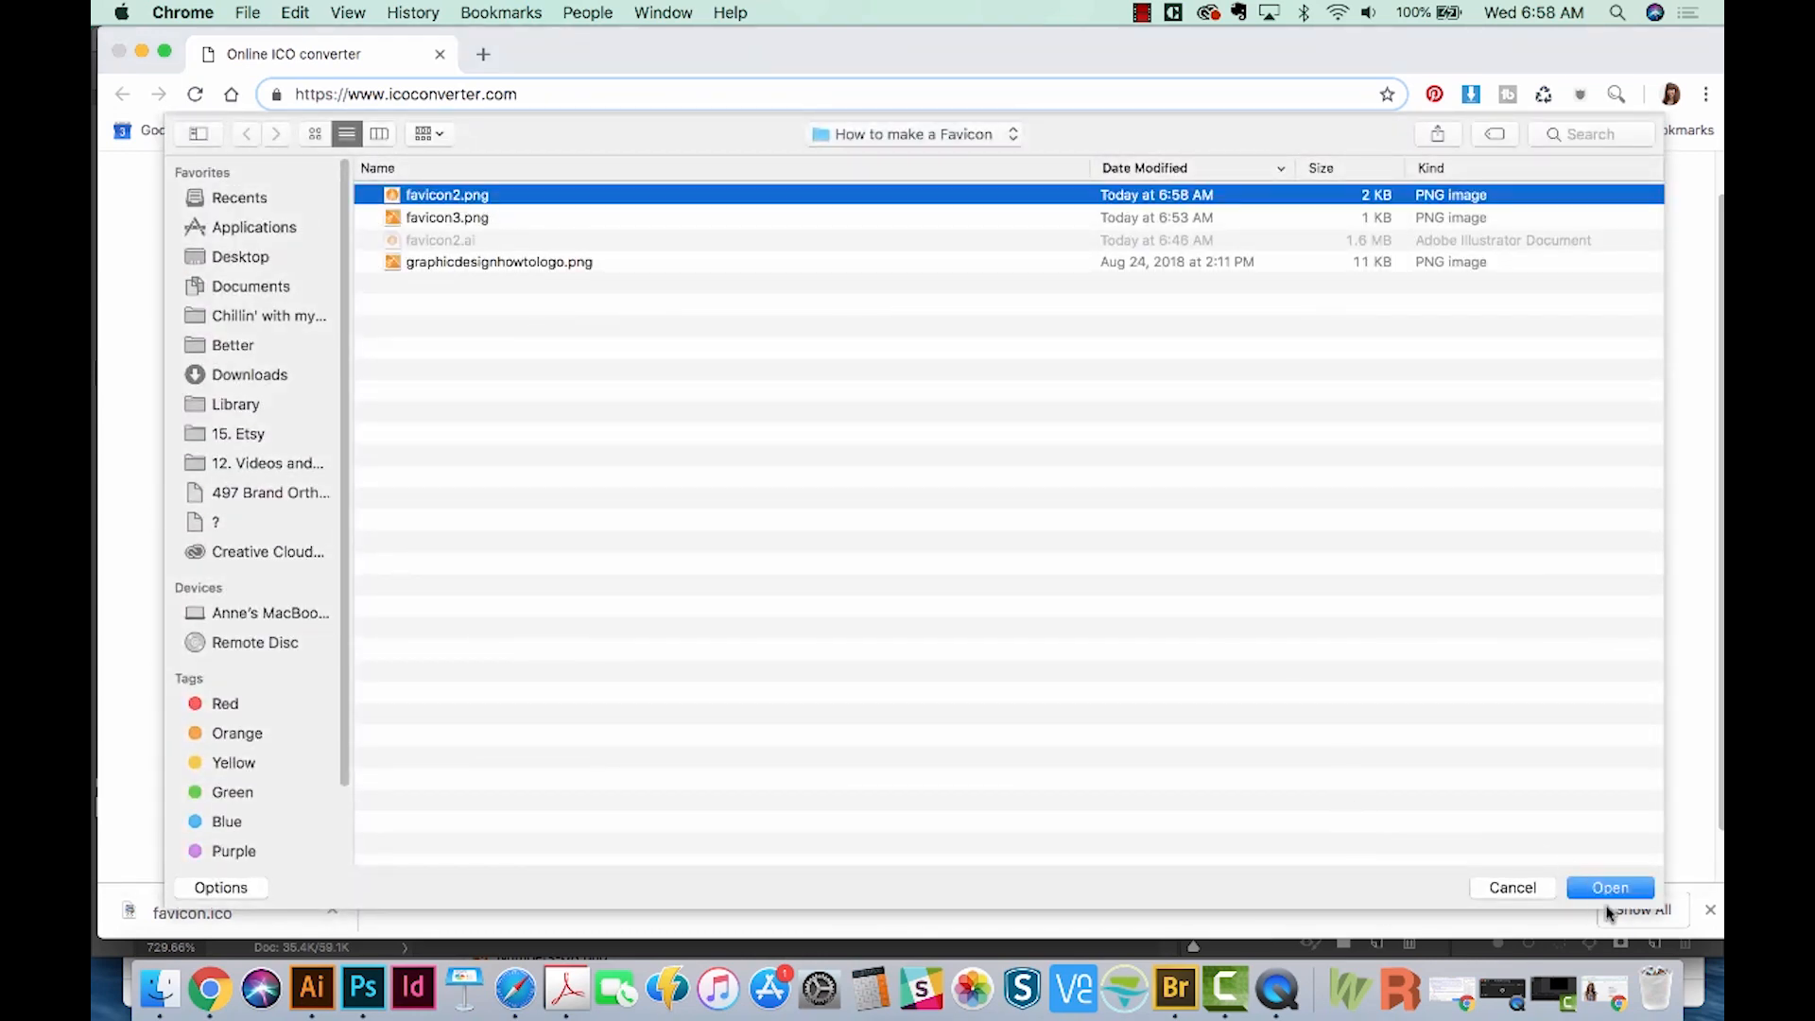
left_click(1609, 886)
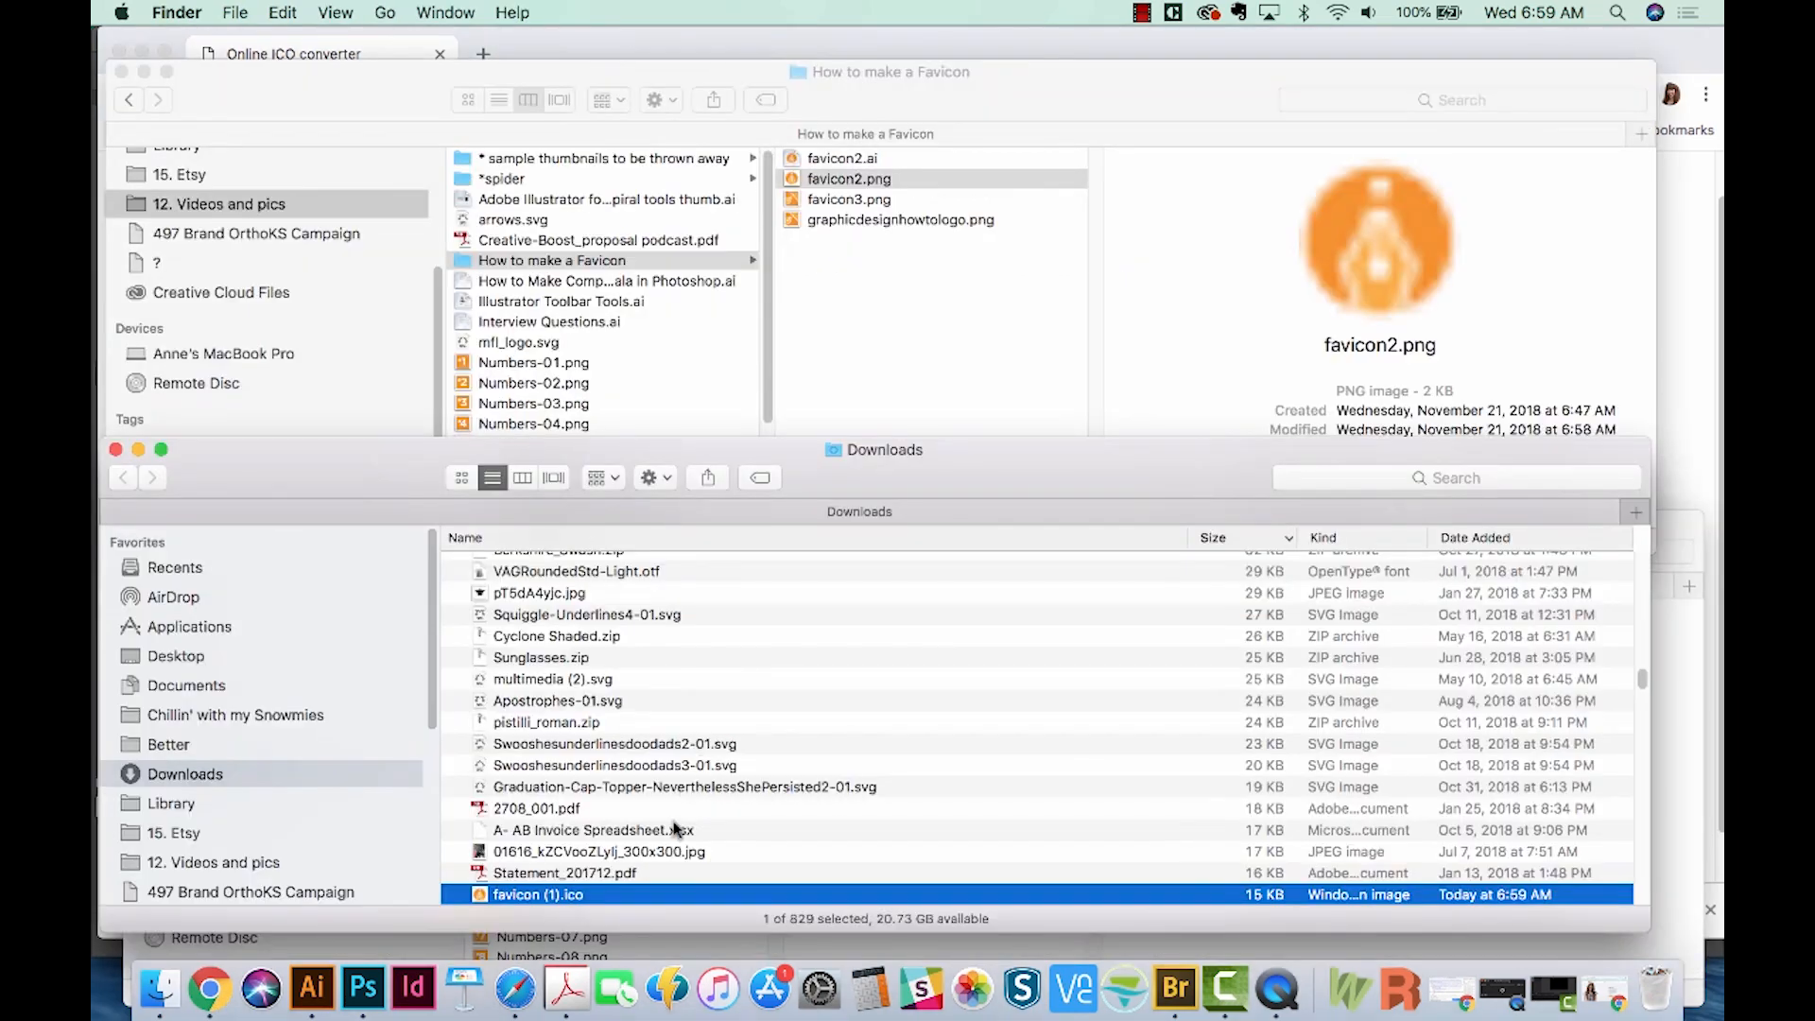
key("space")
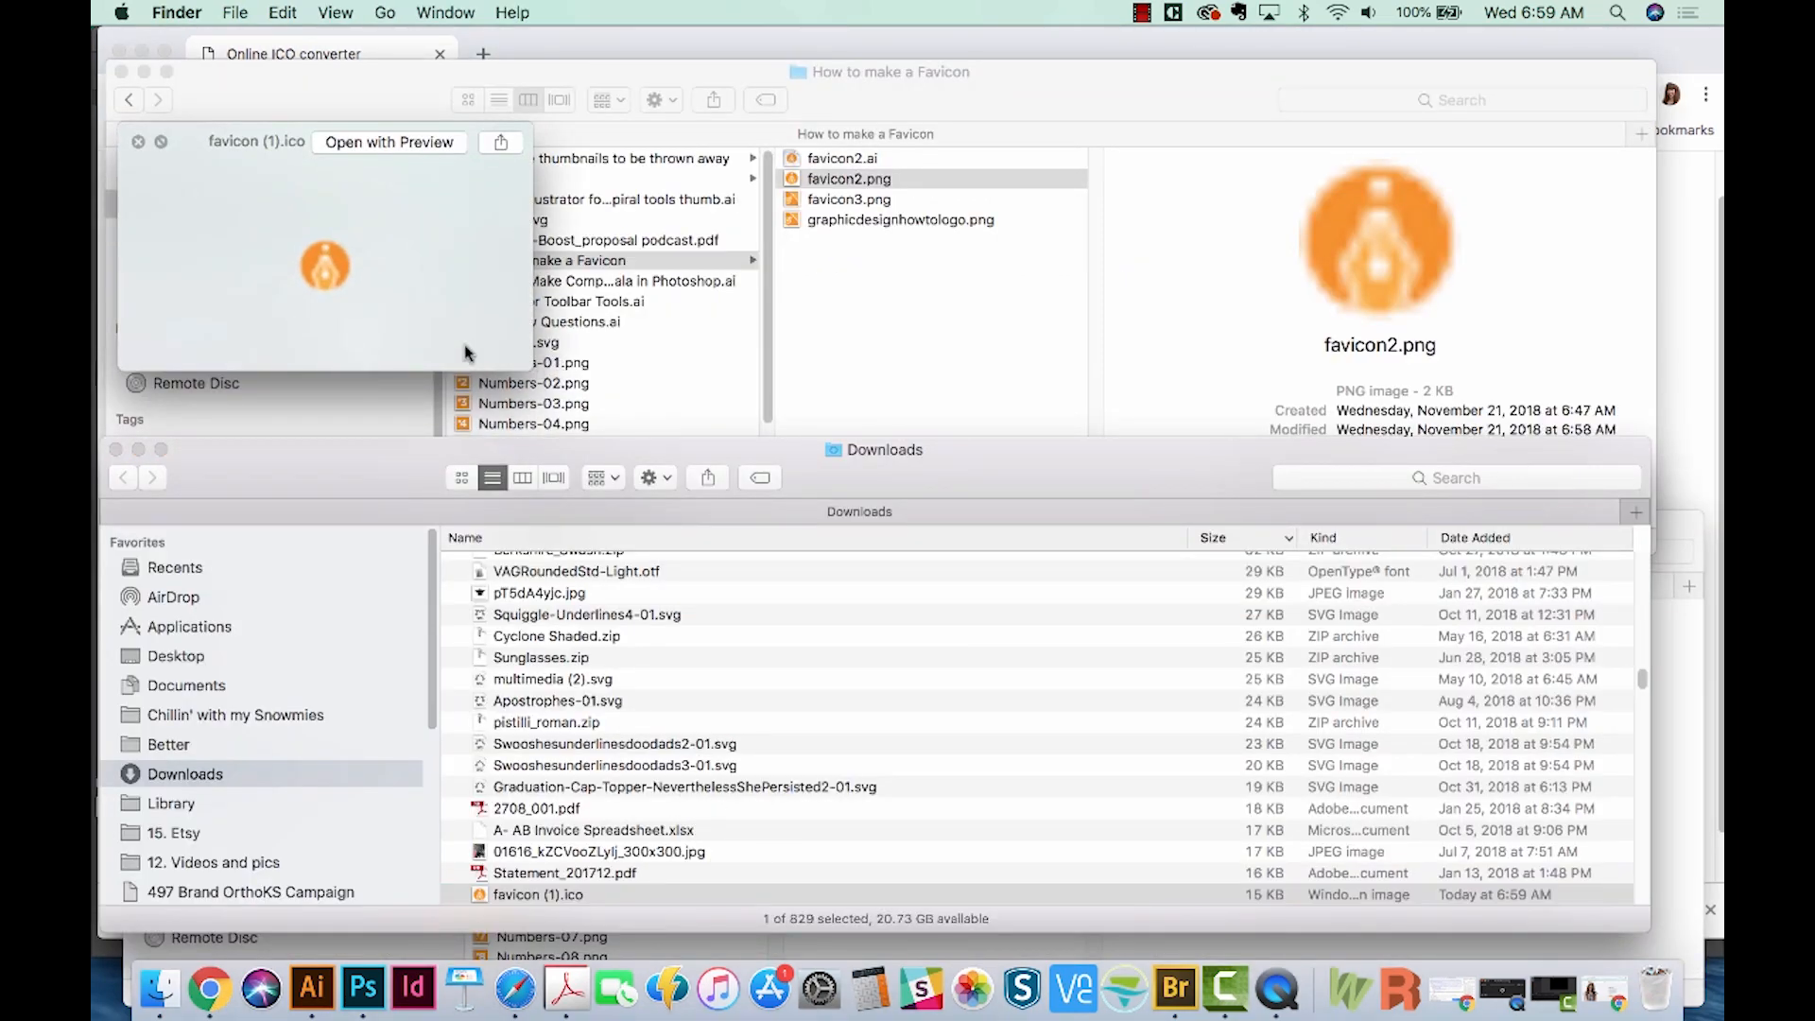
left_click(212, 987)
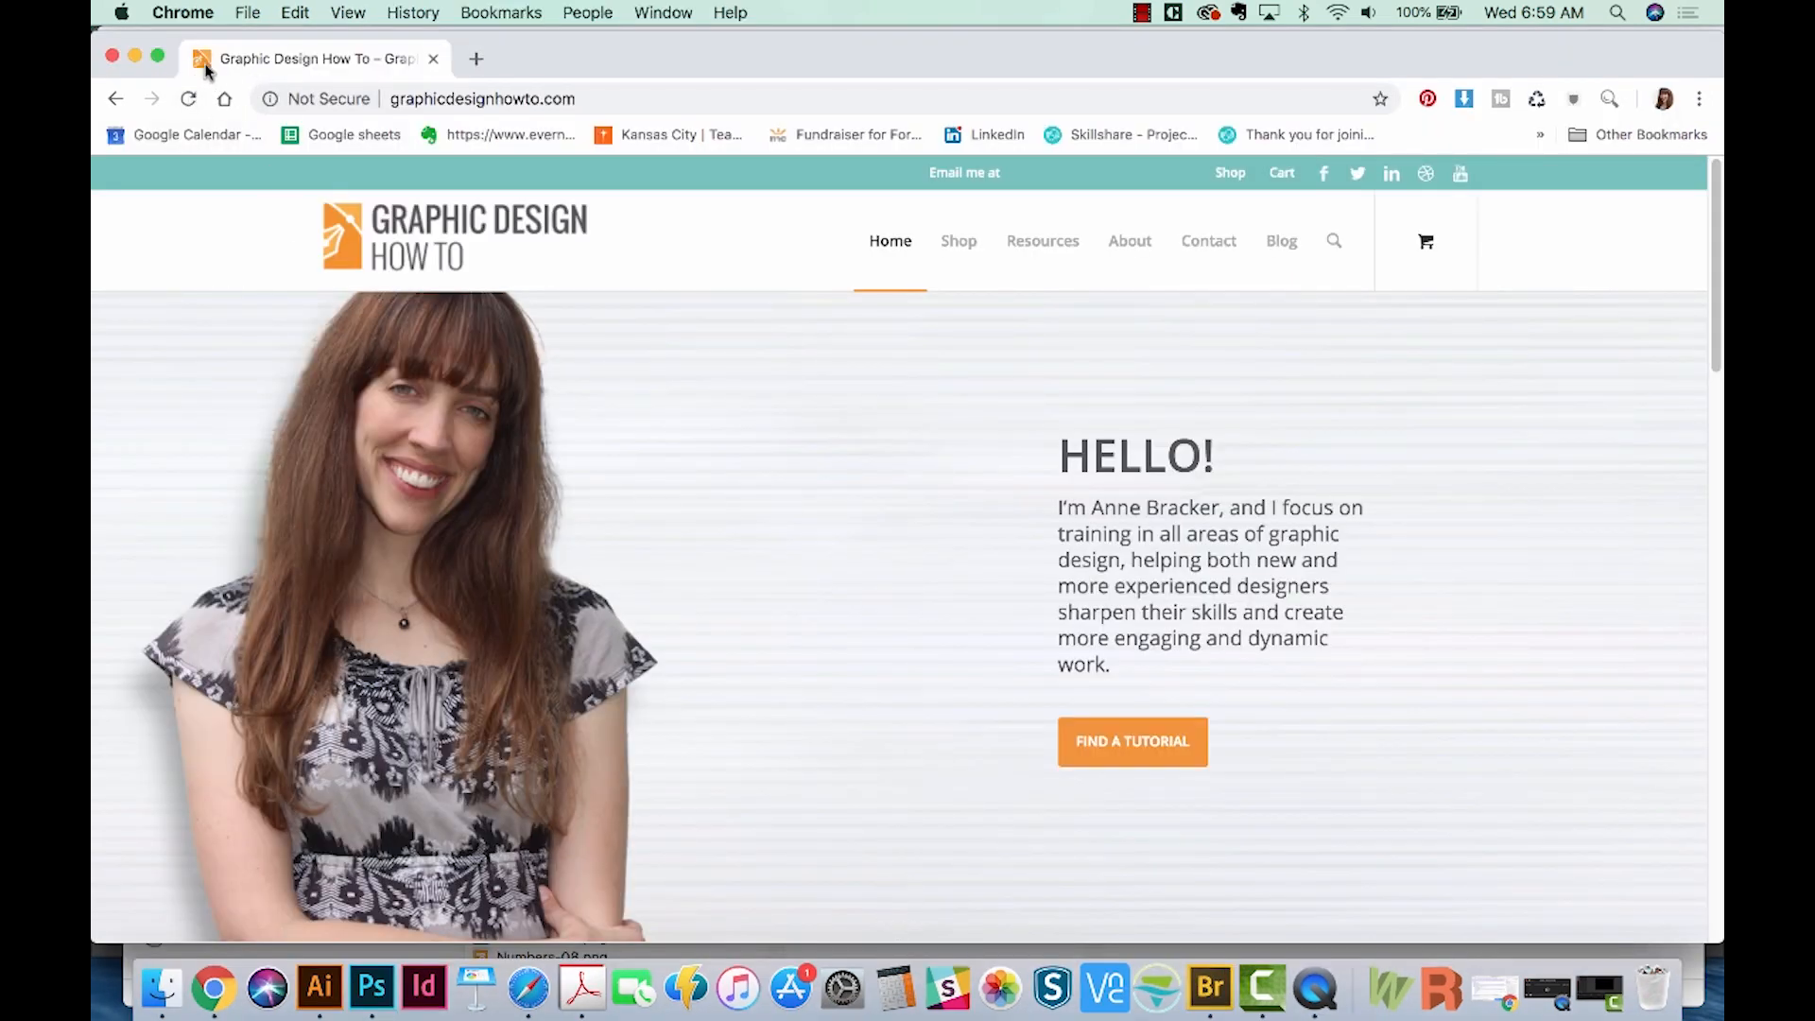
Bring Photoshop back with the transparent favicon2.png logo document
left_click(362, 989)
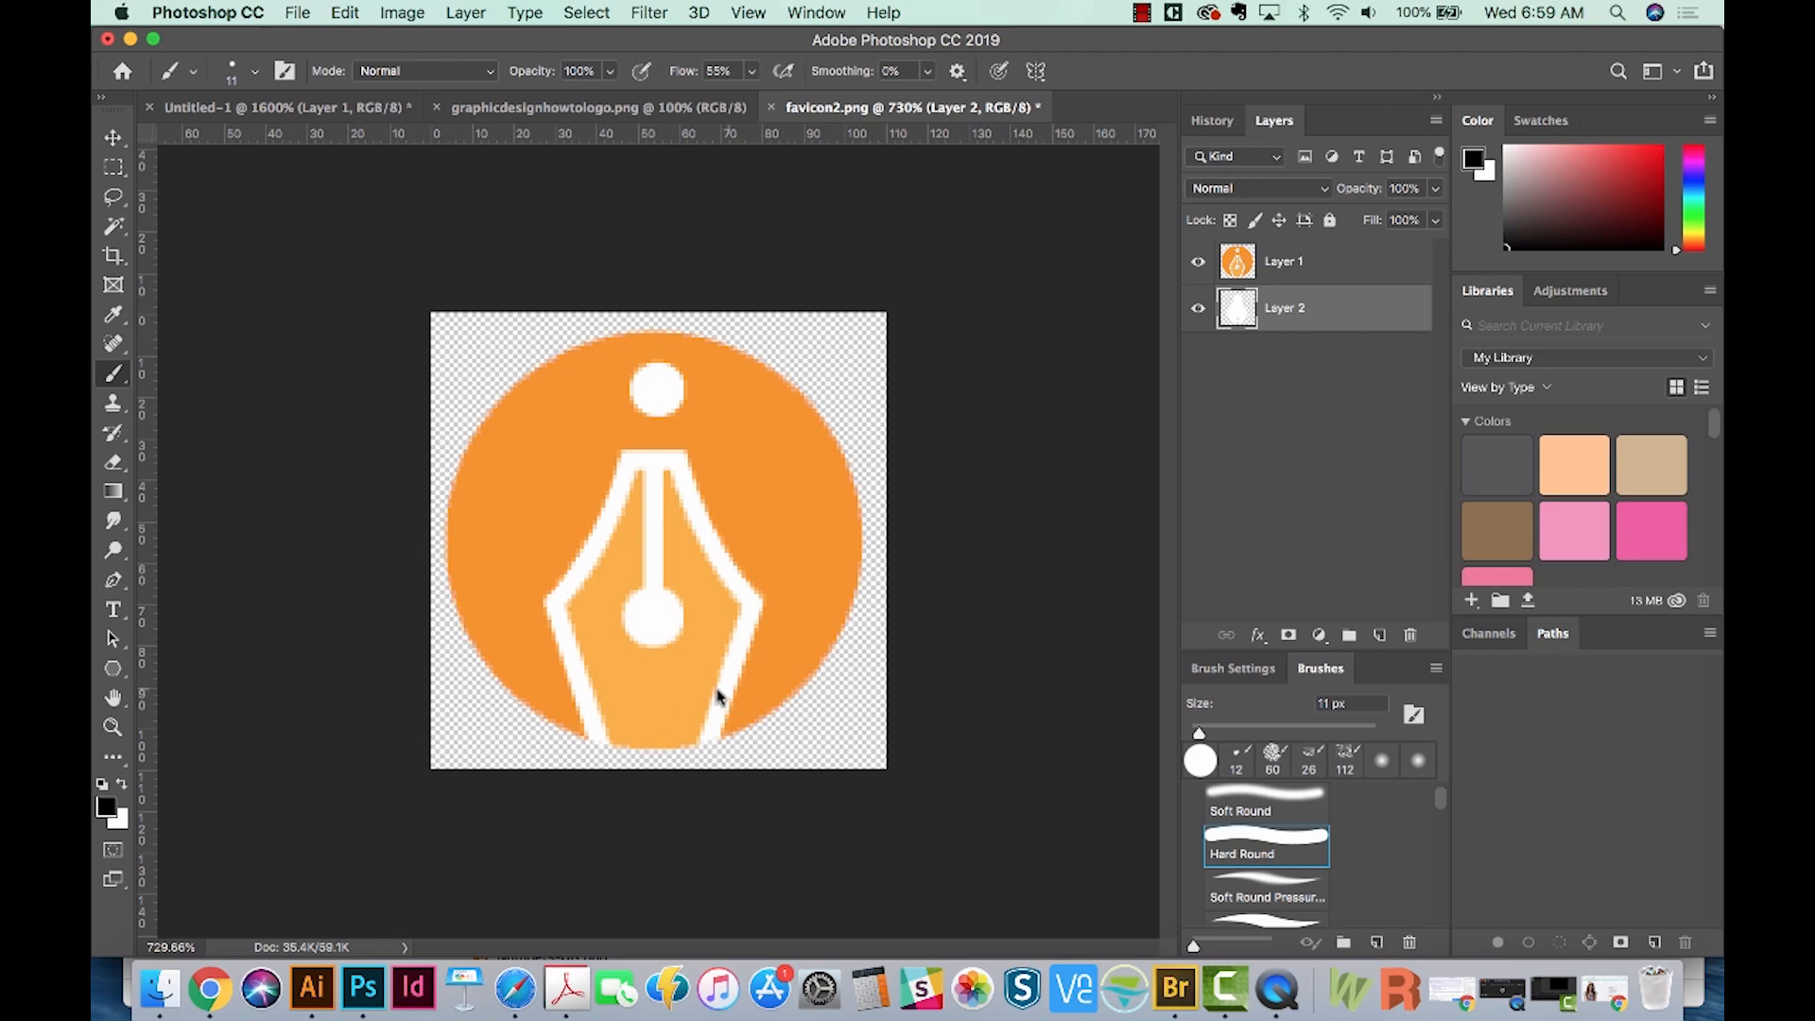
mouse_move(680, 729)
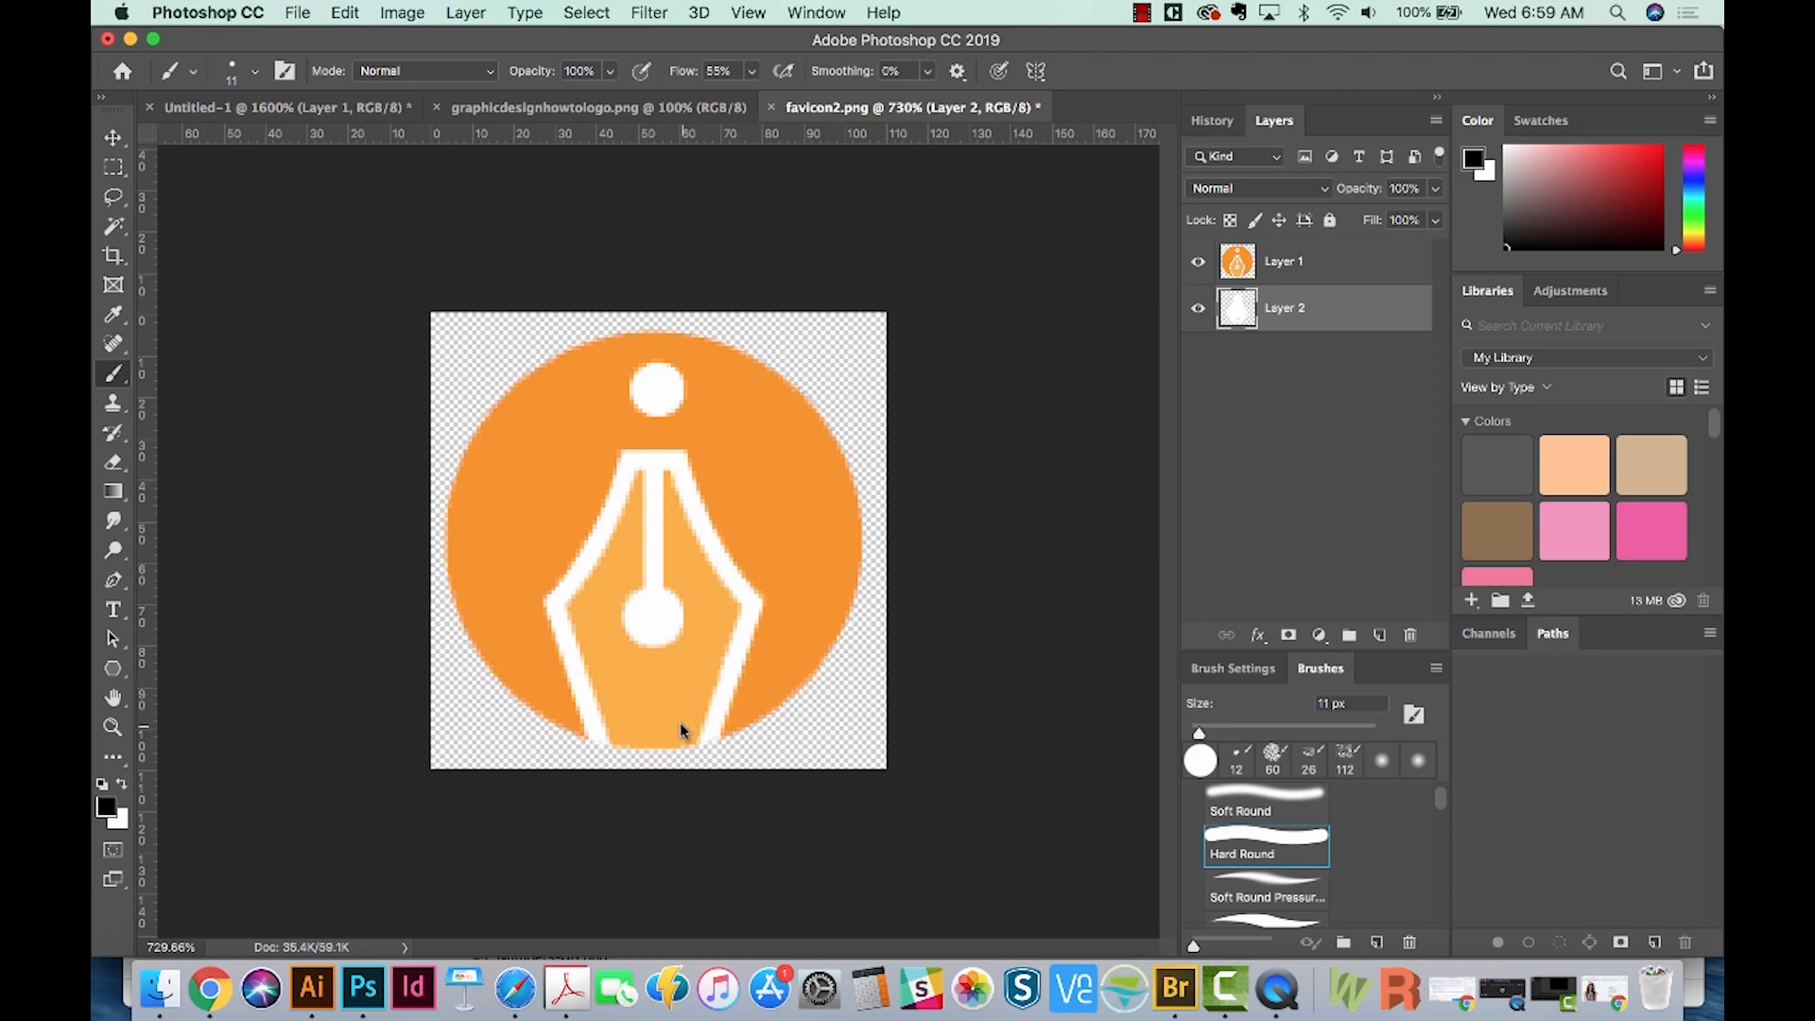
mouse_move(650, 741)
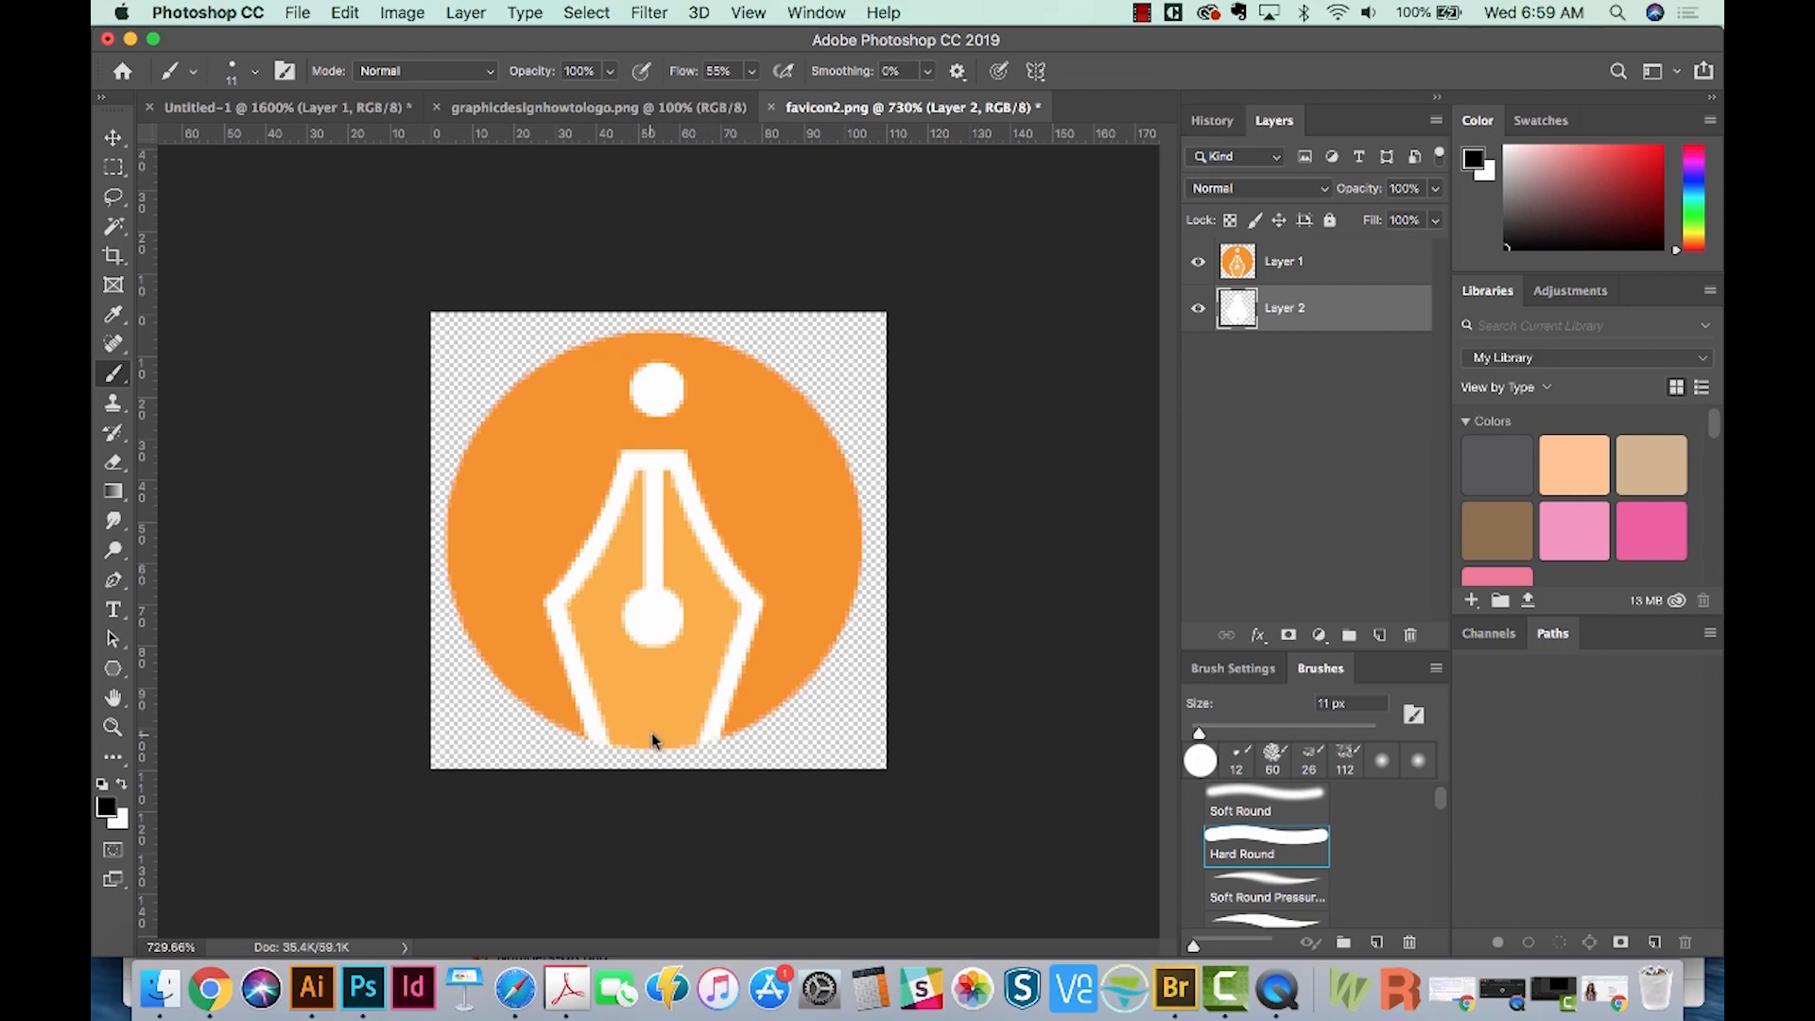
mouse_move(729, 659)
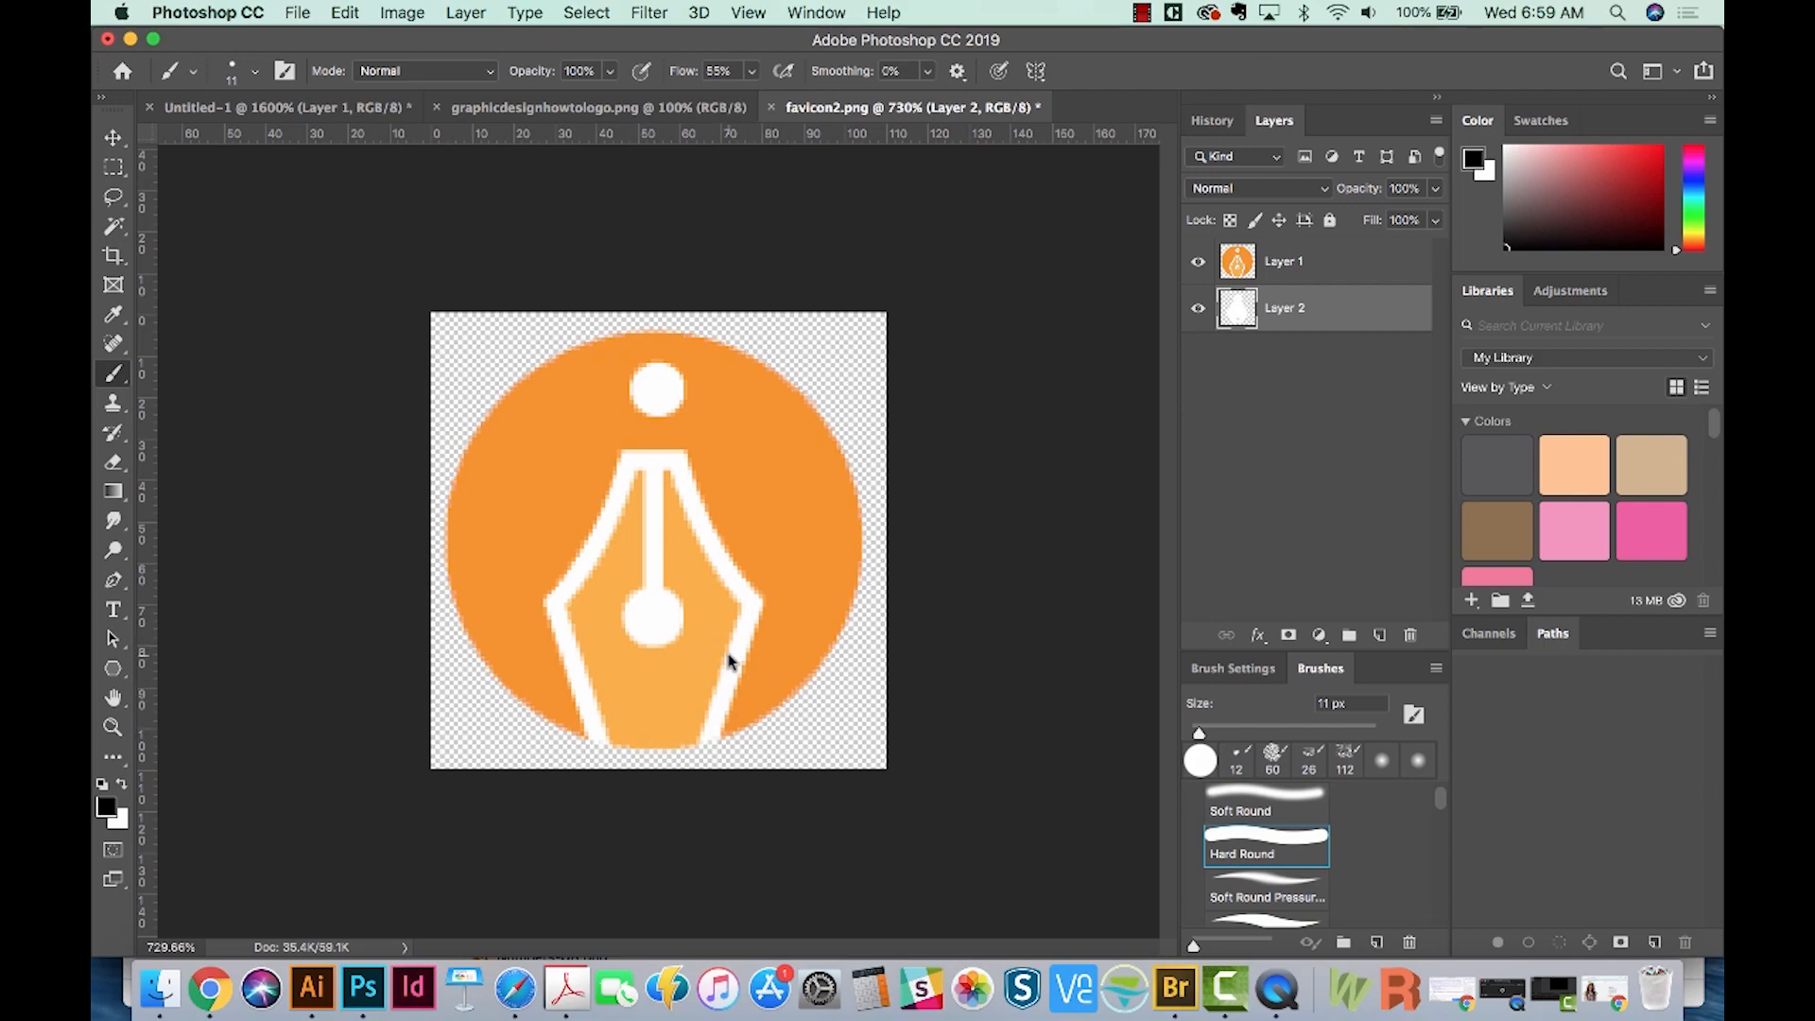